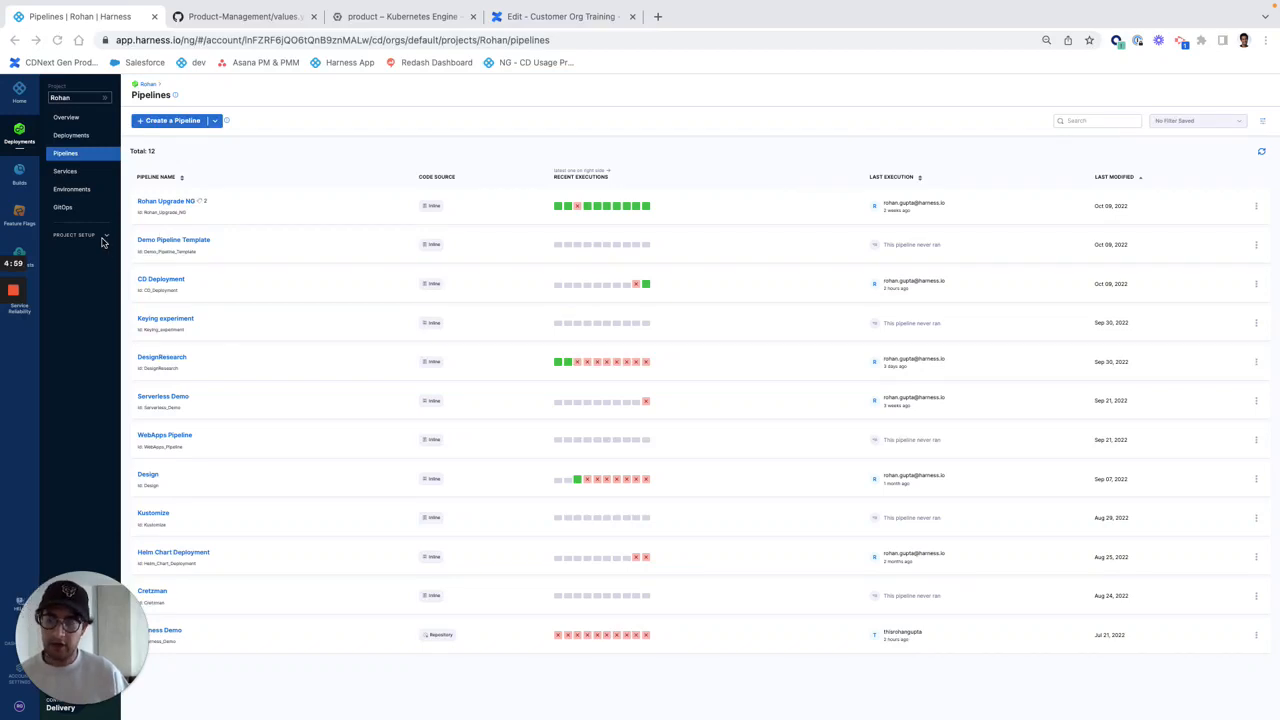
# Open the Rohan project's Connectors list under Project Setup.
pyautogui.click(74, 235)
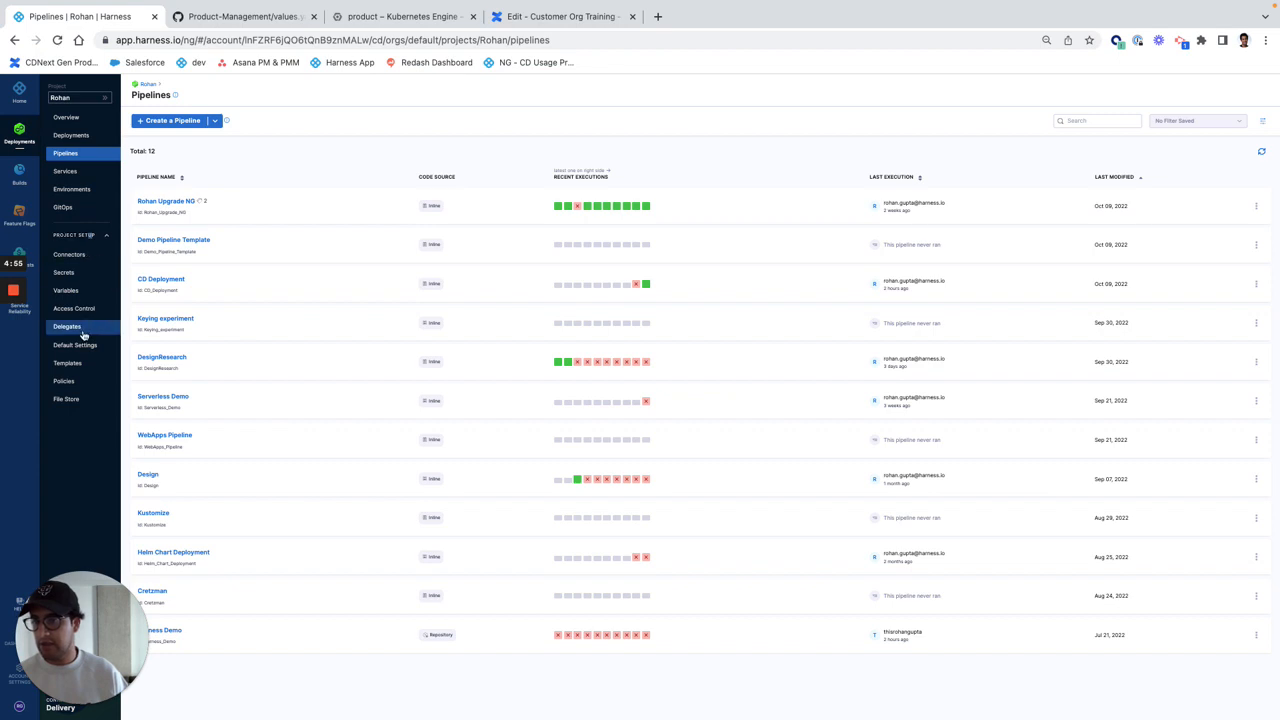
pyautogui.click(69, 254)
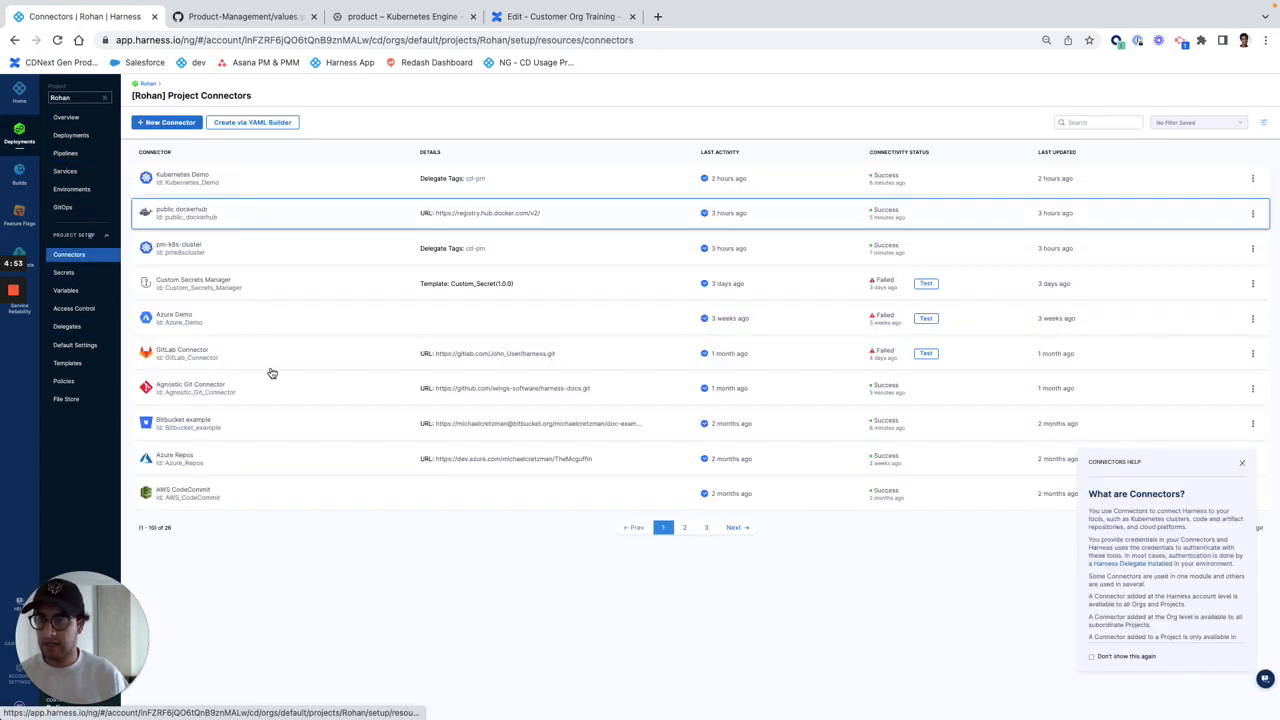
pyautogui.click(685, 527)
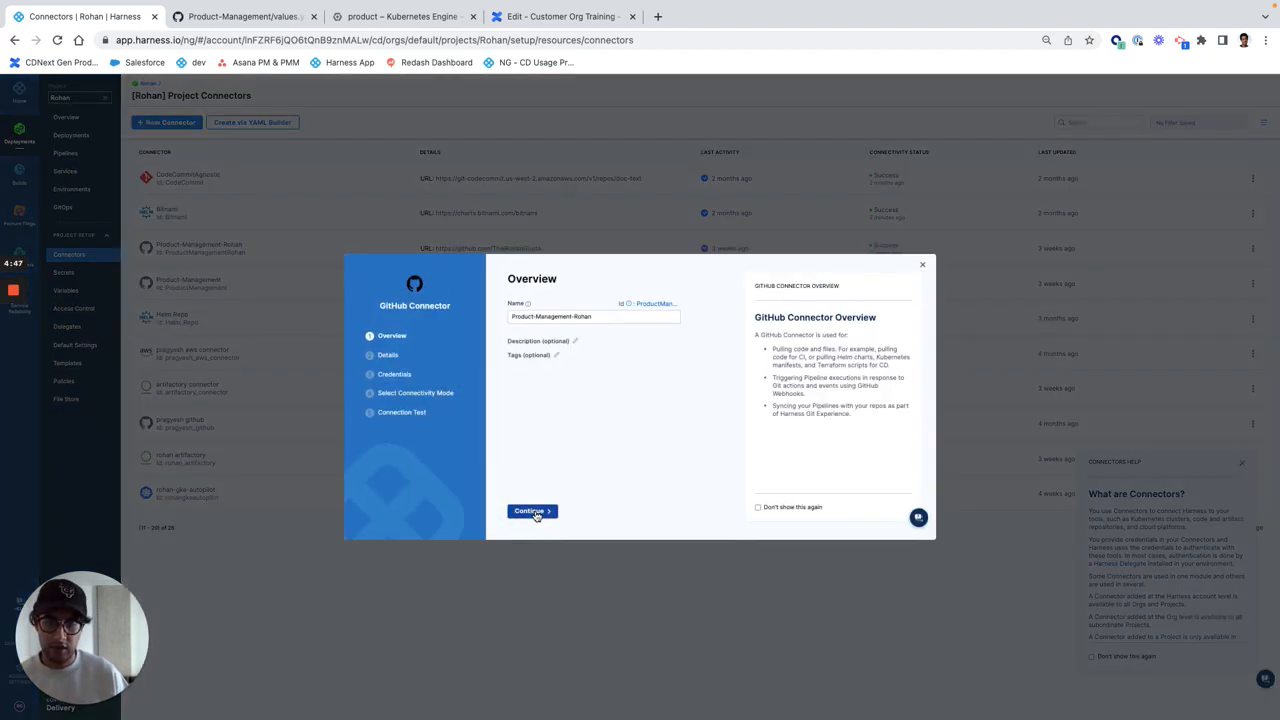
pyautogui.click(532, 511)
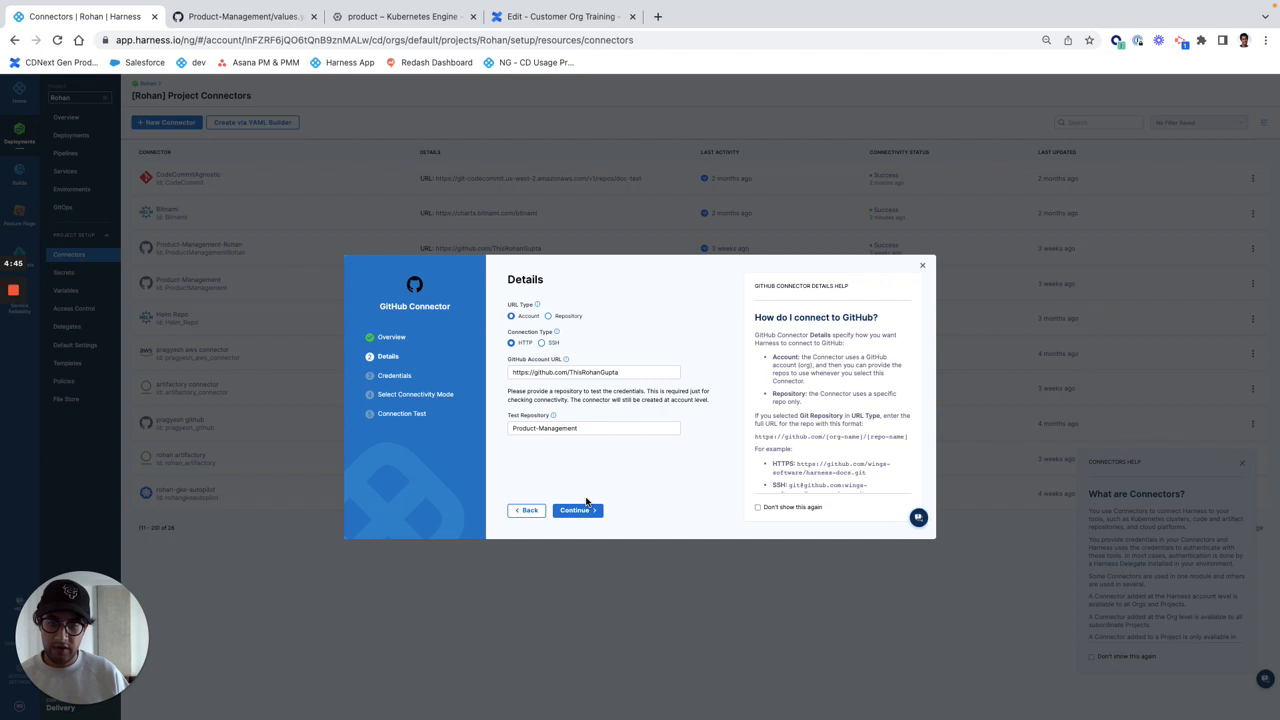
pyautogui.click(577, 510)
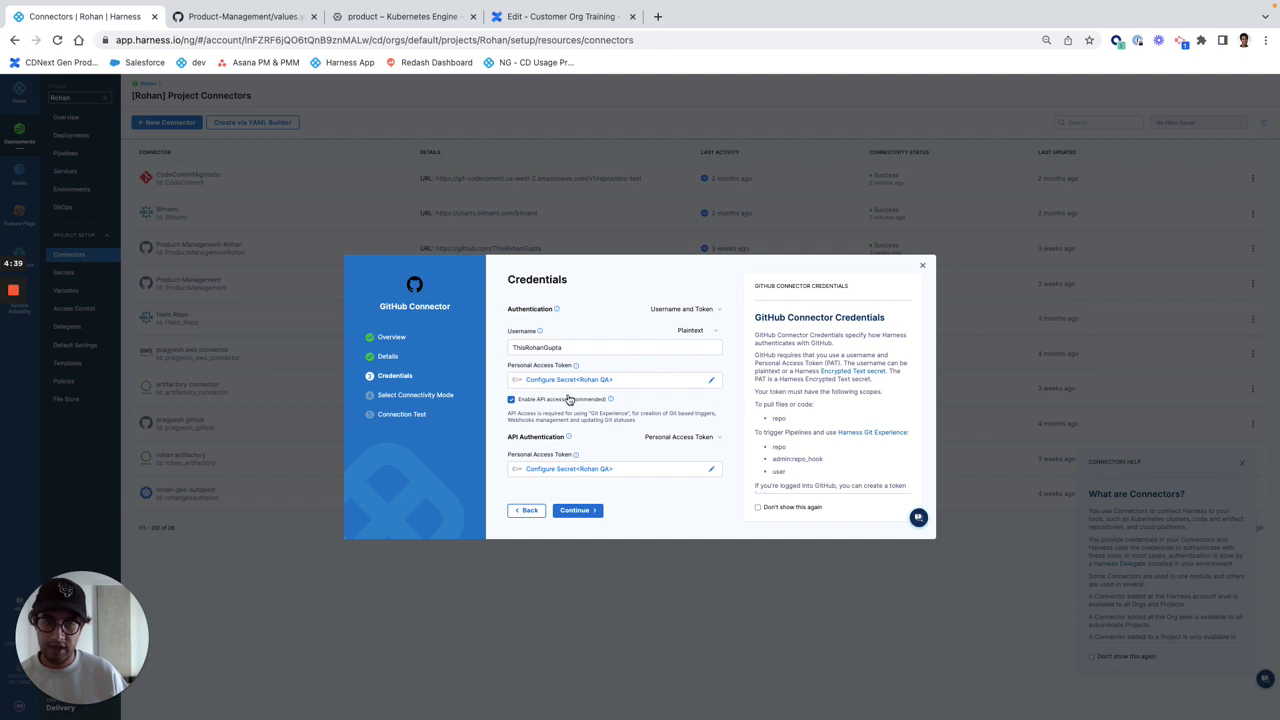
pyautogui.moveTo(693, 440)
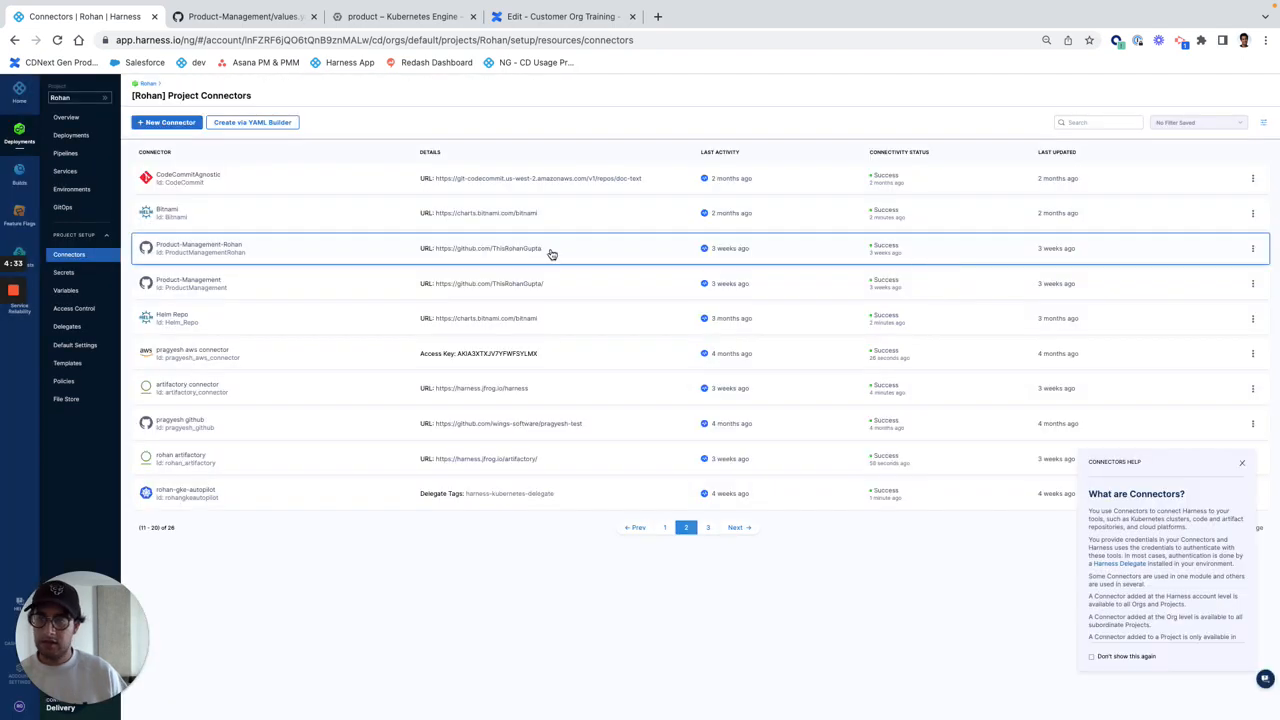
pyautogui.moveTo(65, 153)
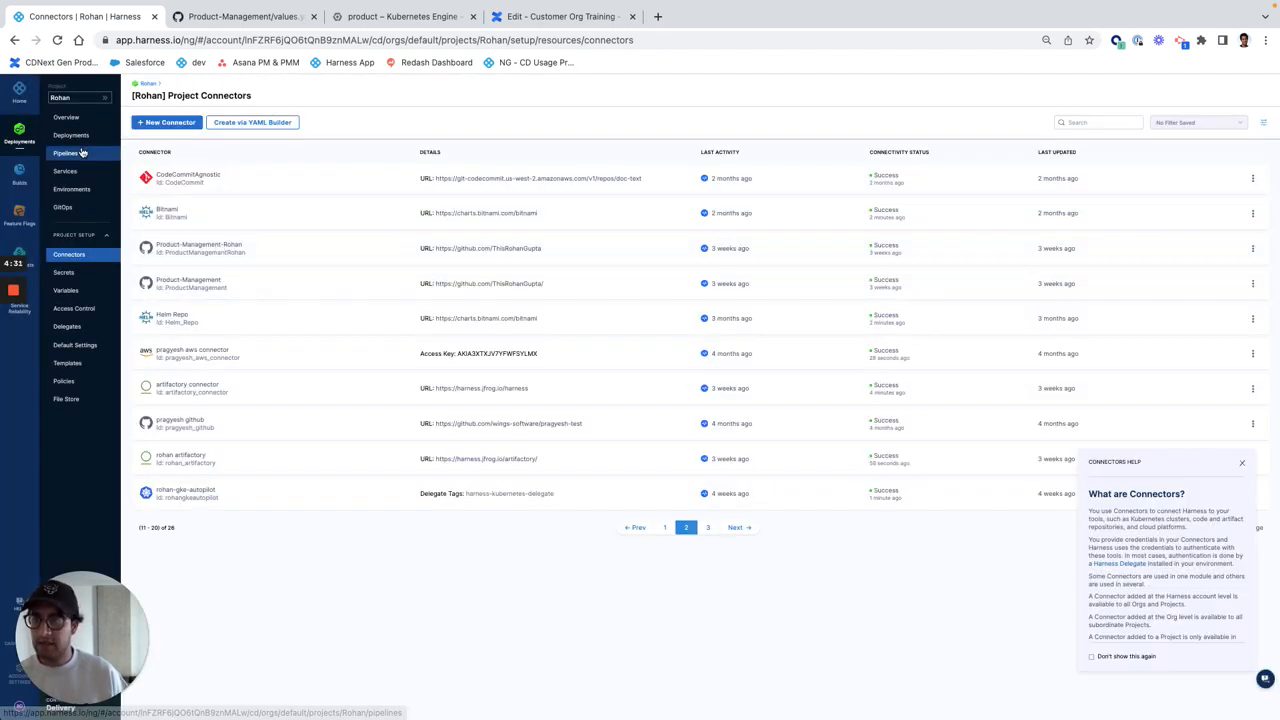
# Start a new remote pipeline named 'CD Deployment Pipeline' from the Pipelines page.
pyautogui.click(65, 153)
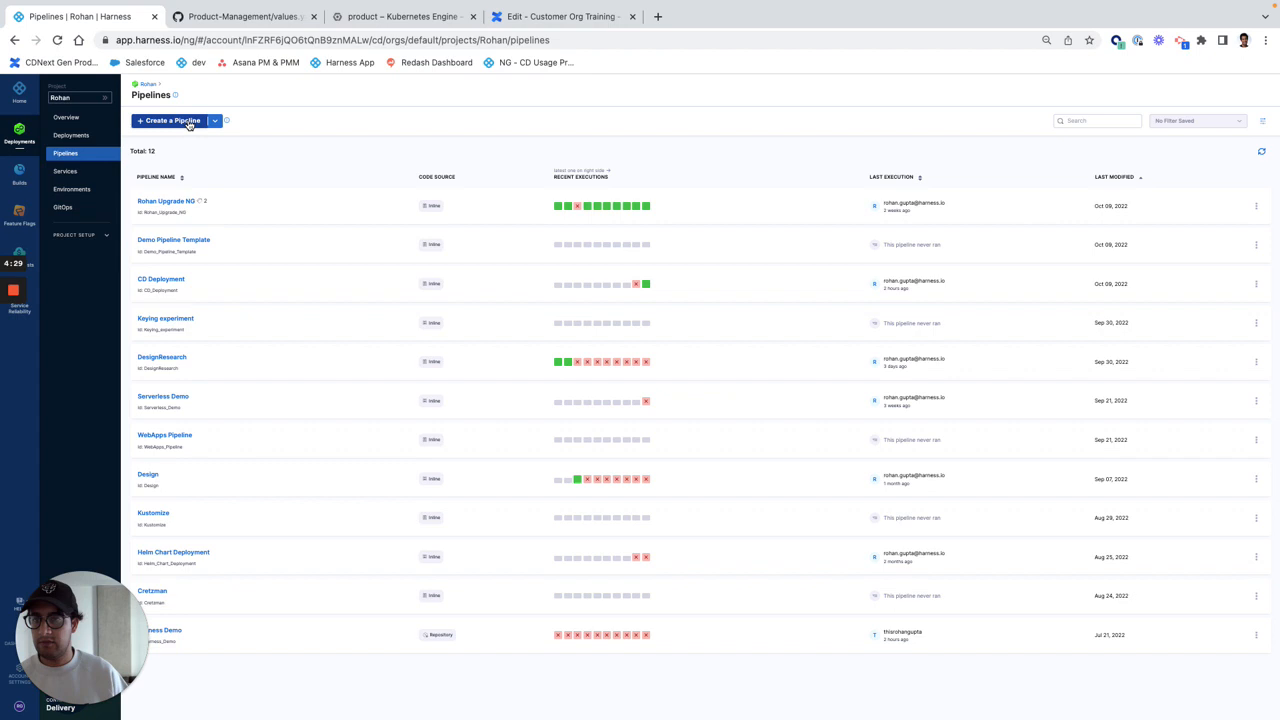
pyautogui.click(170, 120)
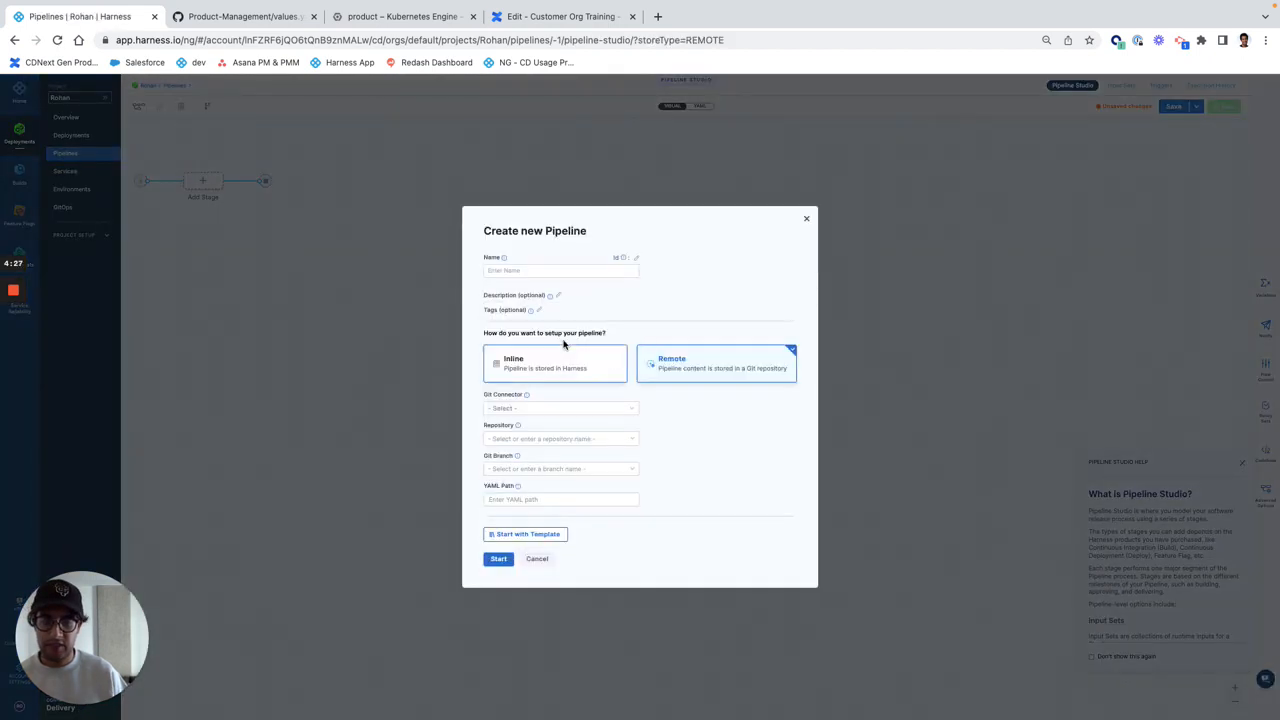
pyautogui.click(560, 270)
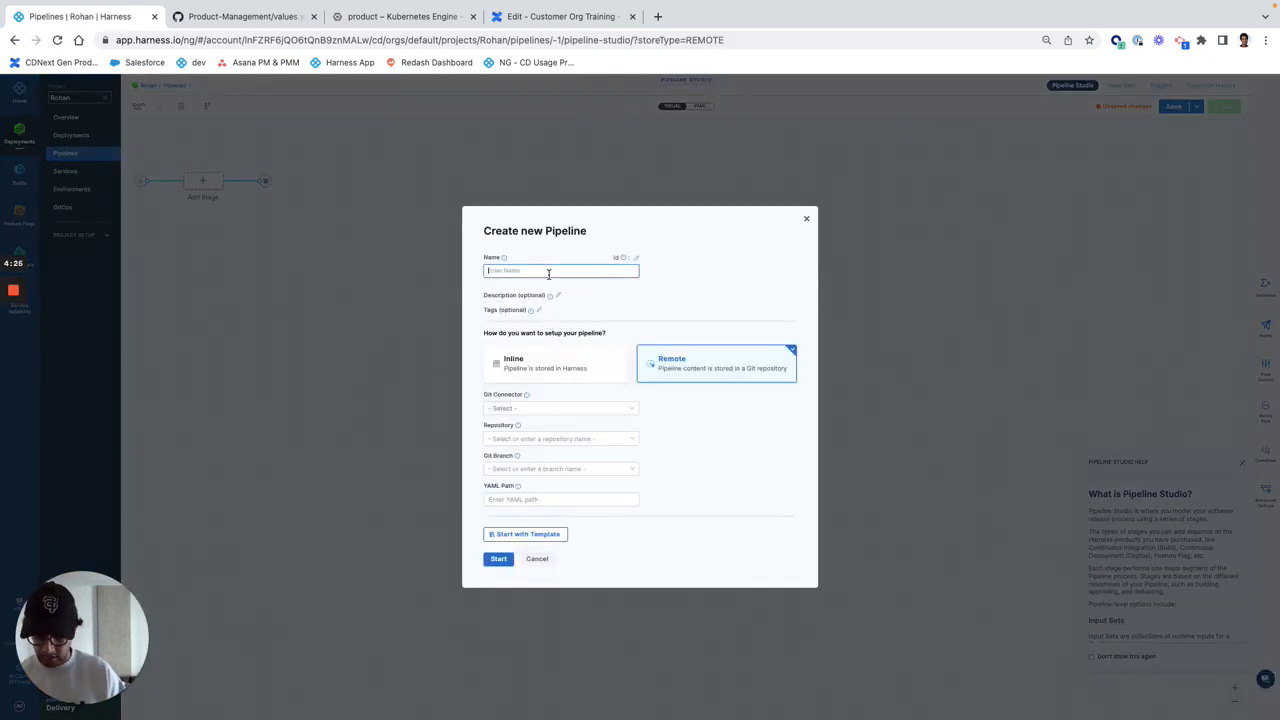
pyautogui.write('CD Deployment Pi')
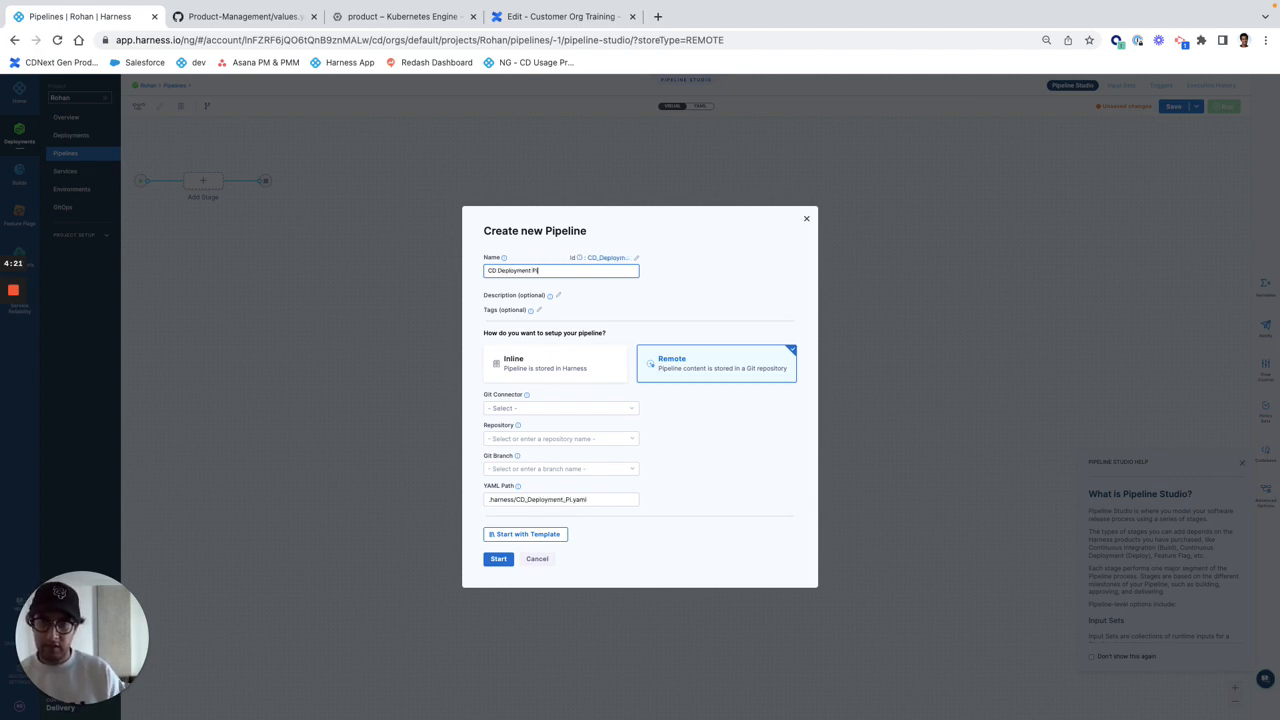
pyautogui.write('peline')
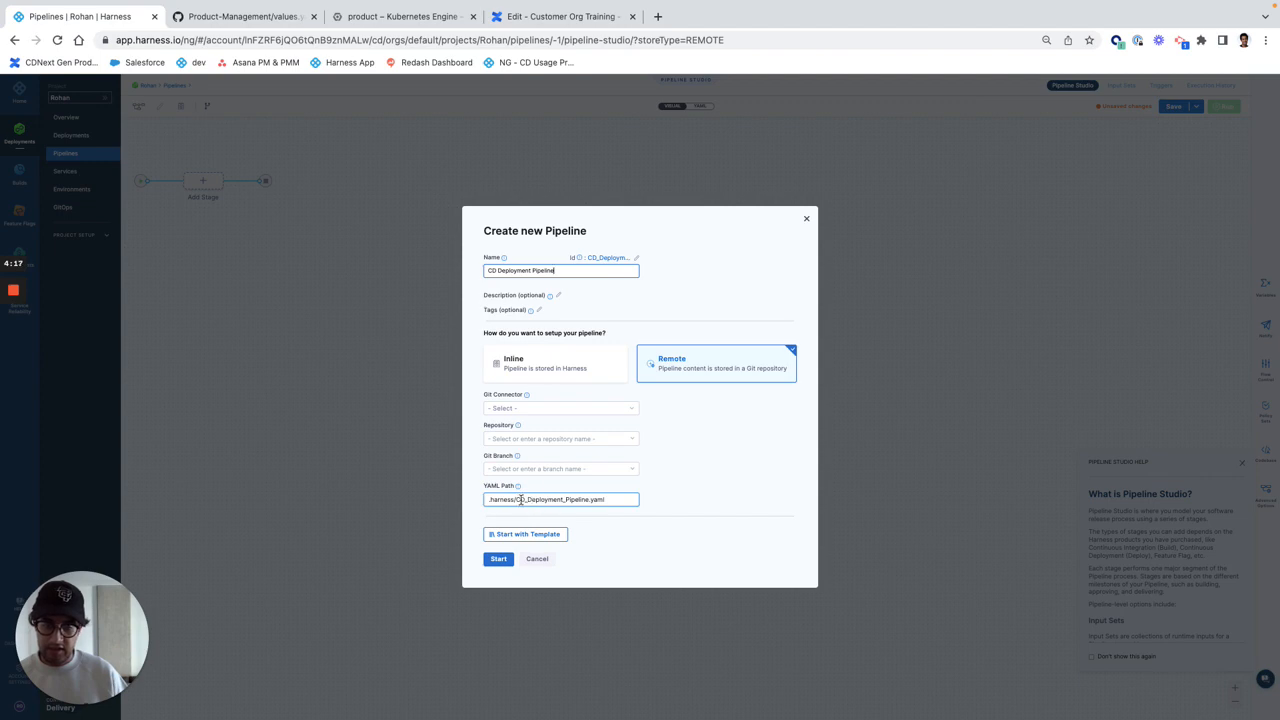
# Use connector Product-Management-Rohan, repository Product-Management, branch main, and edit the YAML path.
pyautogui.click(560, 408)
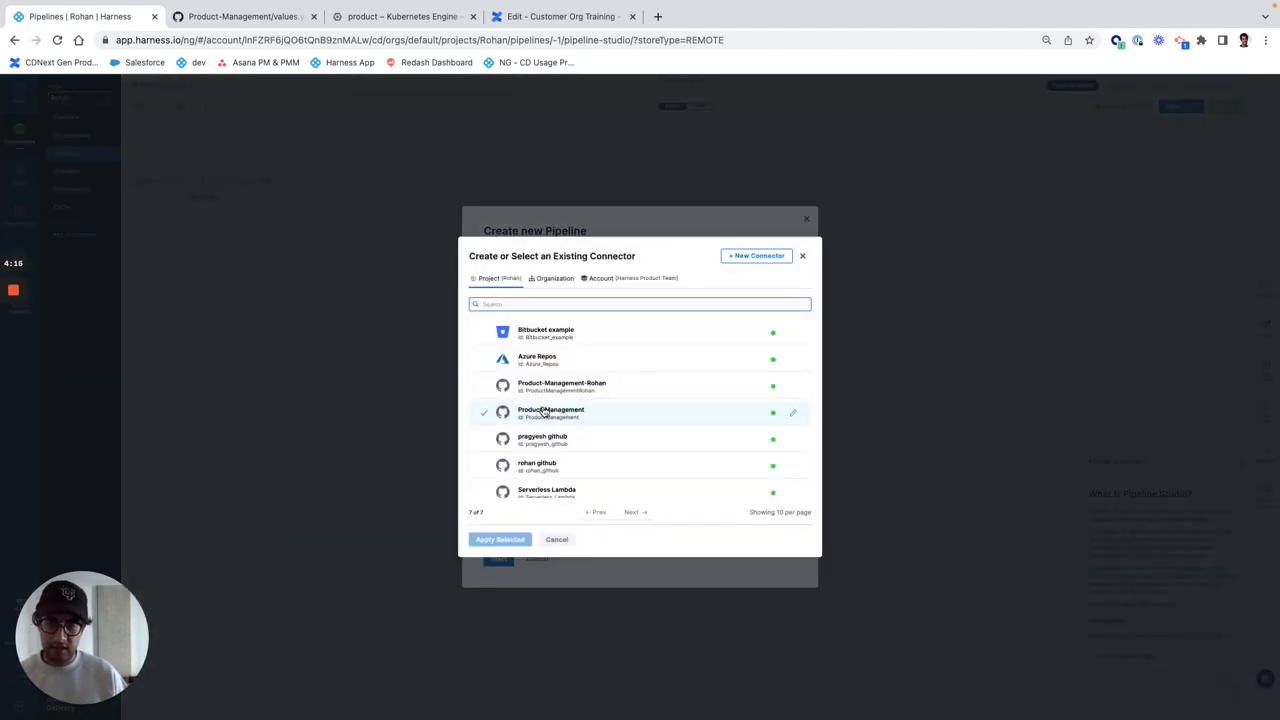
pyautogui.click(561, 386)
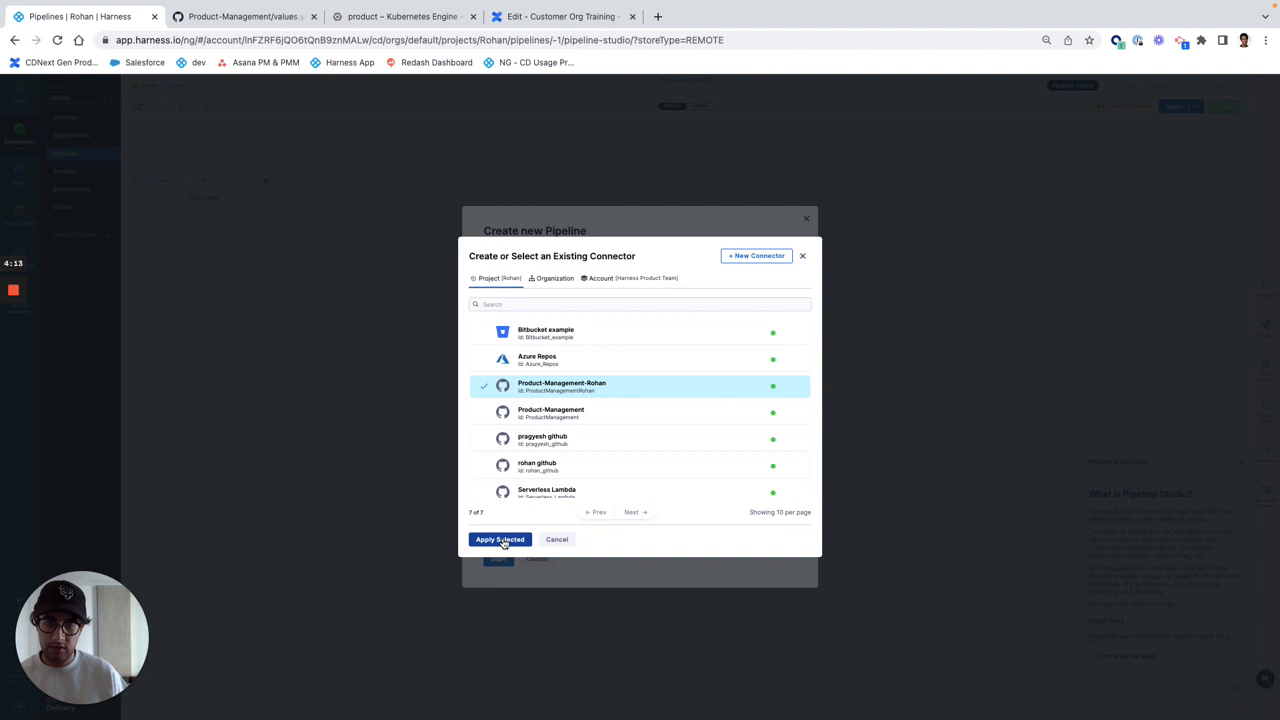
pyautogui.click(500, 539)
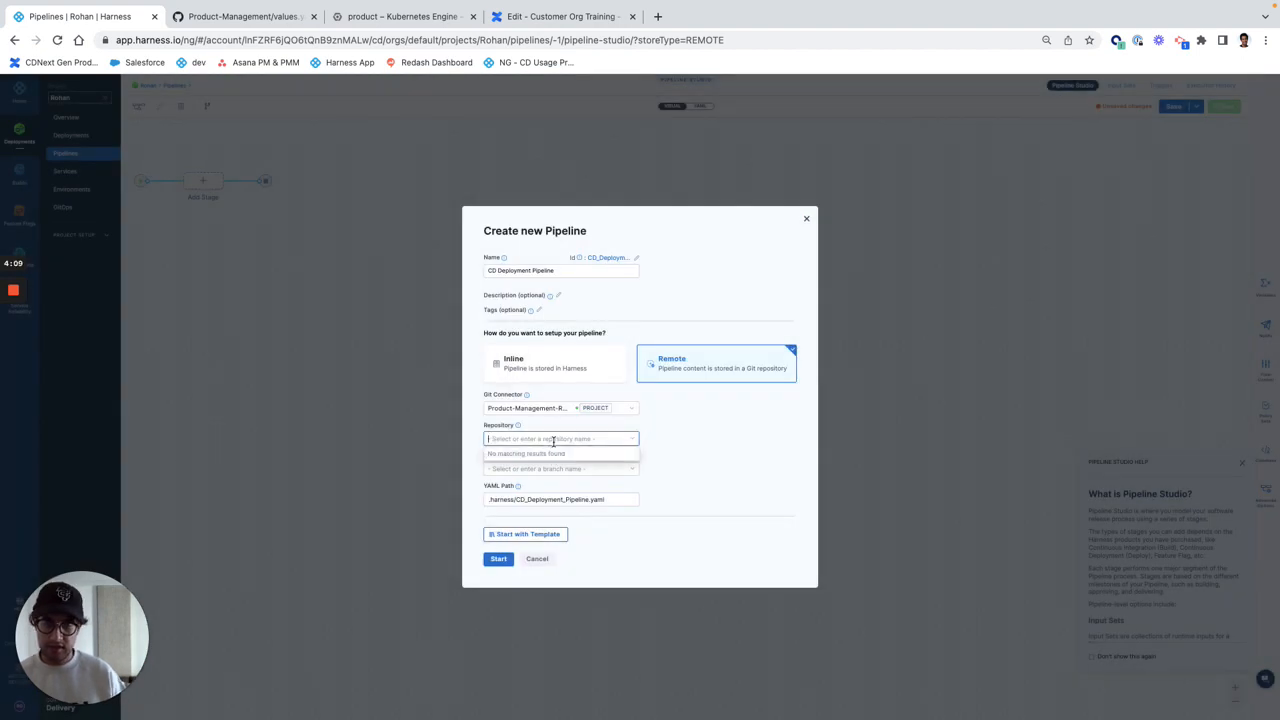
pyautogui.write('Prod')
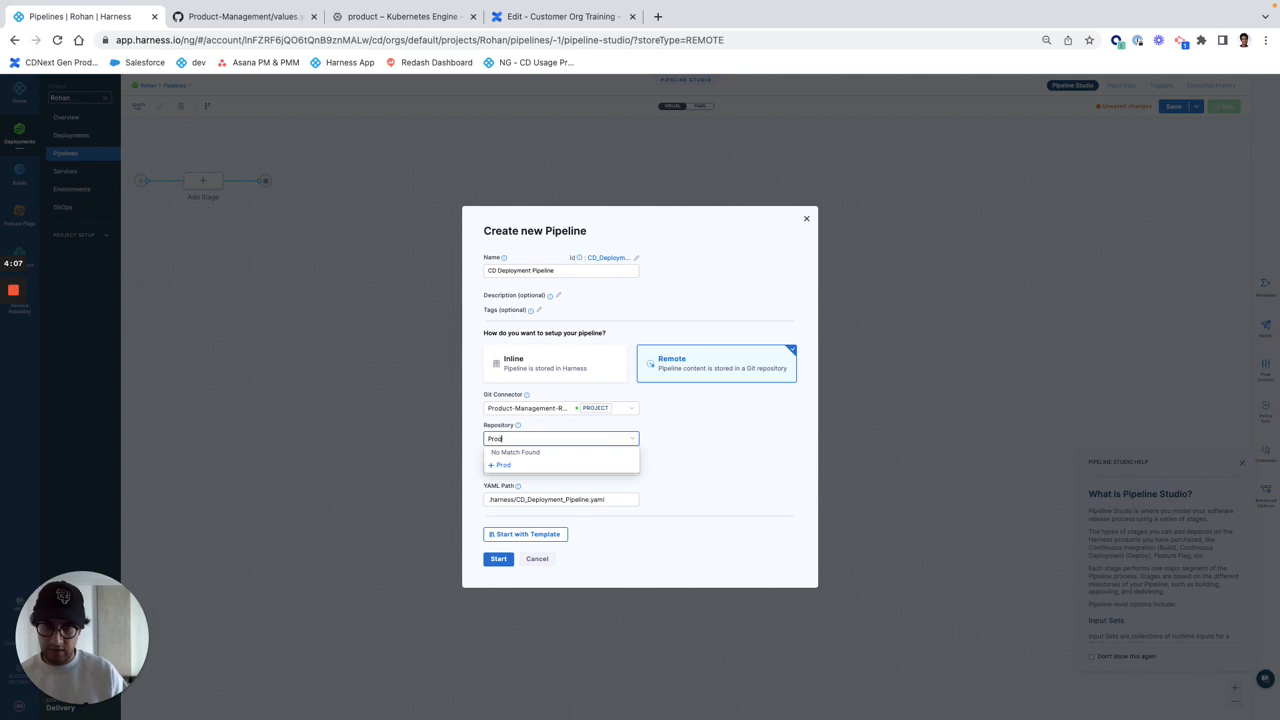
pyautogui.write('Product-Manageme')
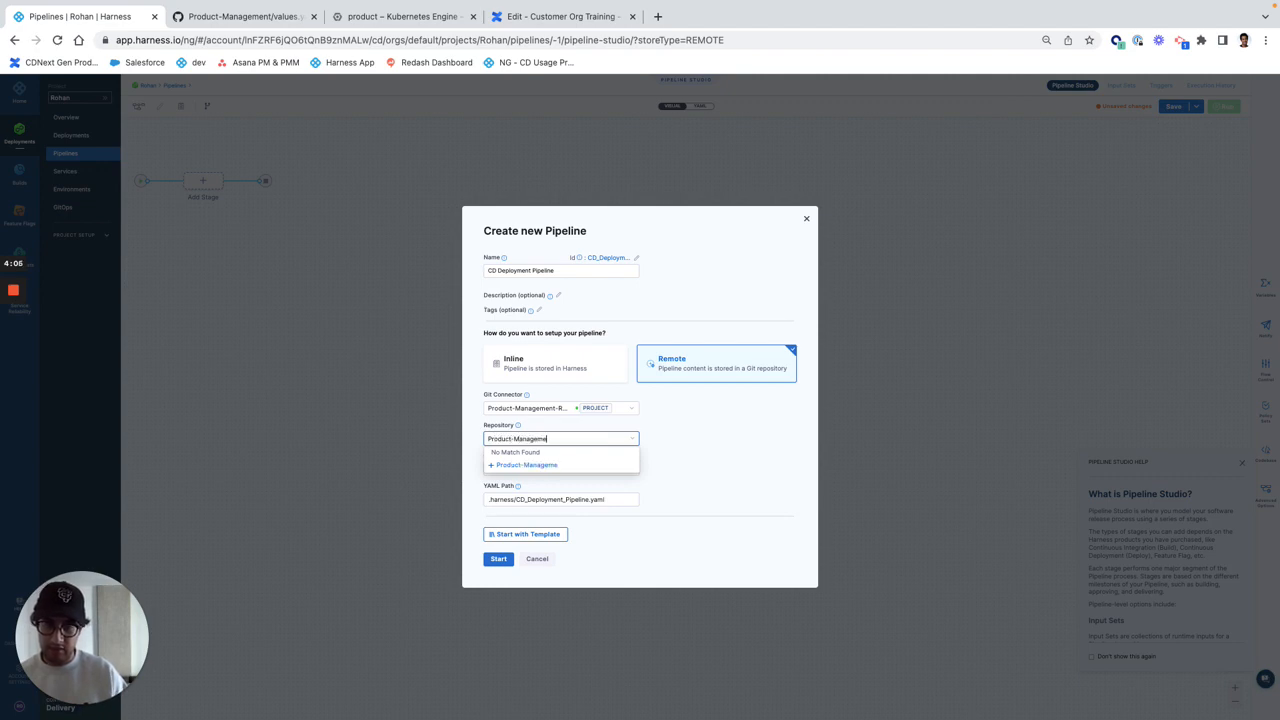
pyautogui.click(527, 464)
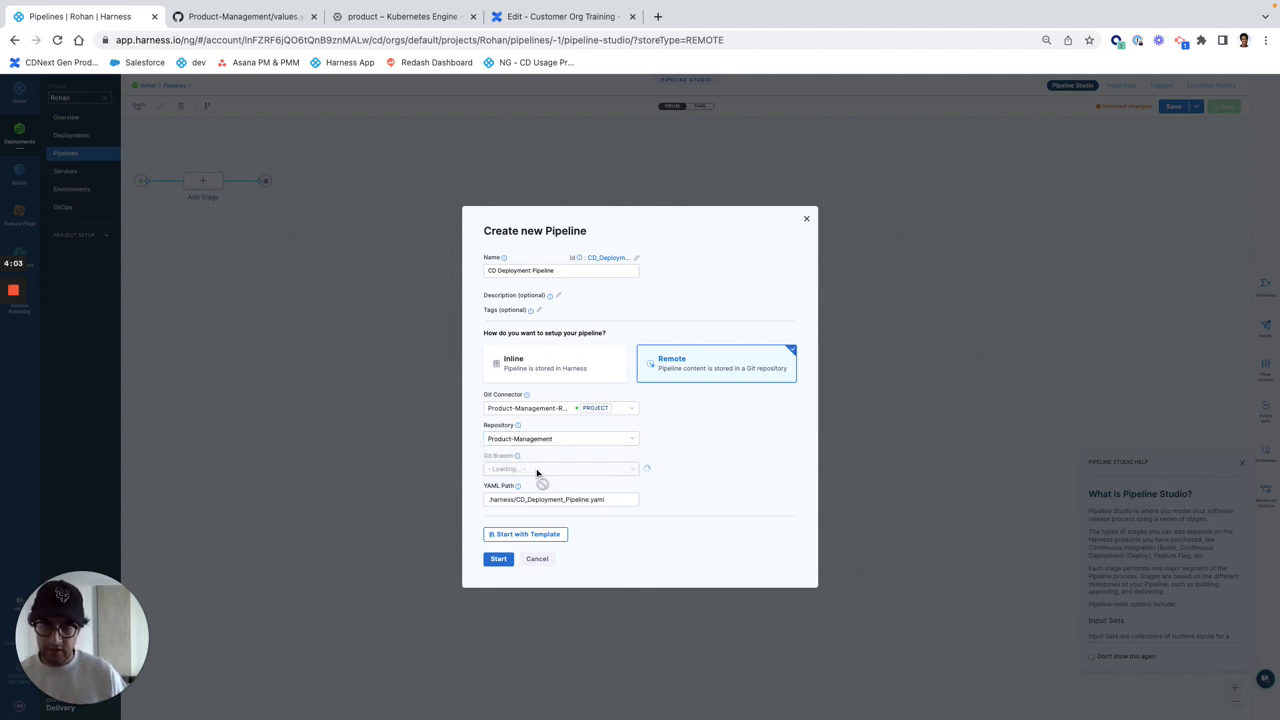
pyautogui.click(560, 468)
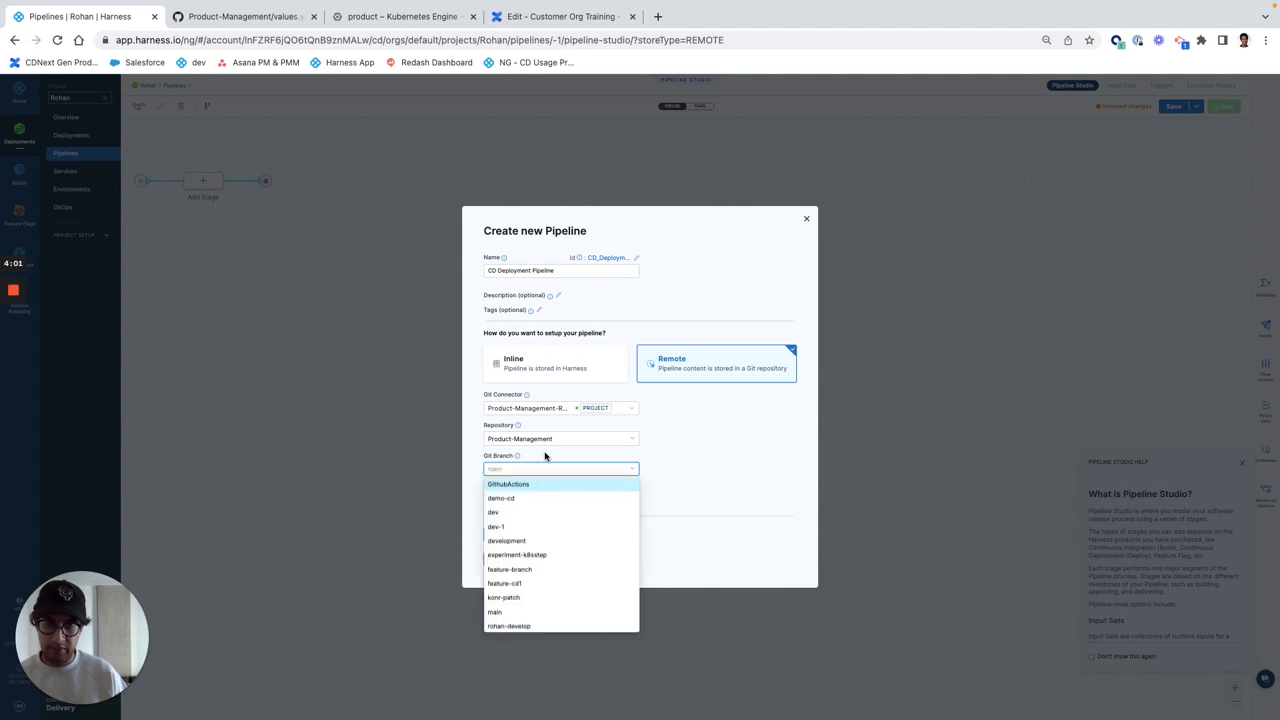
pyautogui.click(494, 612)
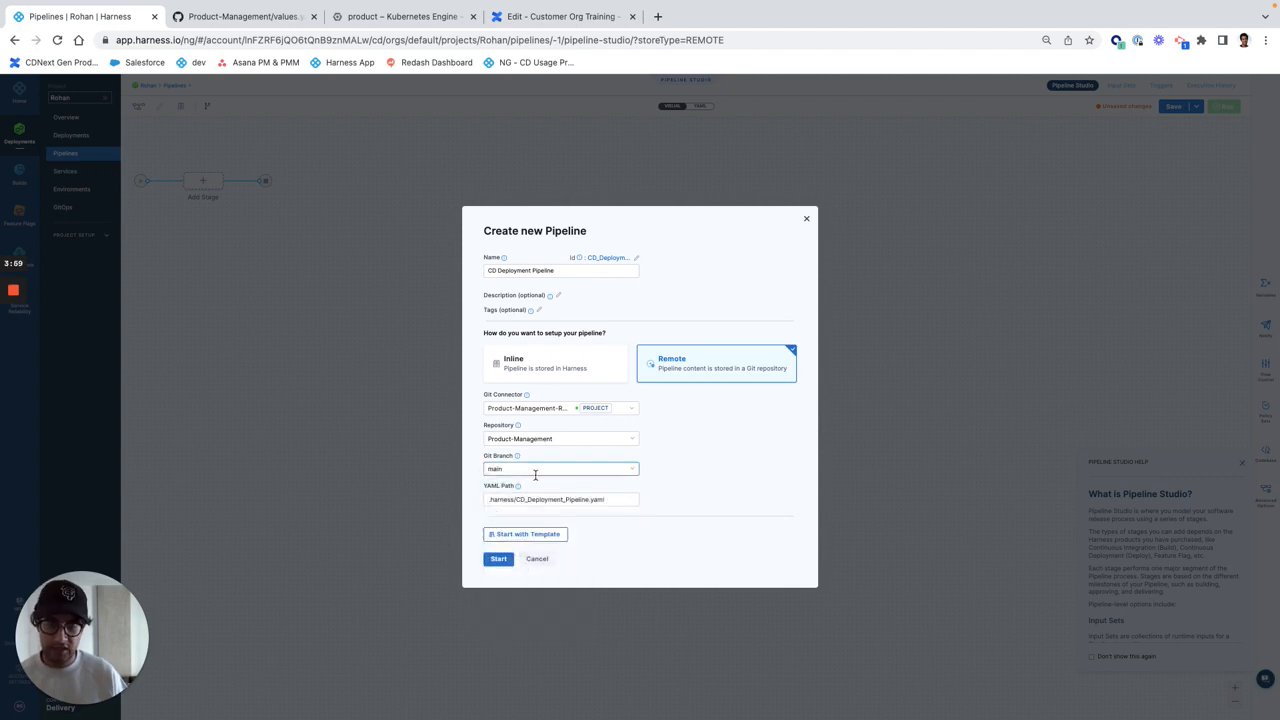
pyautogui.click(560, 499)
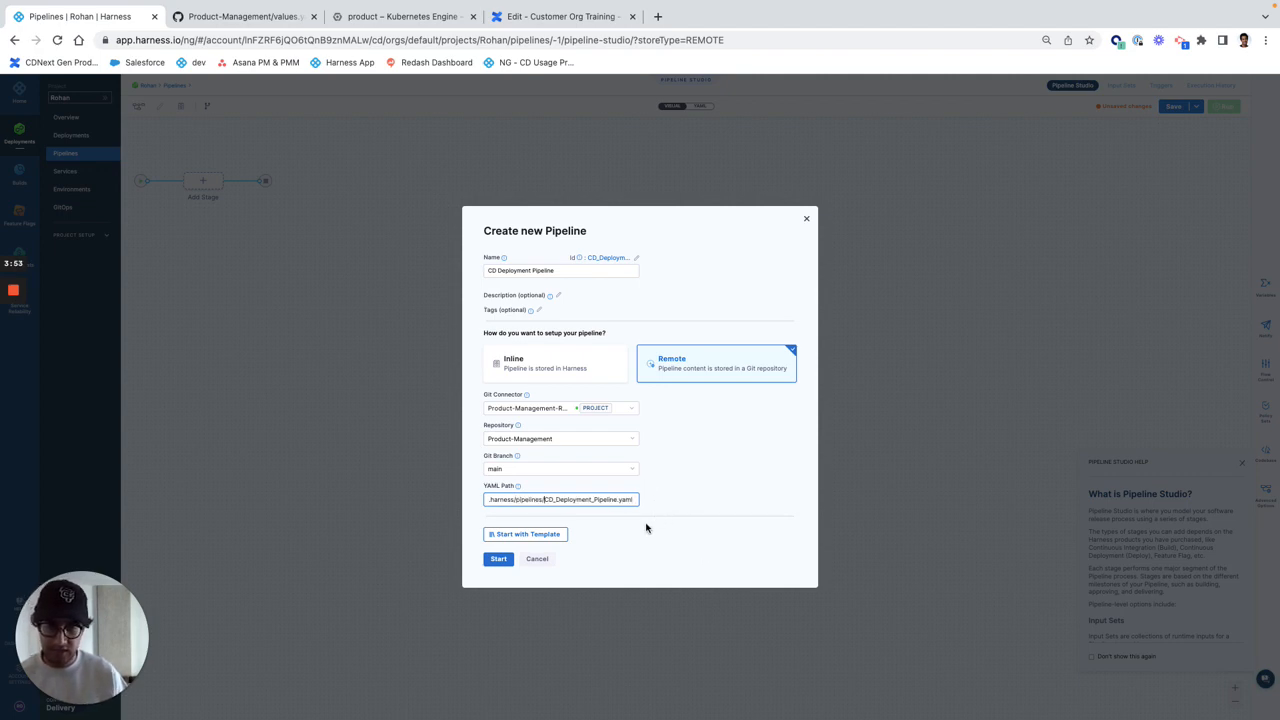
# Create the pipeline and add a Deploy-type first stage.
pyautogui.click(498, 558)
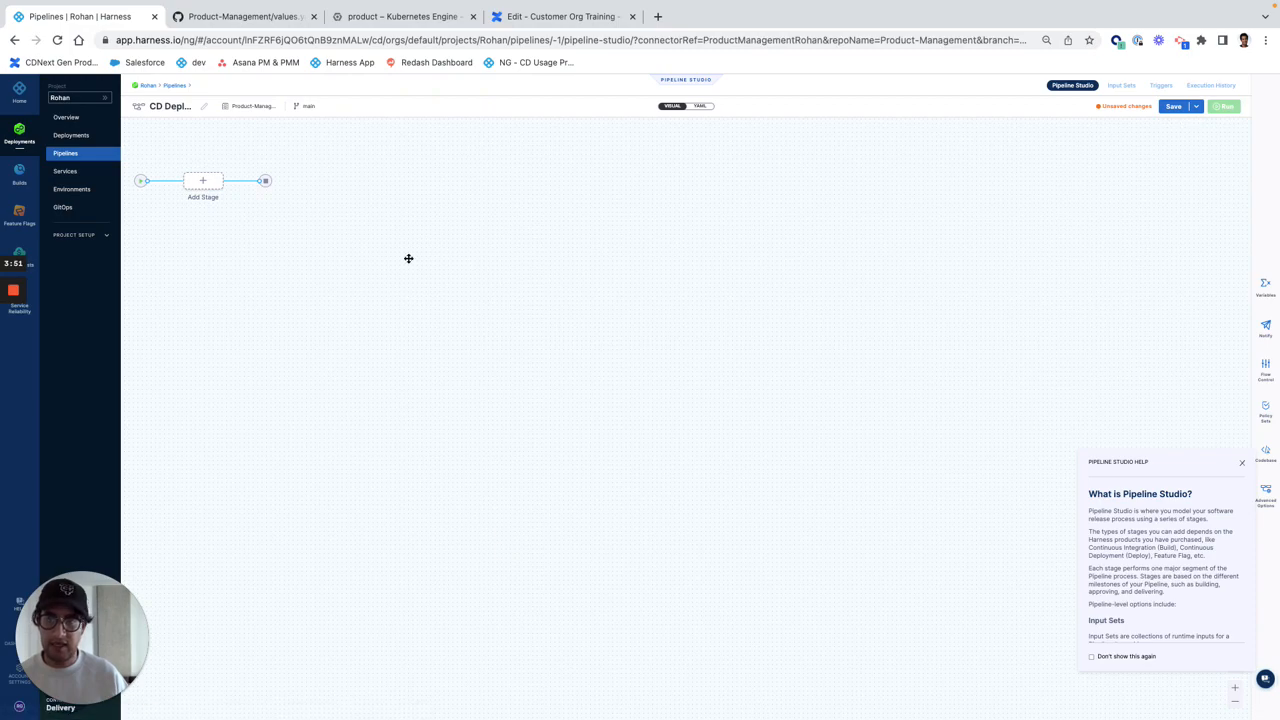
pyautogui.moveTo(204, 243)
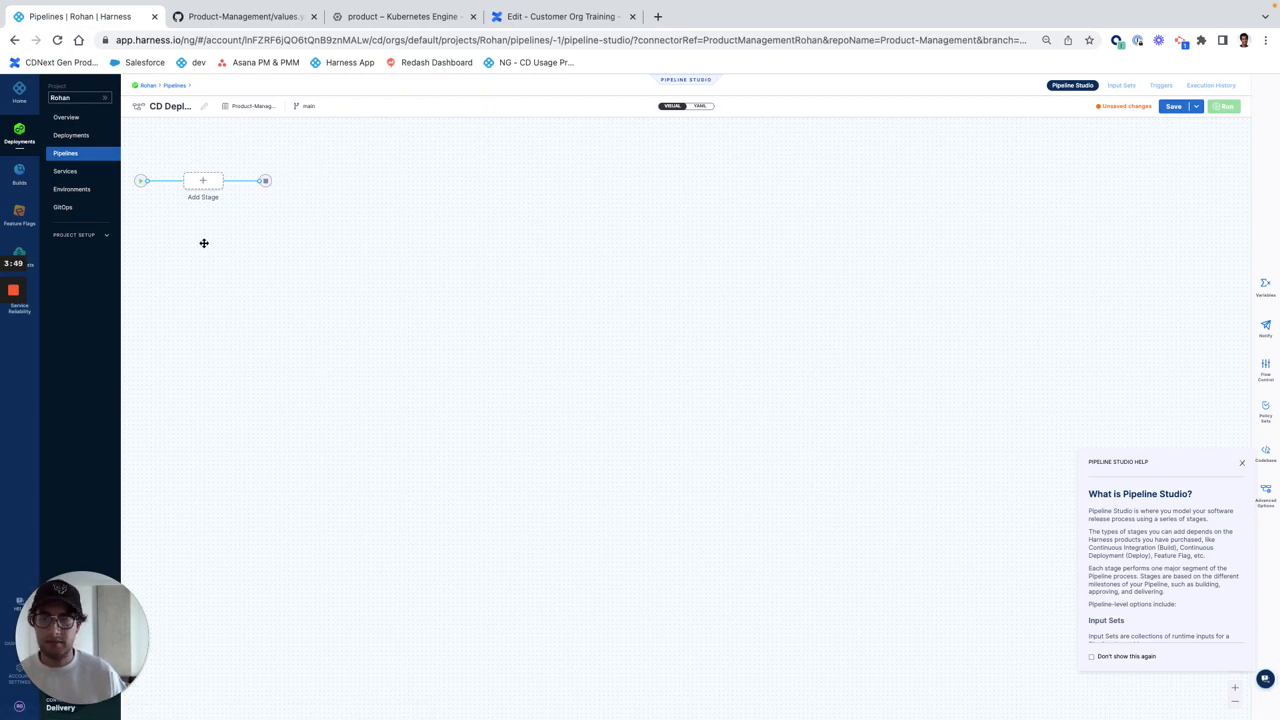
pyautogui.click(202, 181)
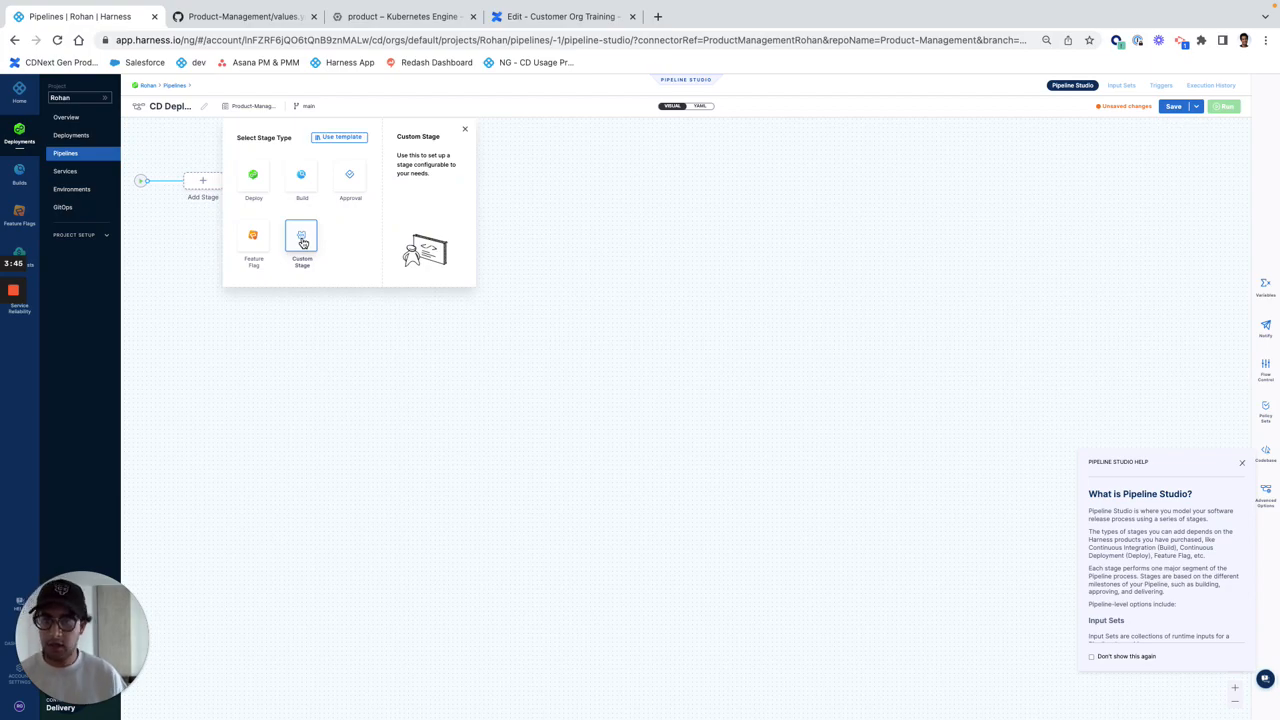
pyautogui.click(253, 180)
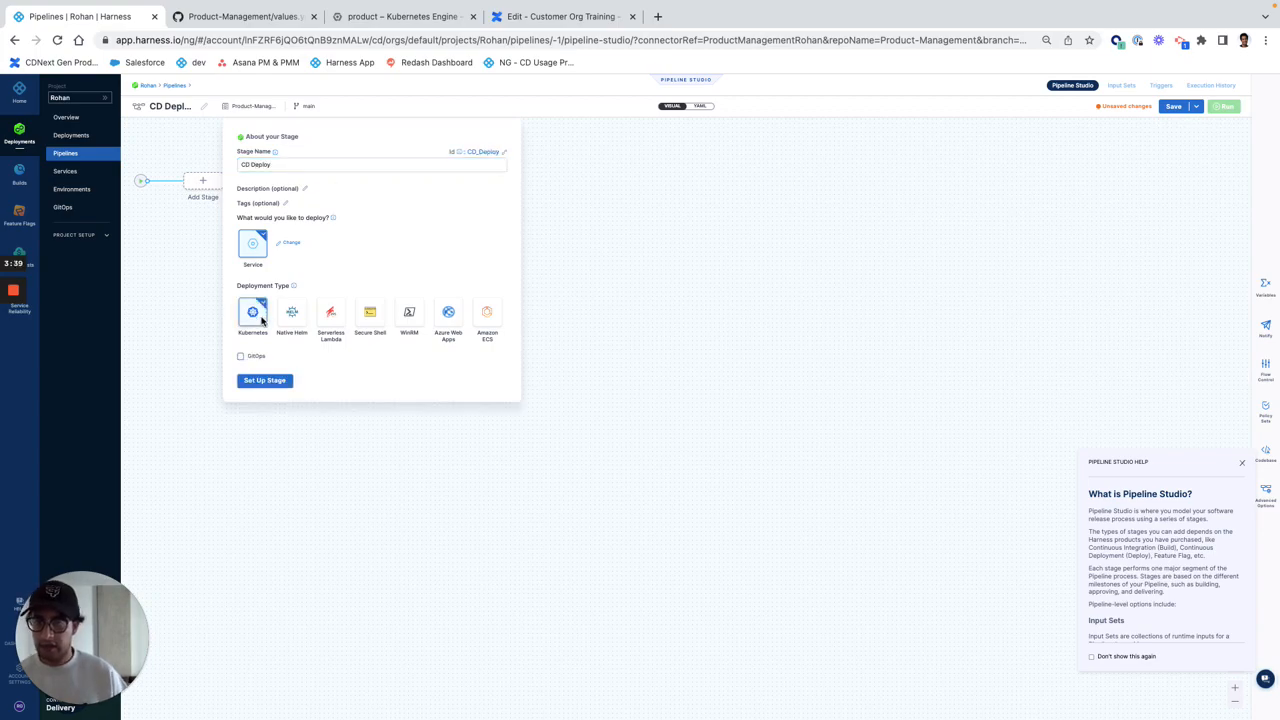
# Target staging with product-staging infrastructure and apply the Rolling strategy to CD Deploy.
pyautogui.click(264, 380)
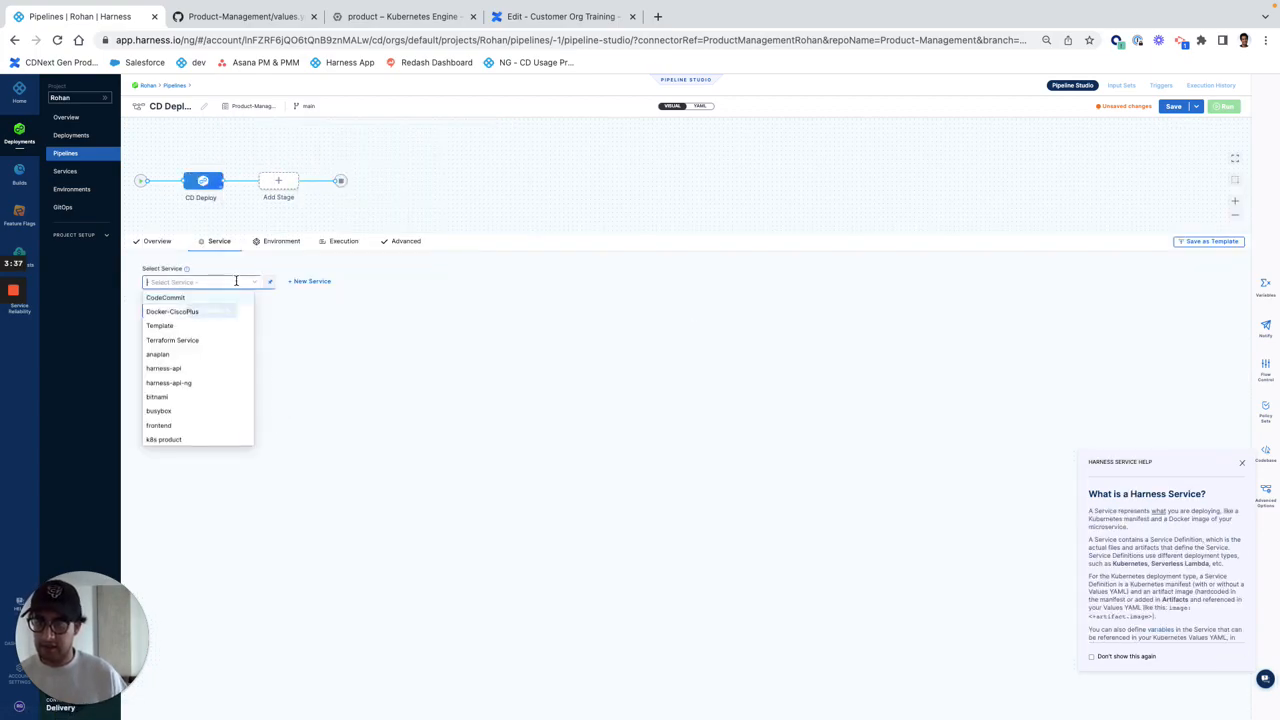
pyautogui.write('por')
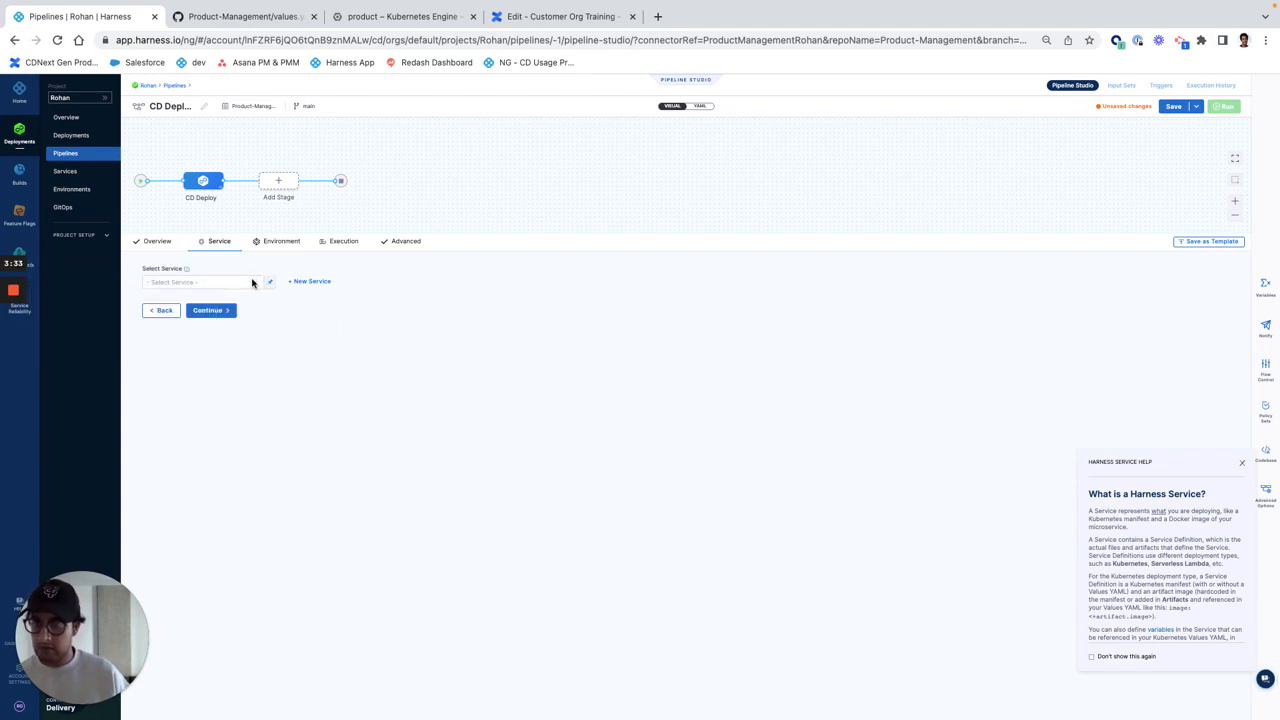
pyautogui.write('por')
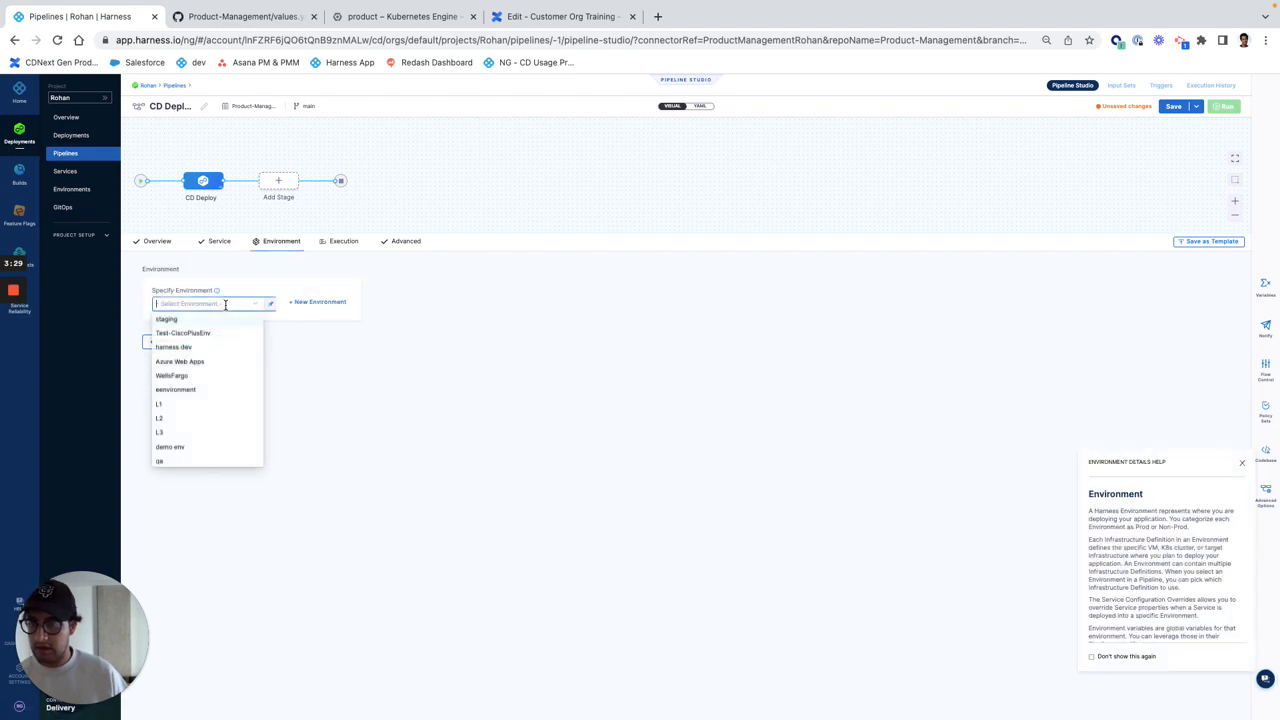
pyautogui.click(166, 318)
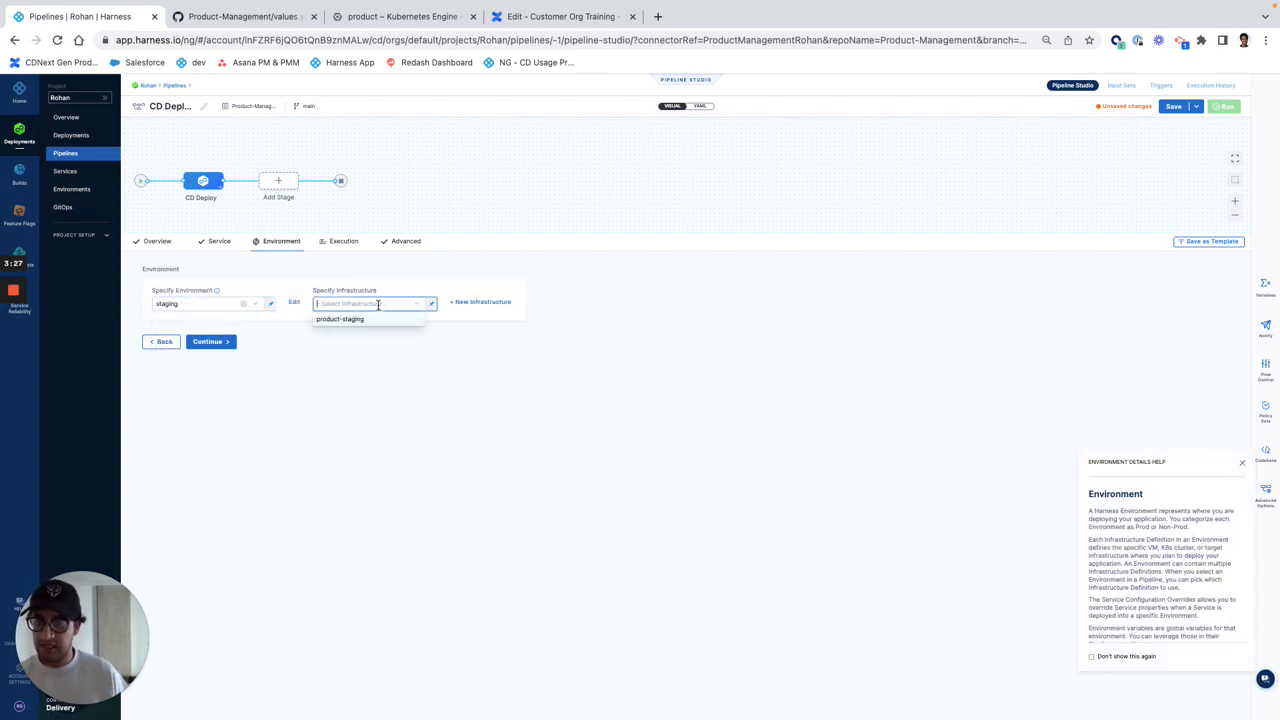
pyautogui.click(340, 318)
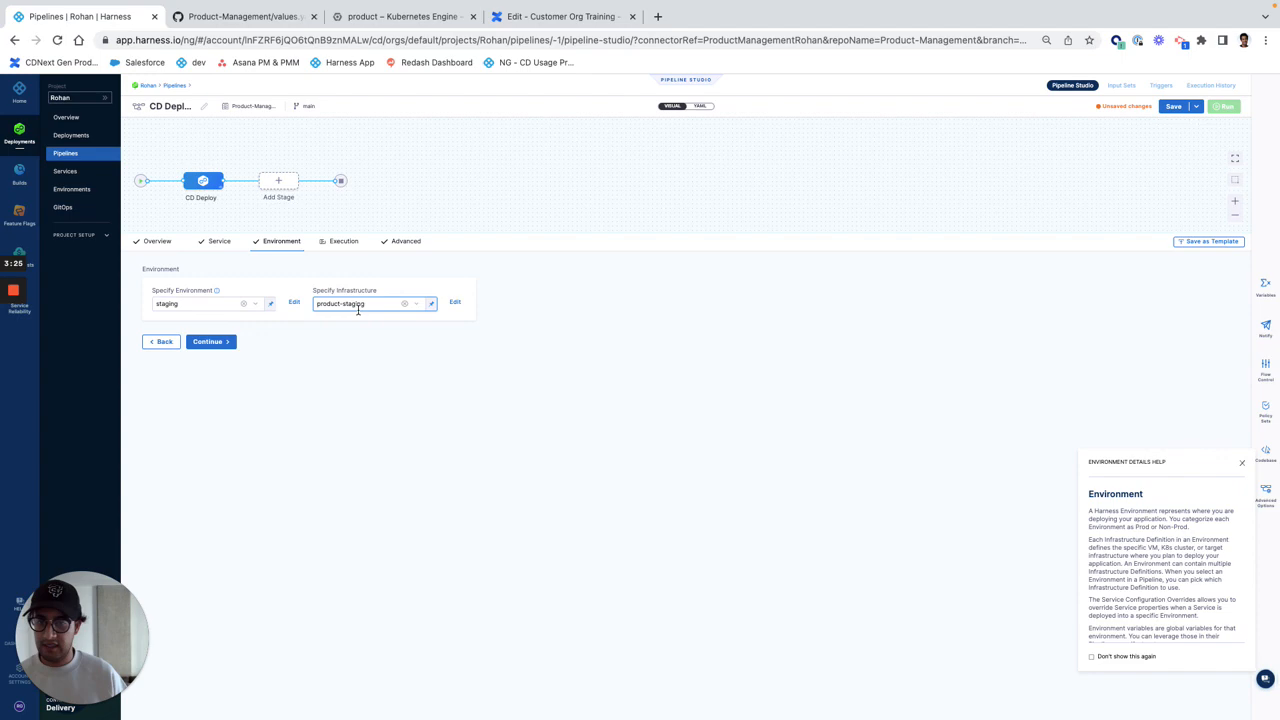
pyautogui.click(207, 341)
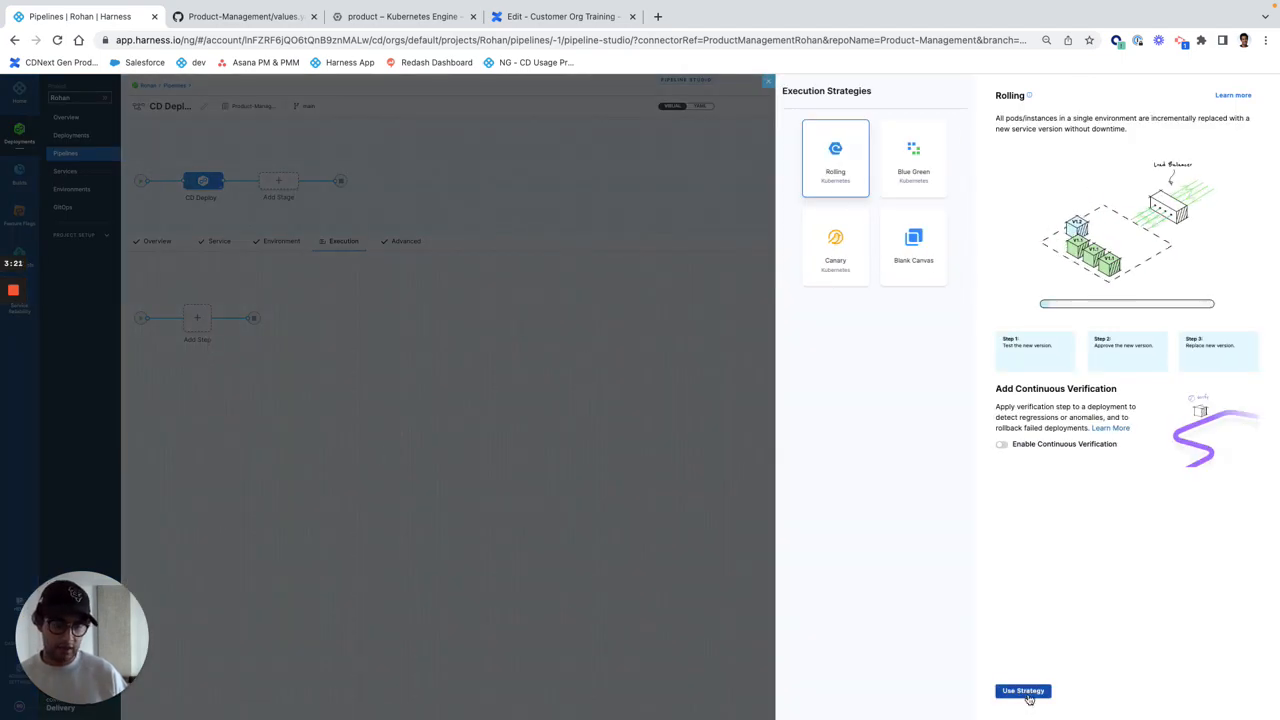
pyautogui.click(1022, 690)
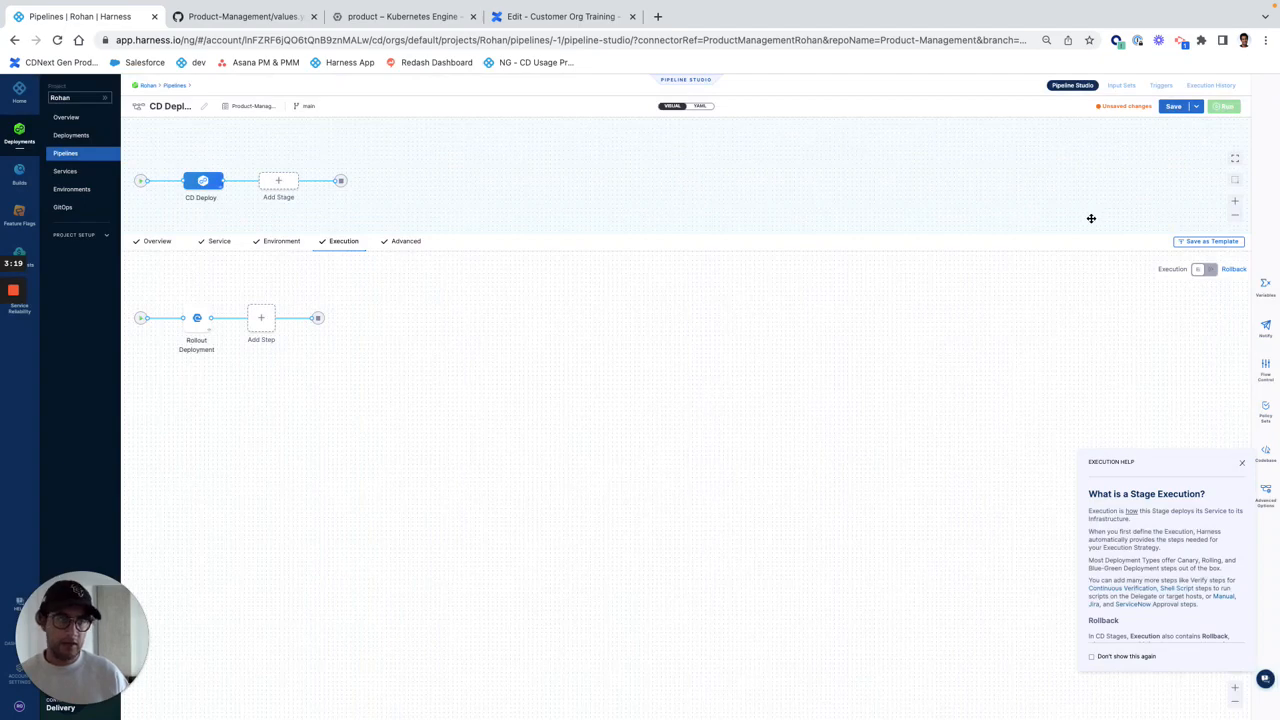
# Create an approval stage 'Approve to Prod' using Harness Approval after CD Deploy.
pyautogui.click(278, 181)
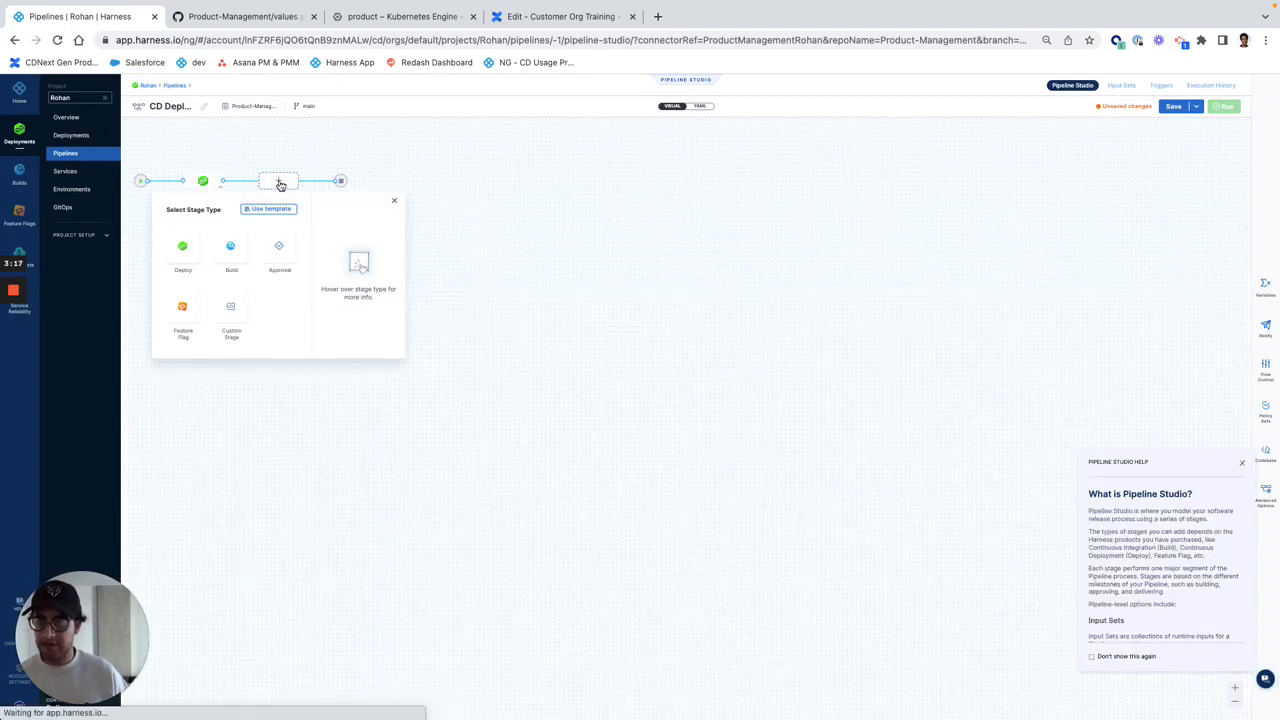
pyautogui.click(279, 250)
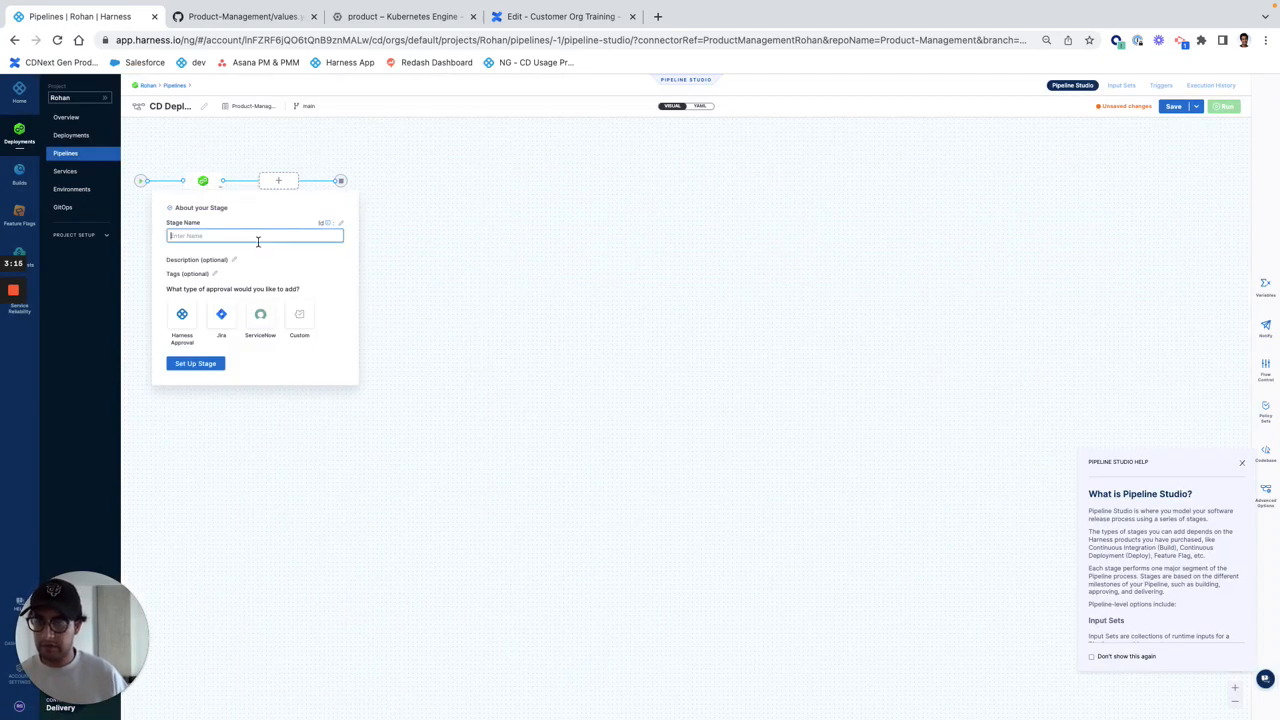
pyautogui.write('Approve to Prod')
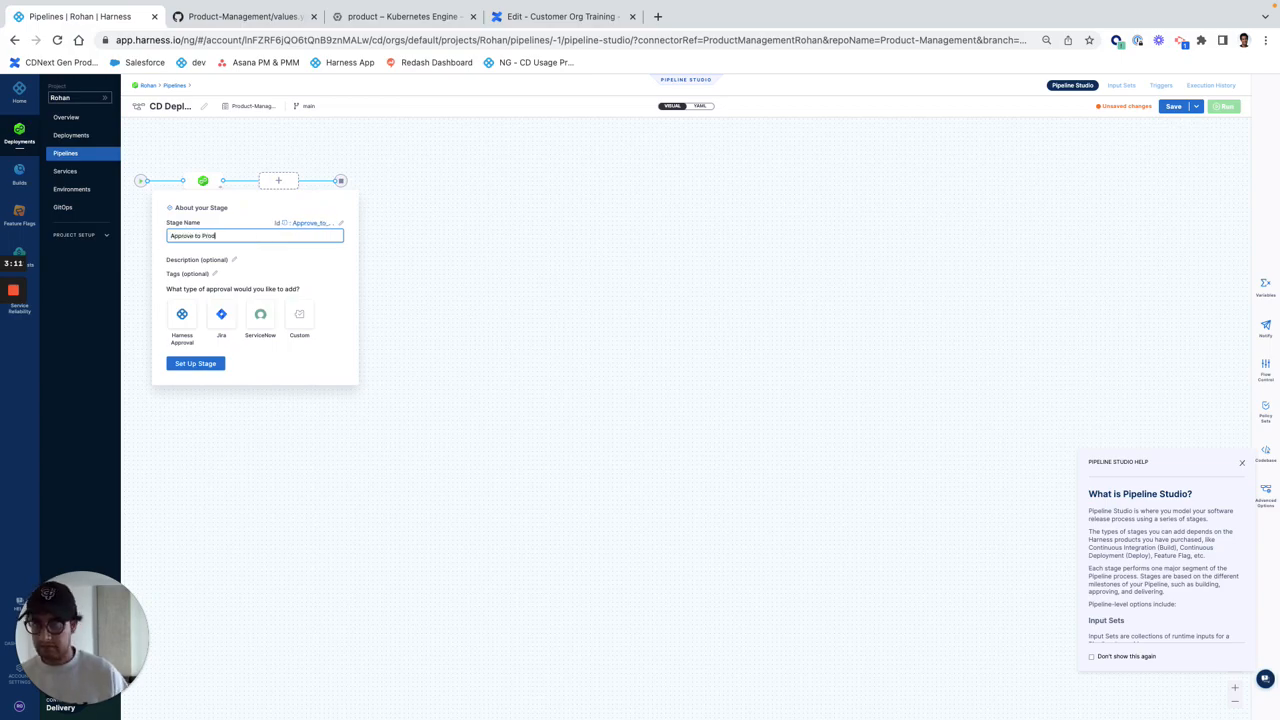
pyautogui.click(182, 314)
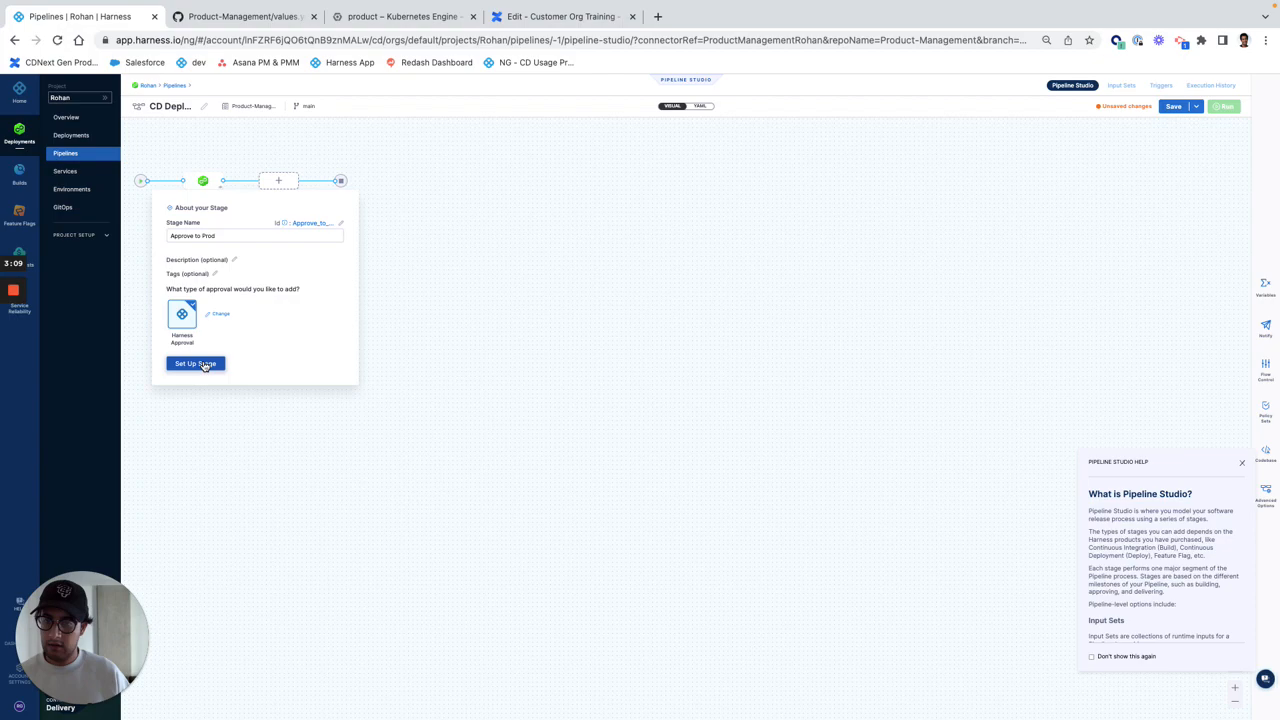
pyautogui.click(195, 363)
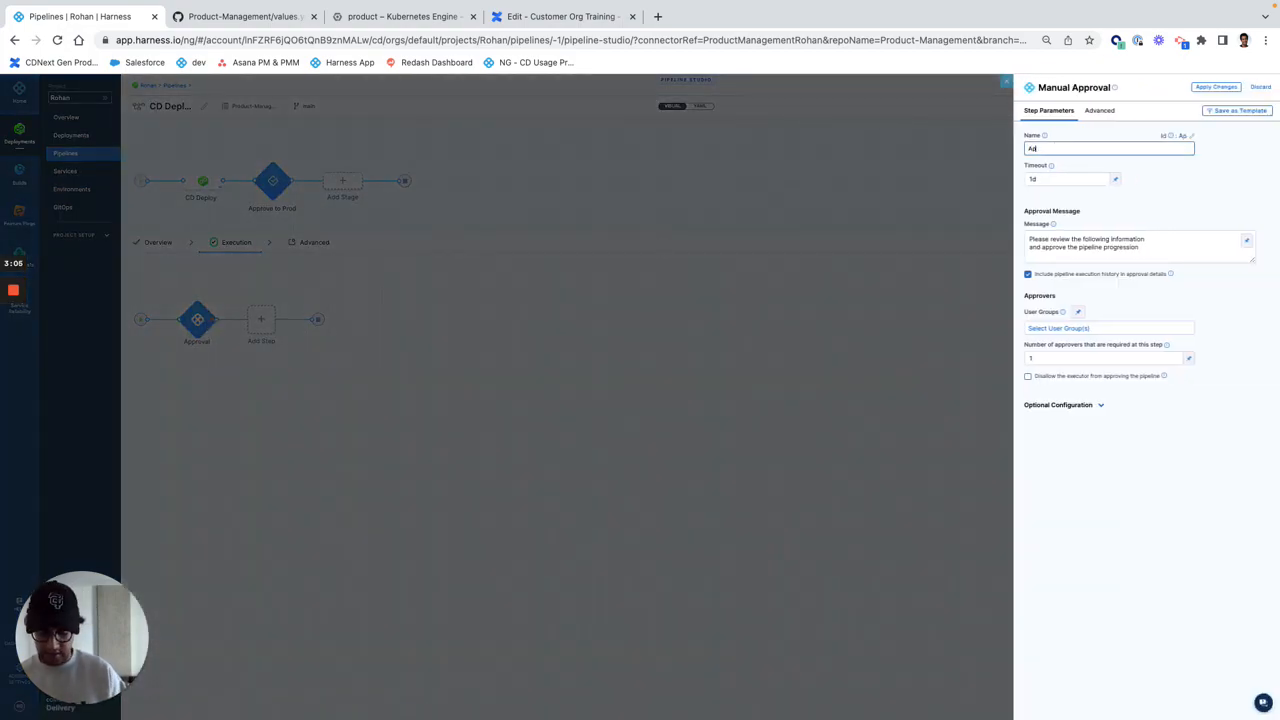
# Name the step 'Approval', assign the Product-Management user group, and apply changes.
pyautogui.write('Approval')
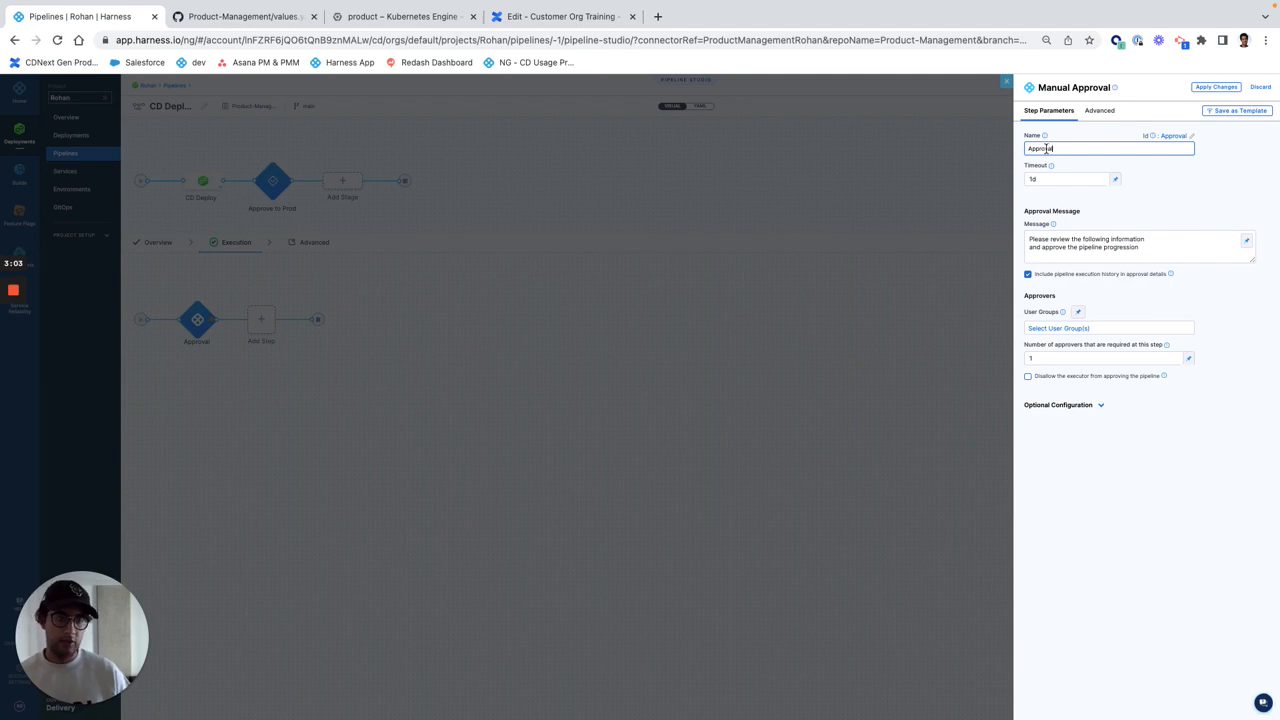
pyautogui.click(1108, 328)
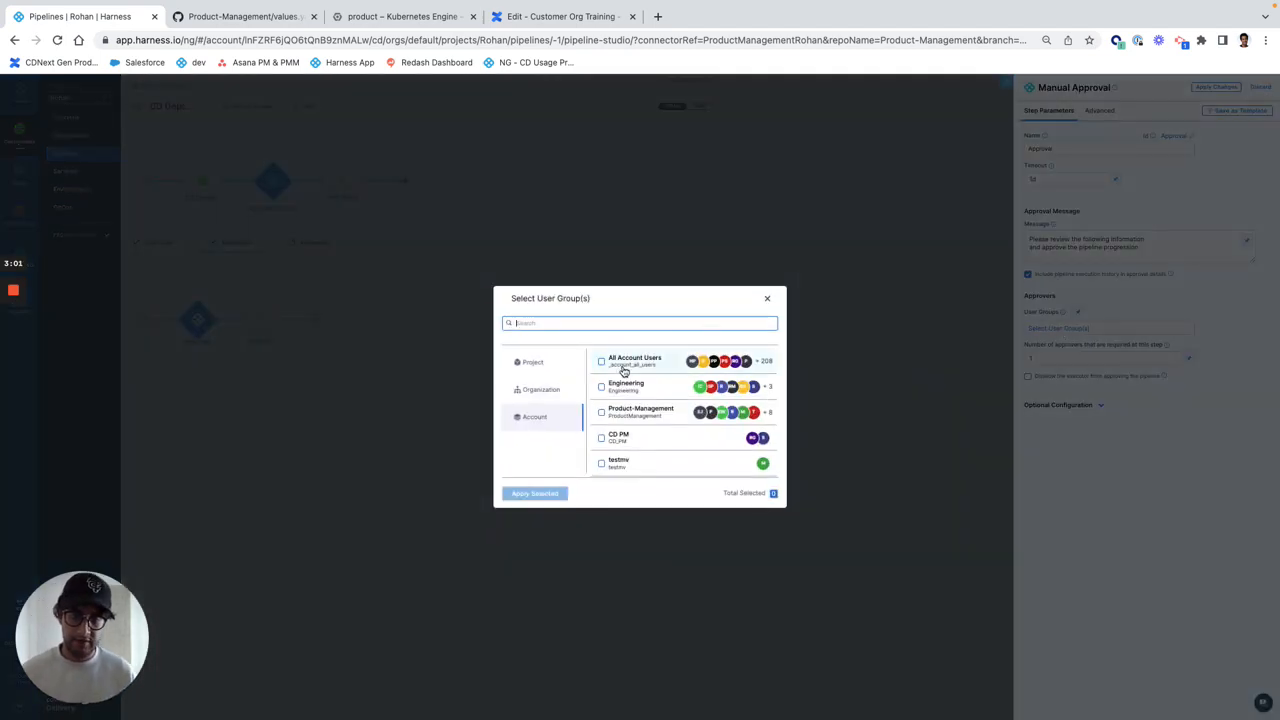
pyautogui.click(601, 412)
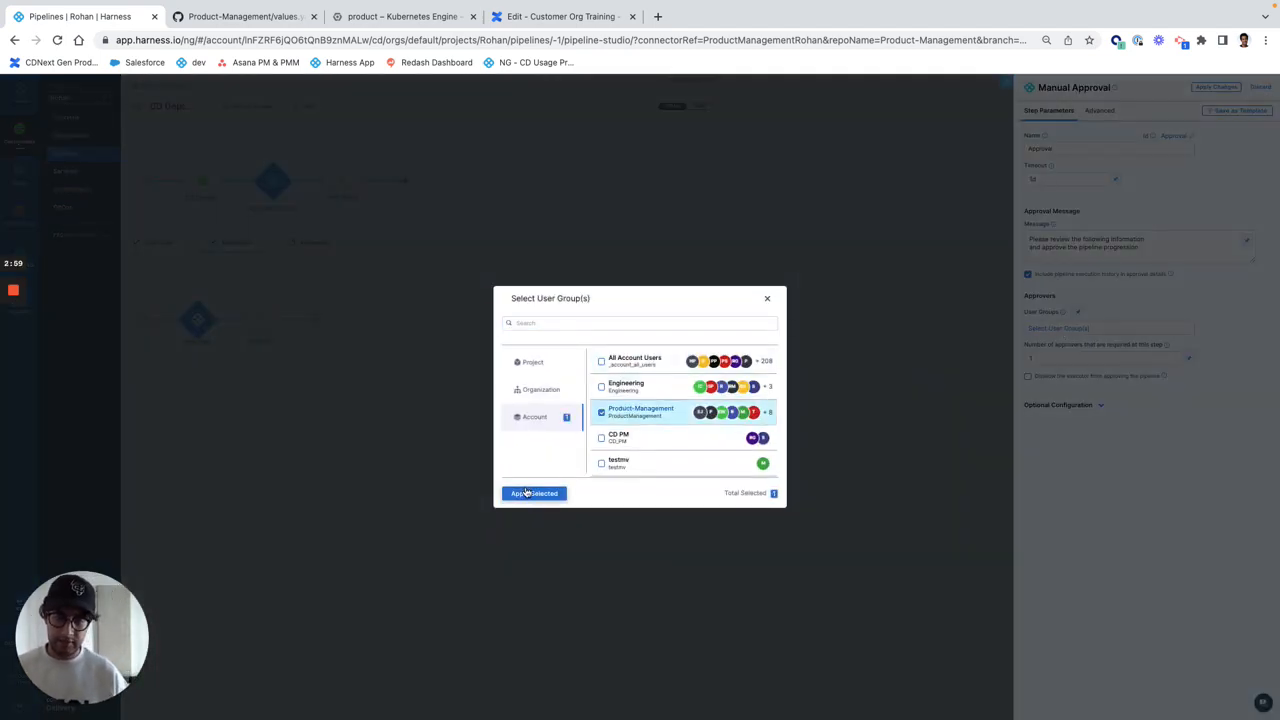
pyautogui.click(534, 493)
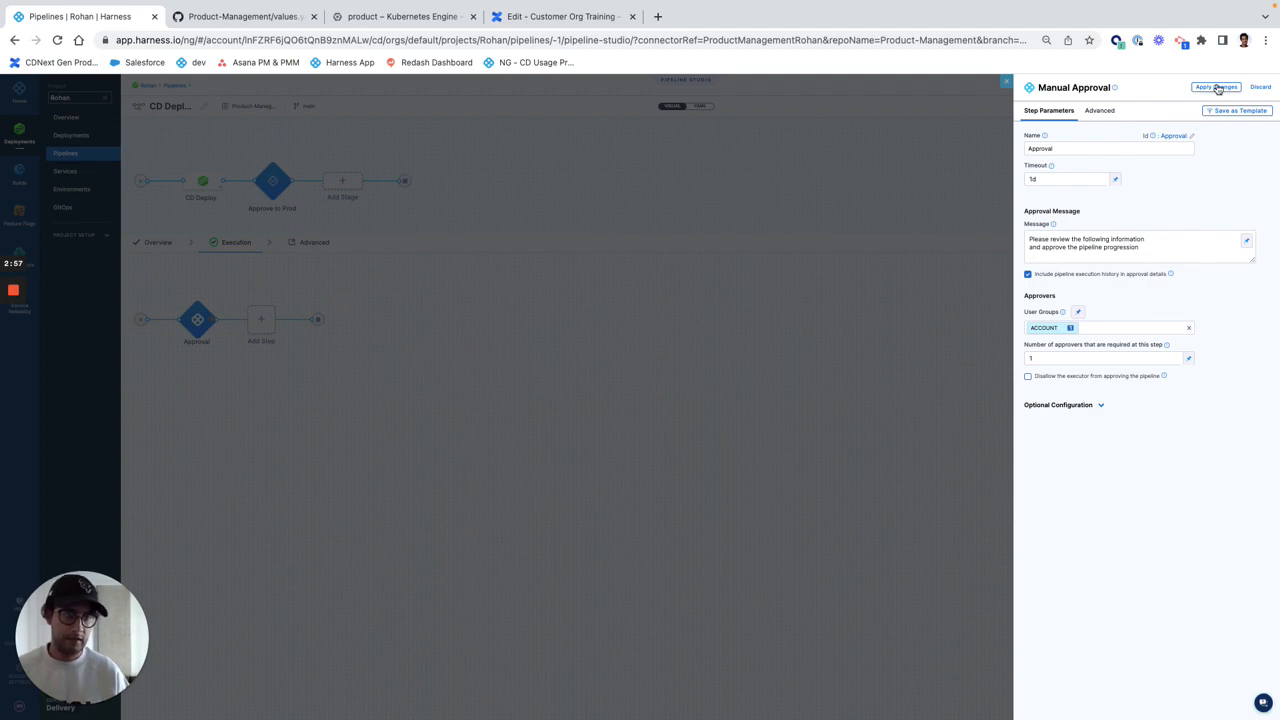
pyautogui.click(1215, 87)
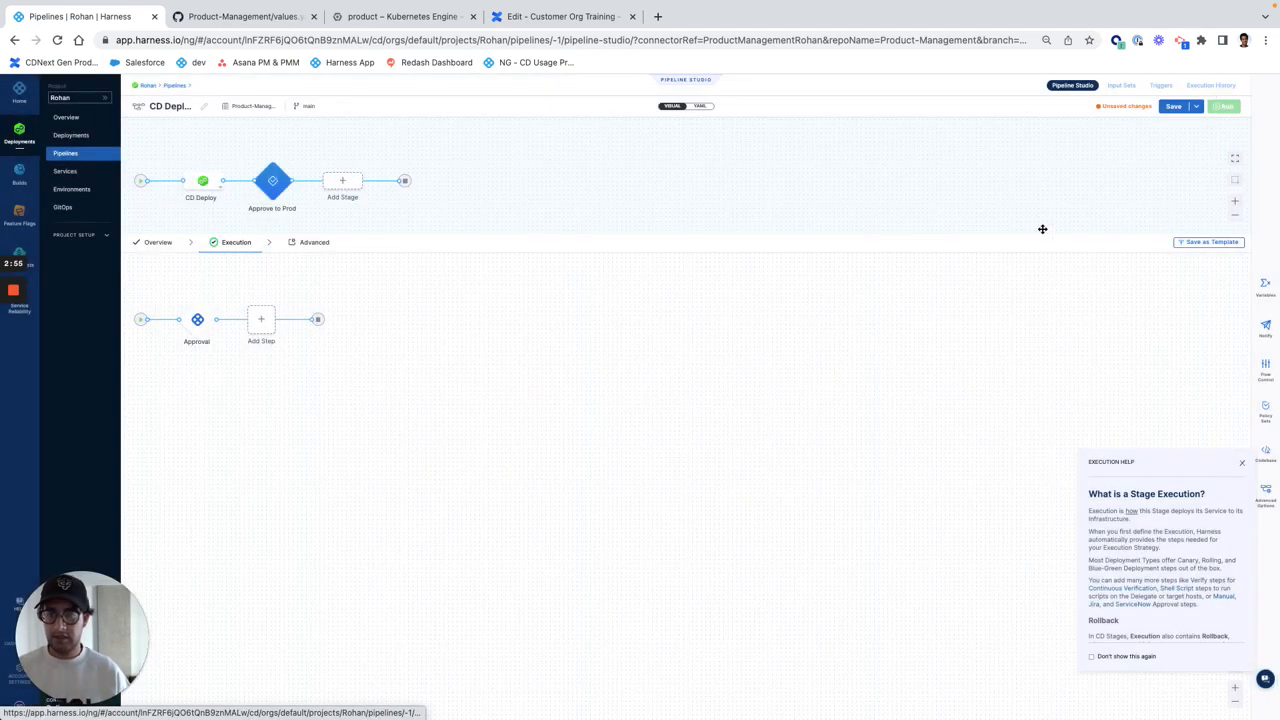
# Create a Kubernetes Deploy stage named 'Prod Deploy' after Approve to Prod.
pyautogui.click(342, 181)
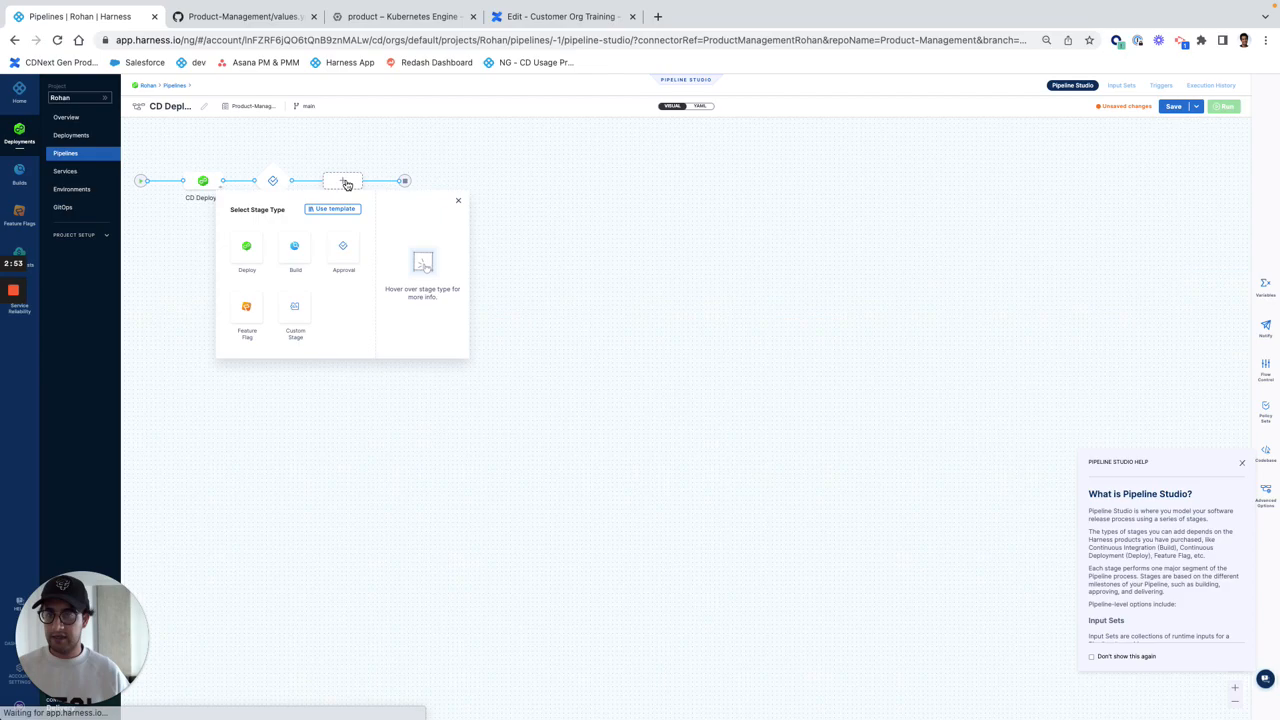
pyautogui.click(247, 250)
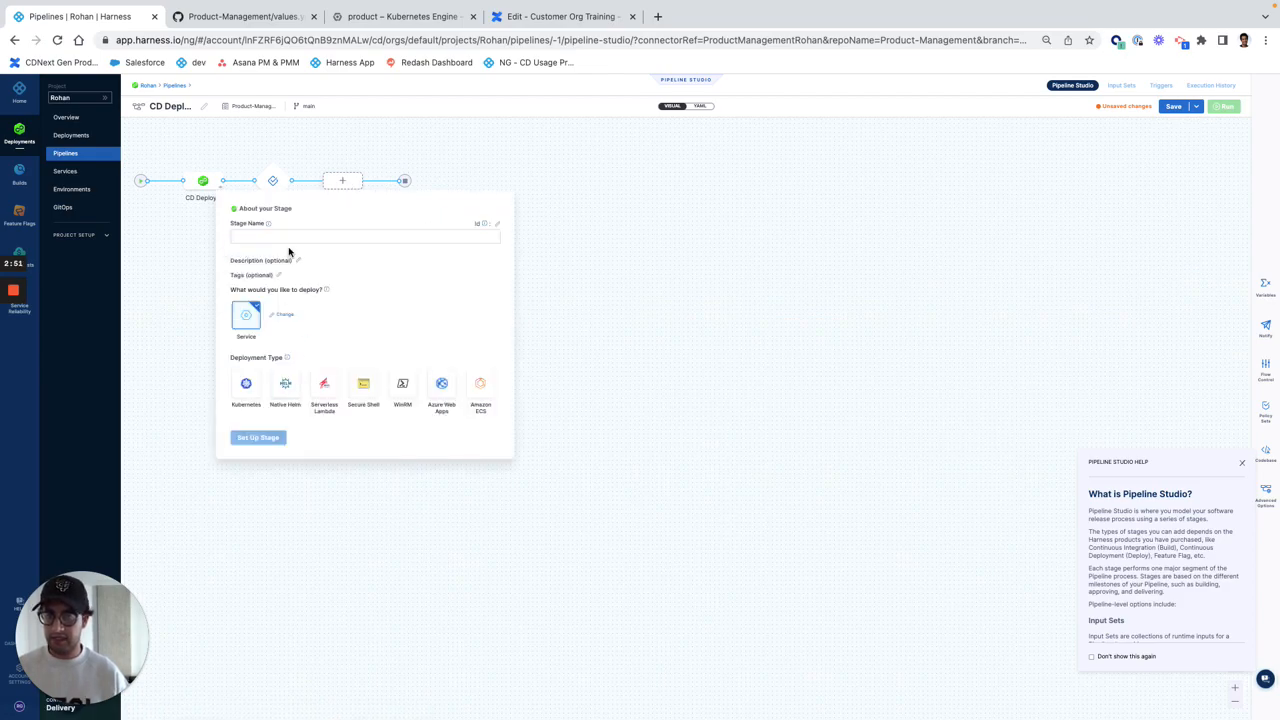
pyautogui.write('Prod De')
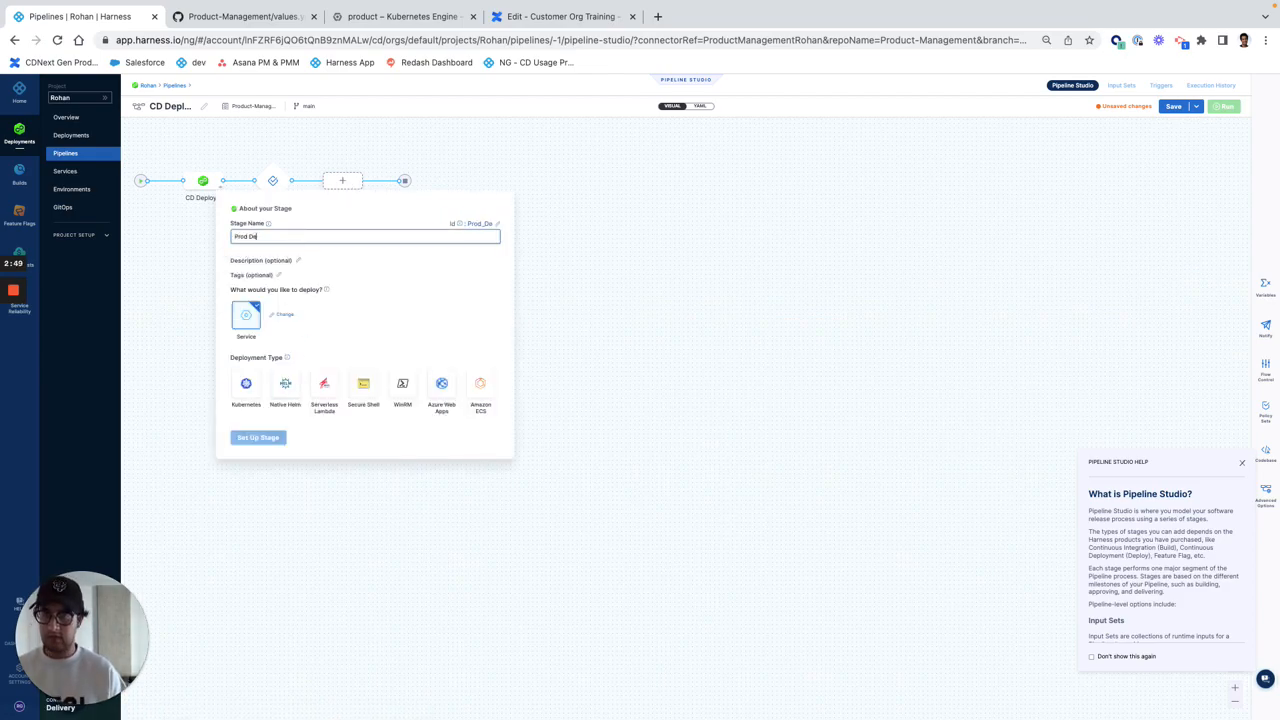
pyautogui.click(246, 386)
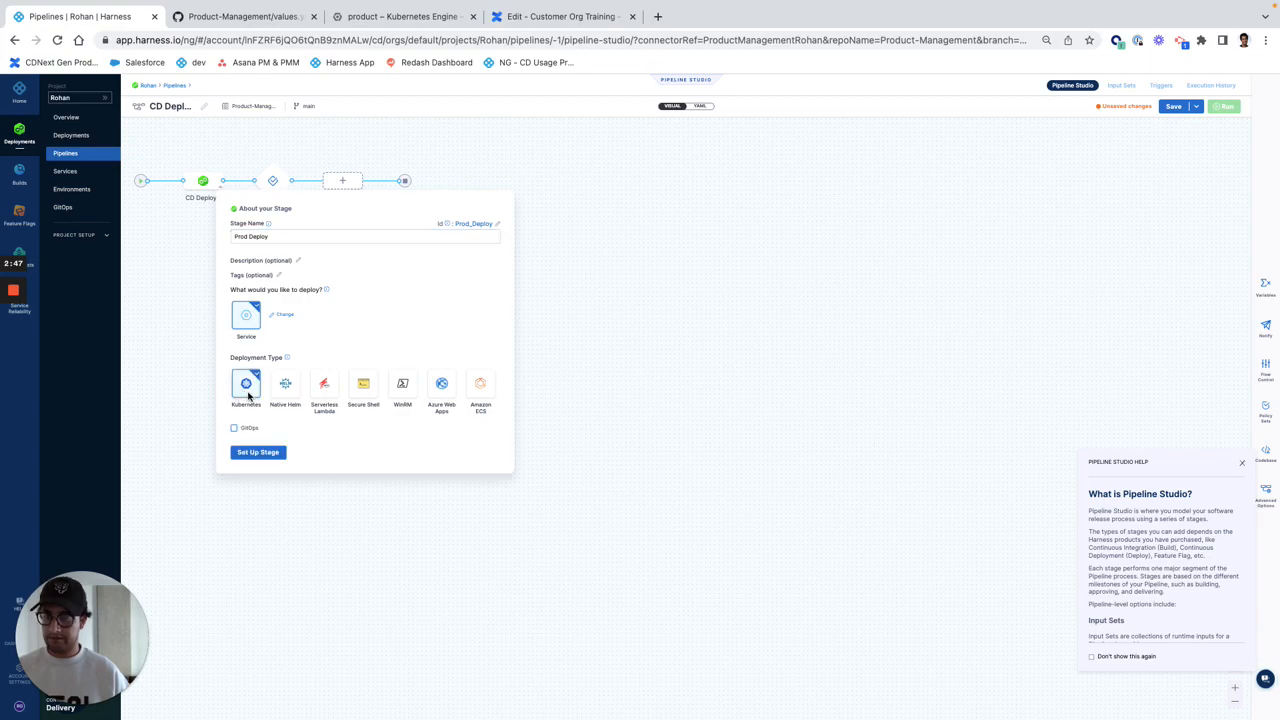
pyautogui.click(258, 452)
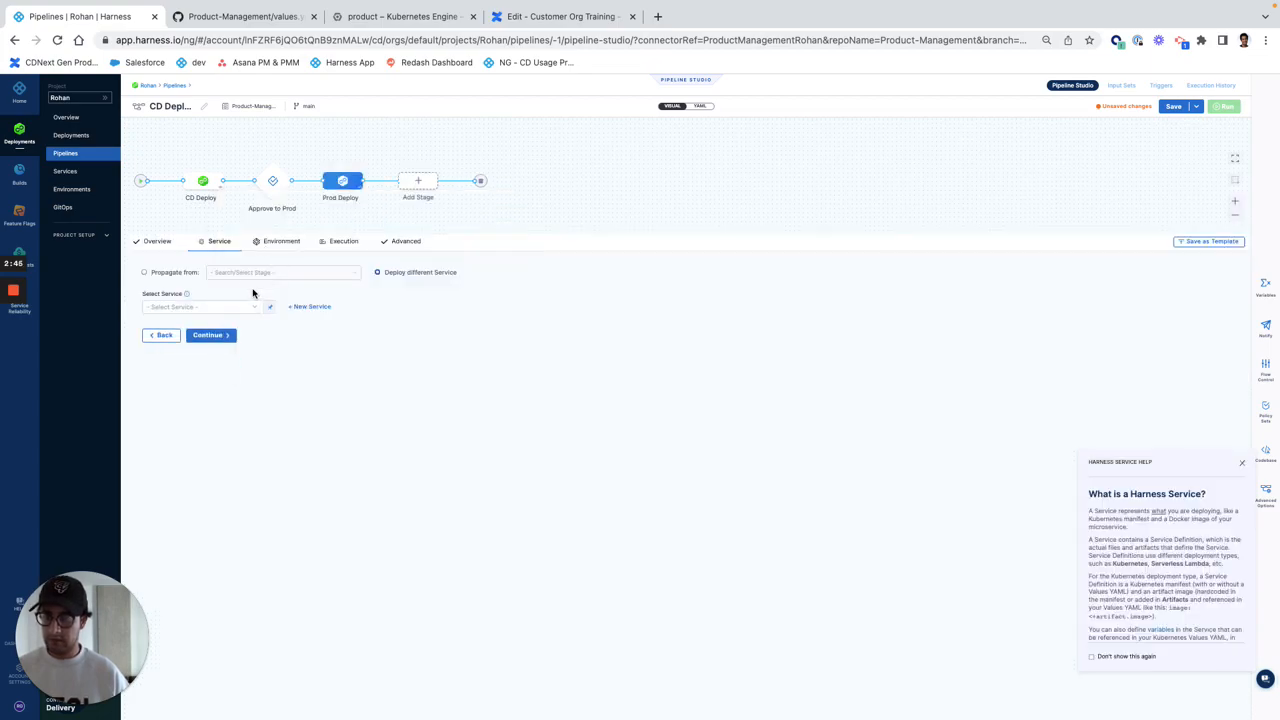
# Propagate the earlier service and target staging with product-staging infrastructure.
pyautogui.click(144, 272)
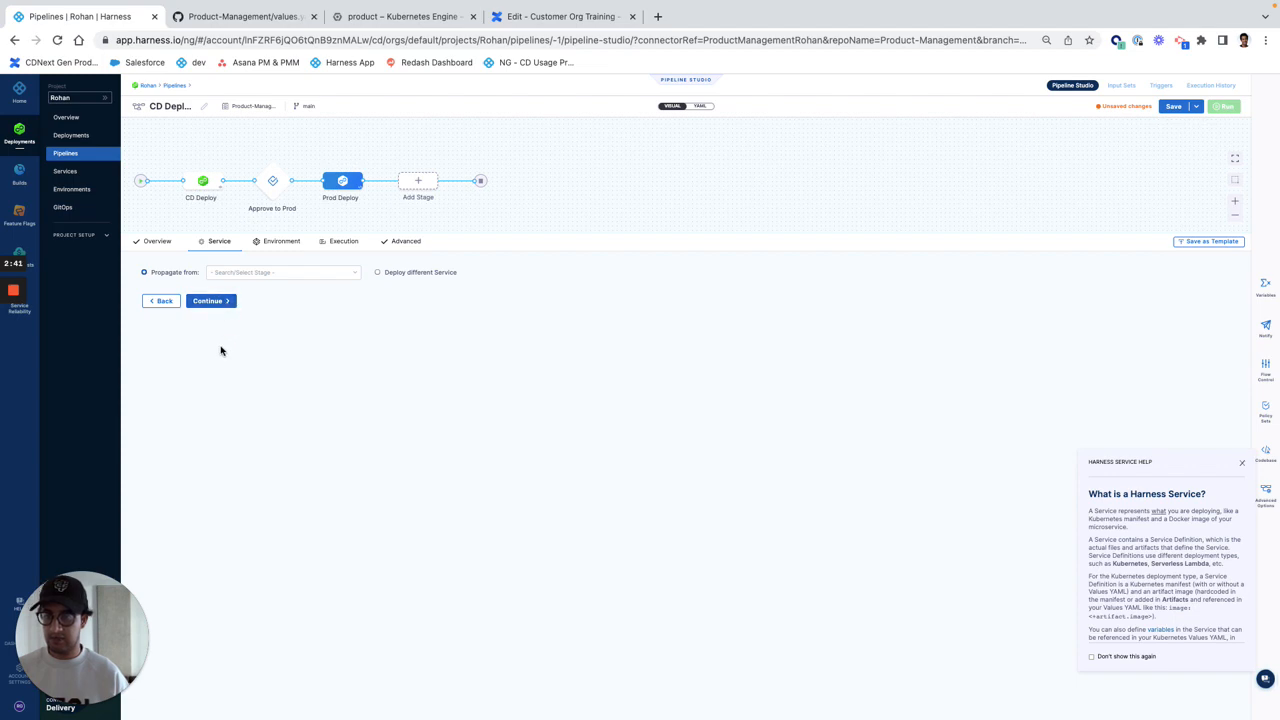
pyautogui.click(281, 241)
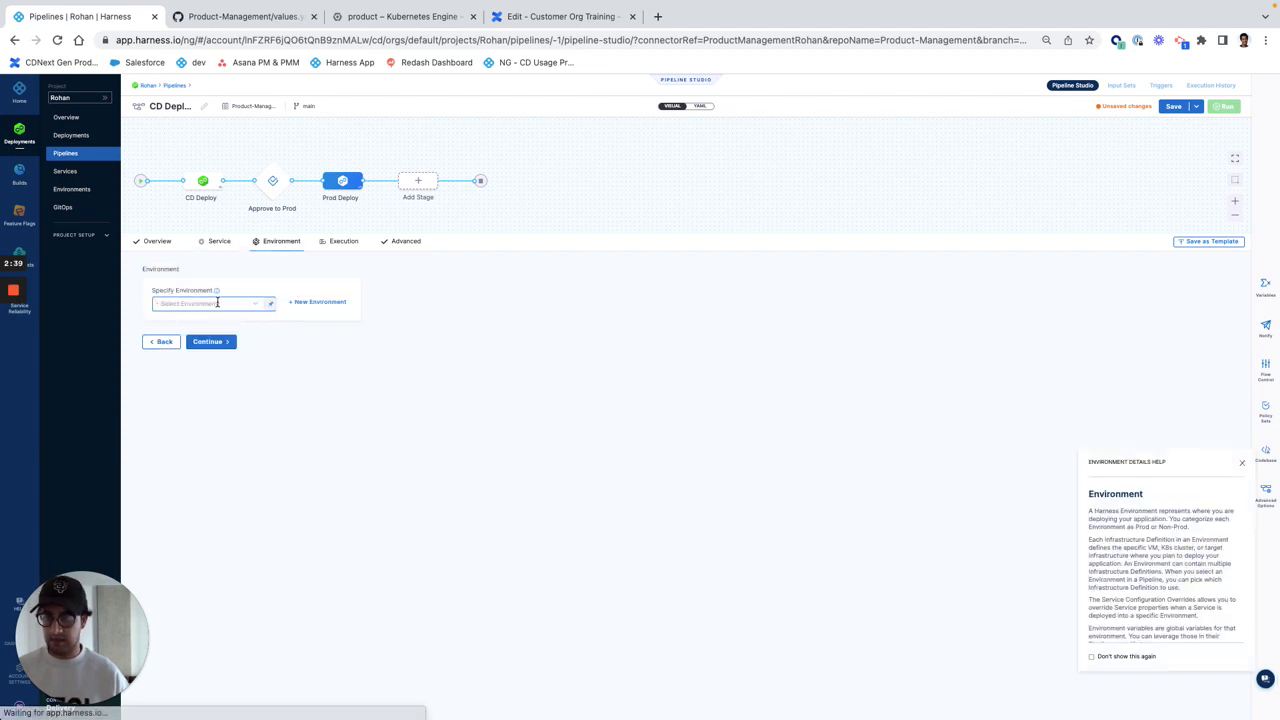
pyautogui.click(210, 303)
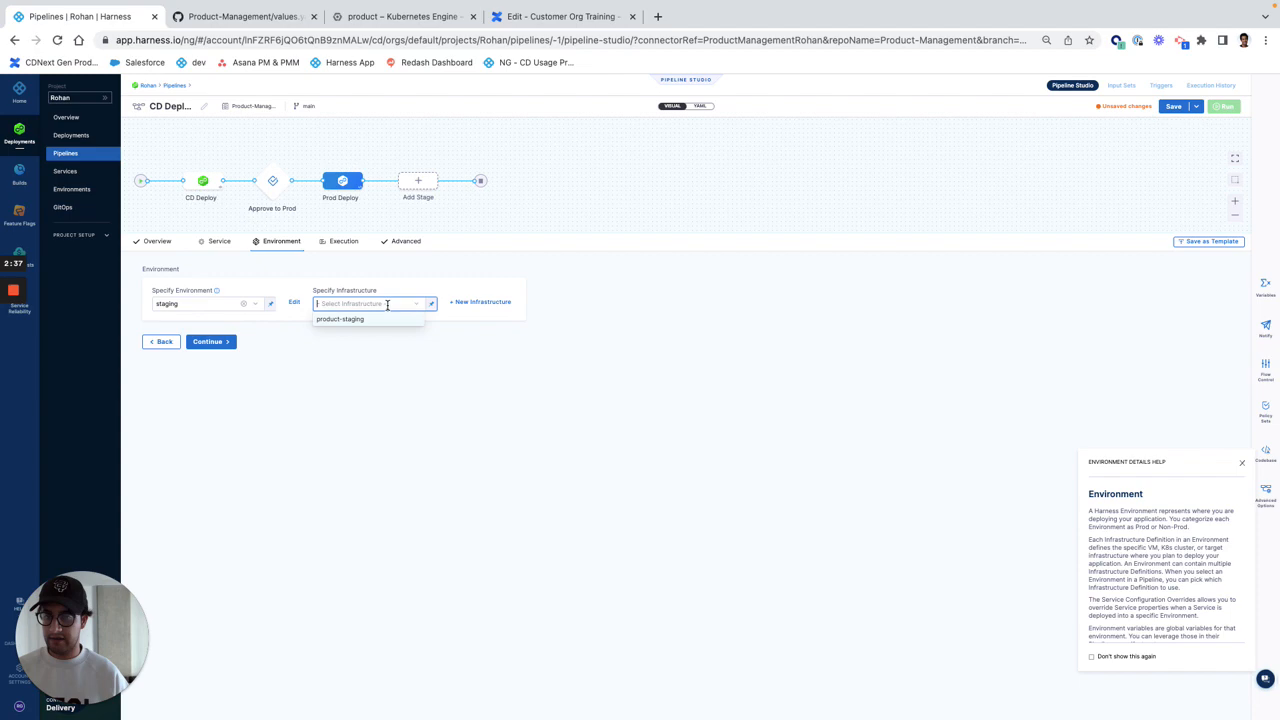
pyautogui.click(340, 318)
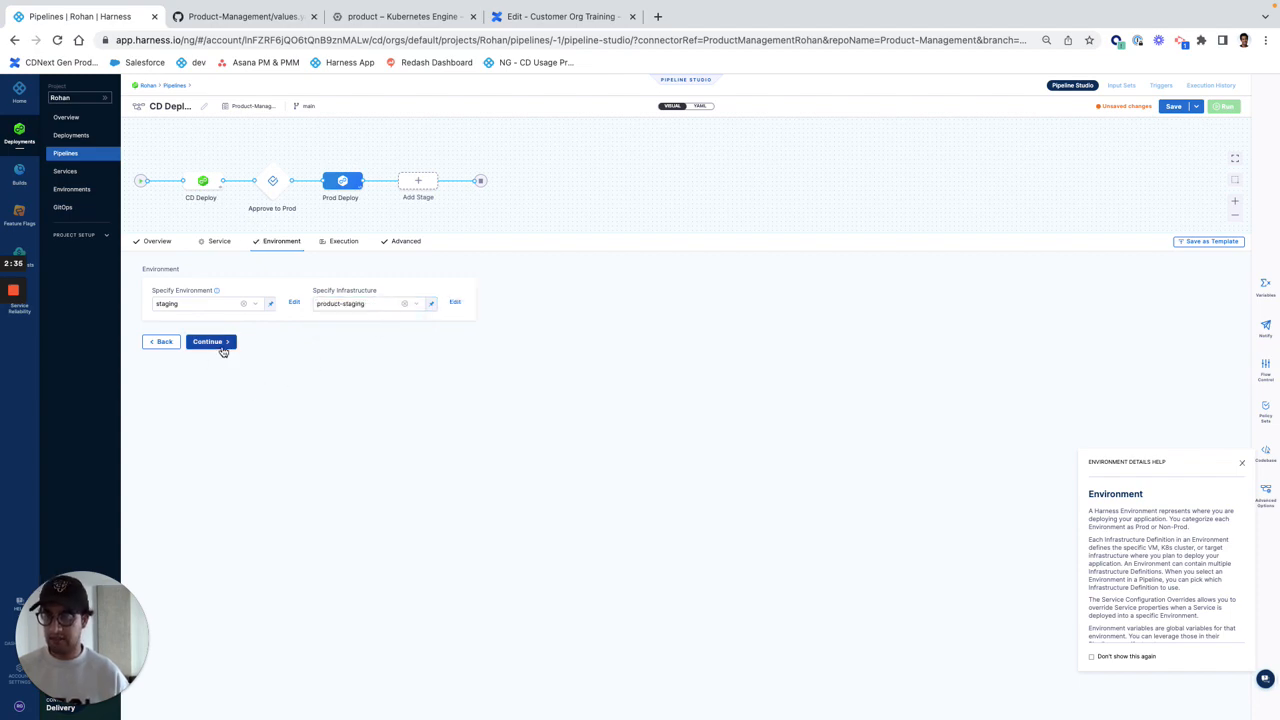
pyautogui.click(208, 341)
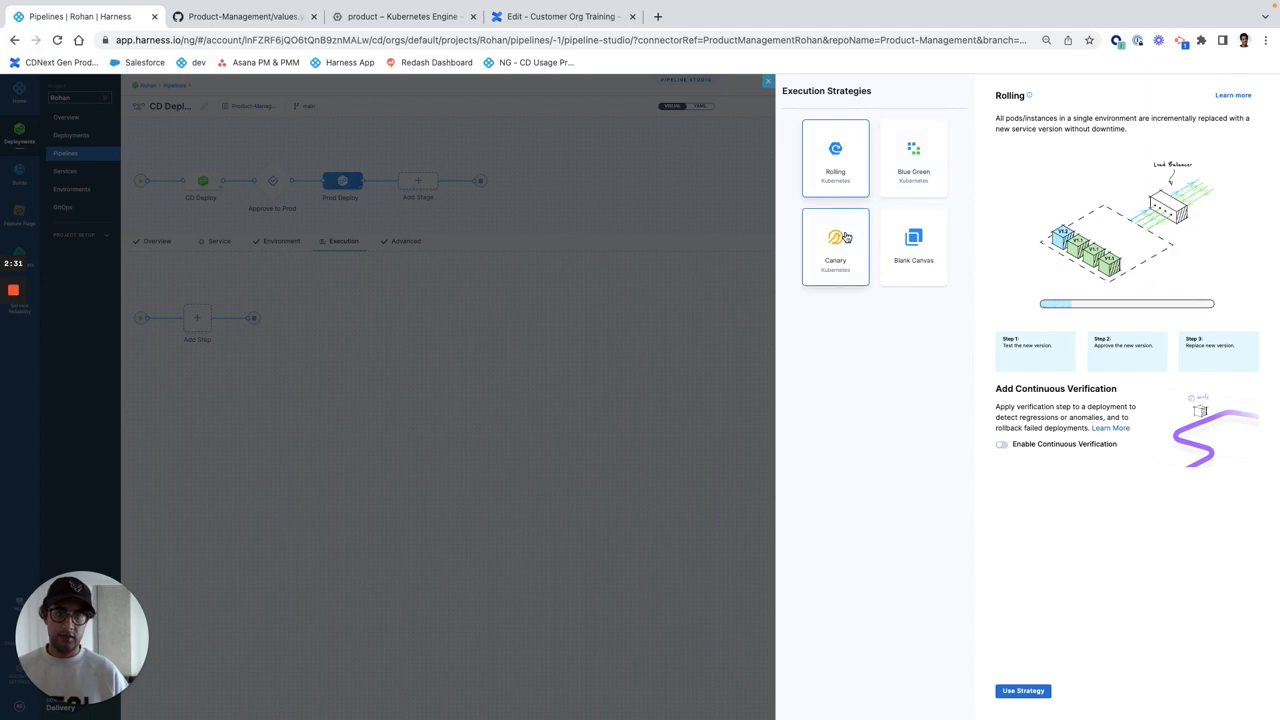
# Select and apply the Canary strategy to the Prod Deploy stage.
pyautogui.click(835, 247)
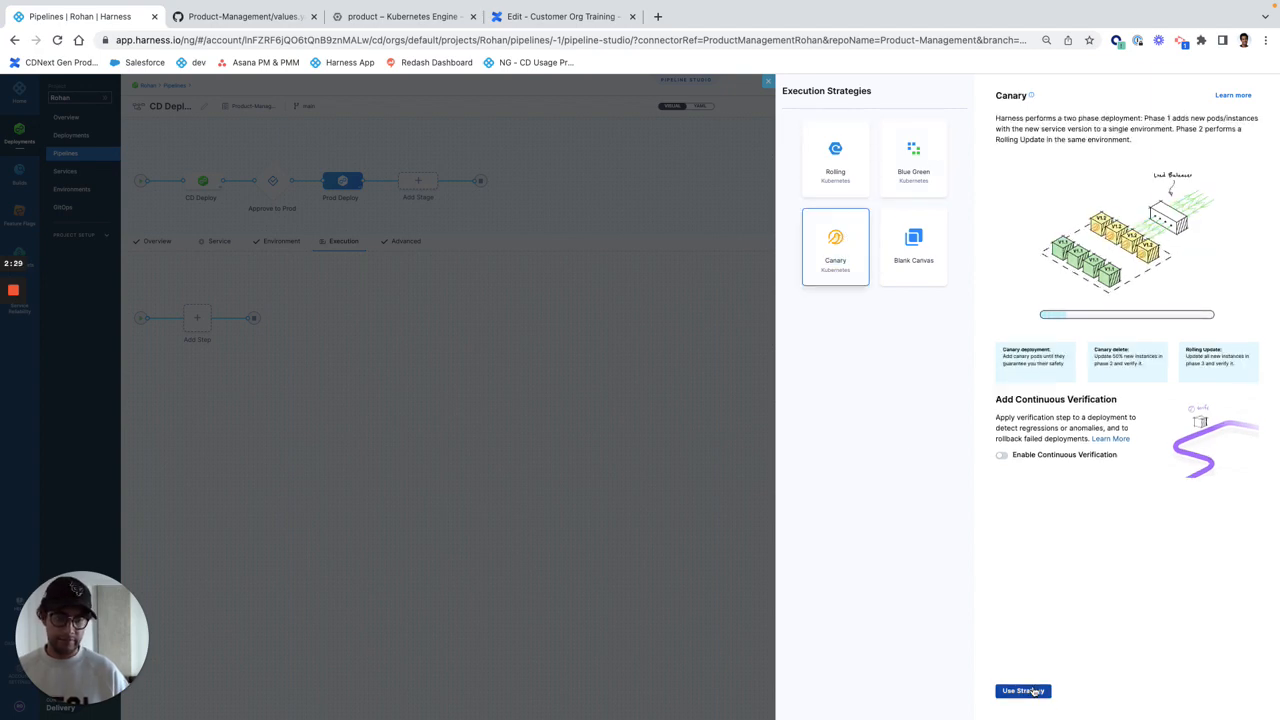
pyautogui.click(1022, 690)
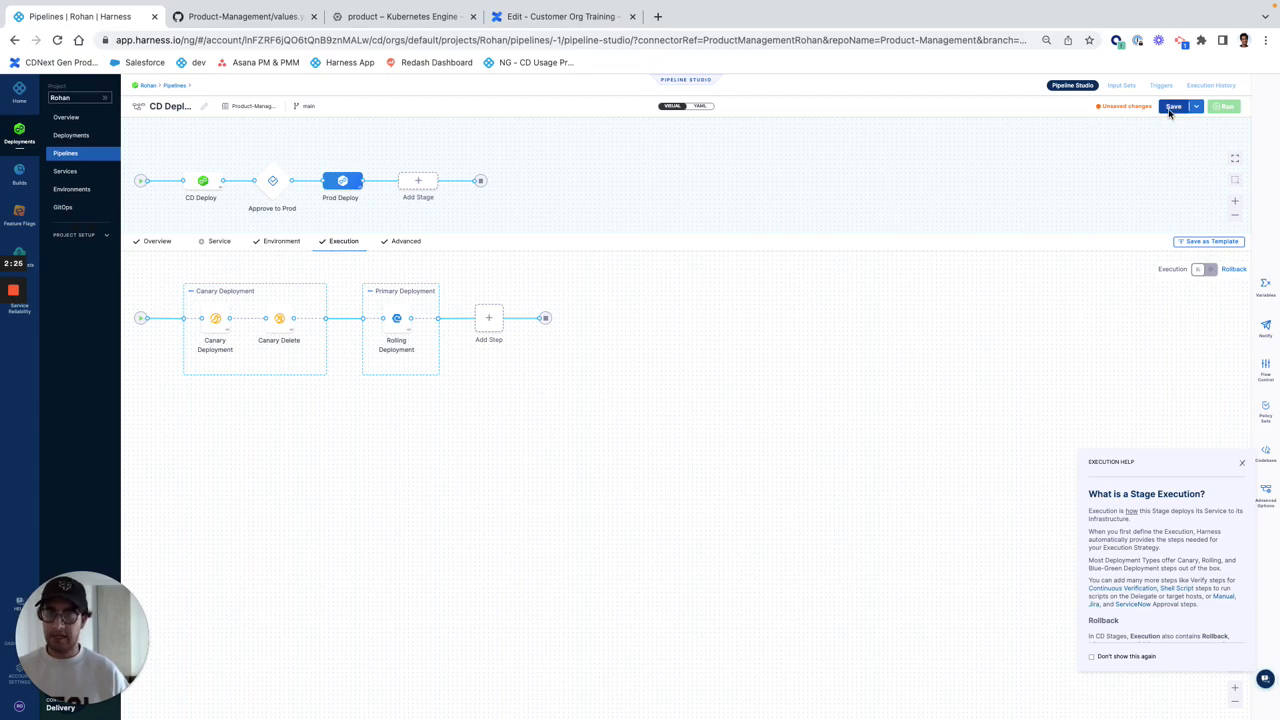
# Commit the pipeline to a new branch with a pull request targeting main.
pyautogui.click(1173, 106)
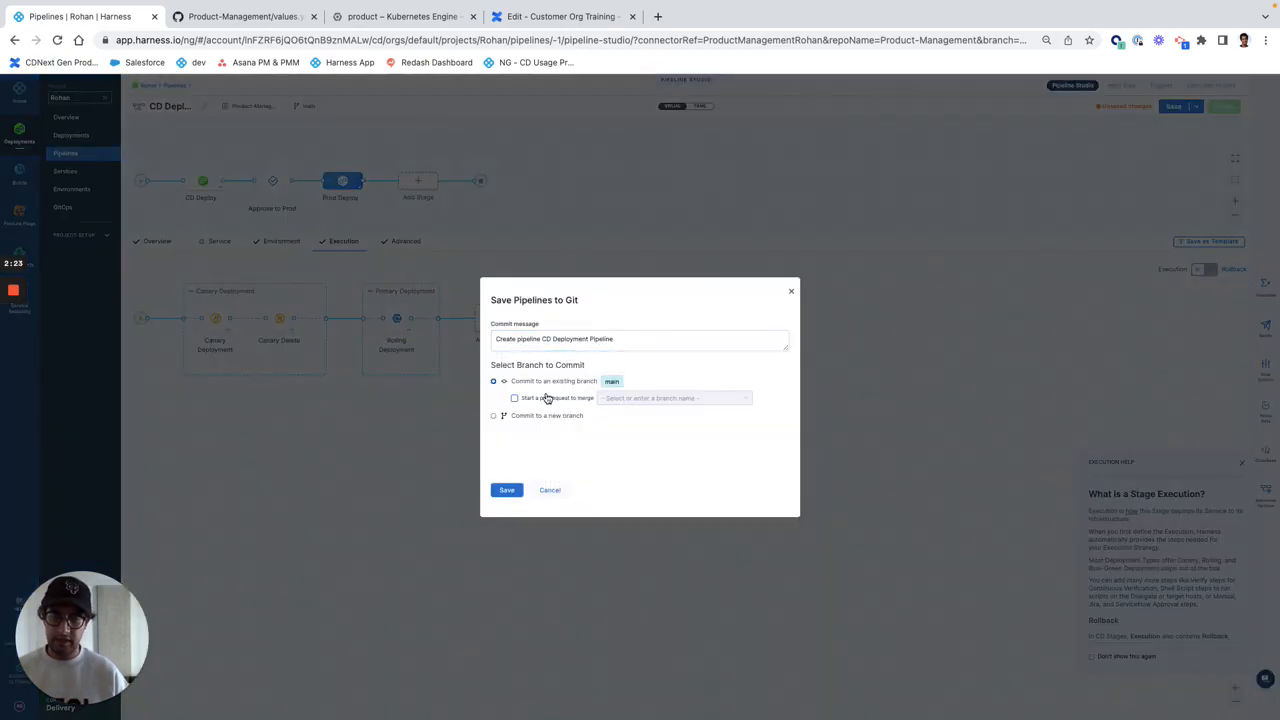
pyautogui.moveTo(540, 401)
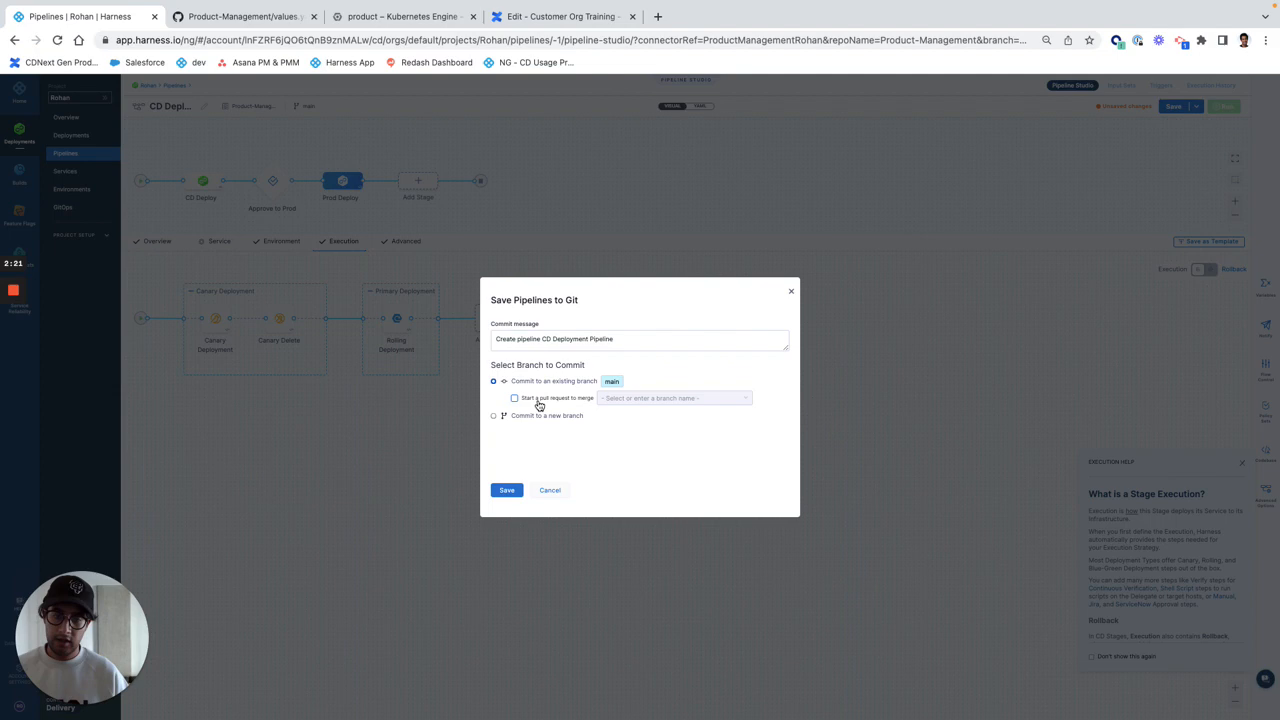
pyautogui.click(514, 398)
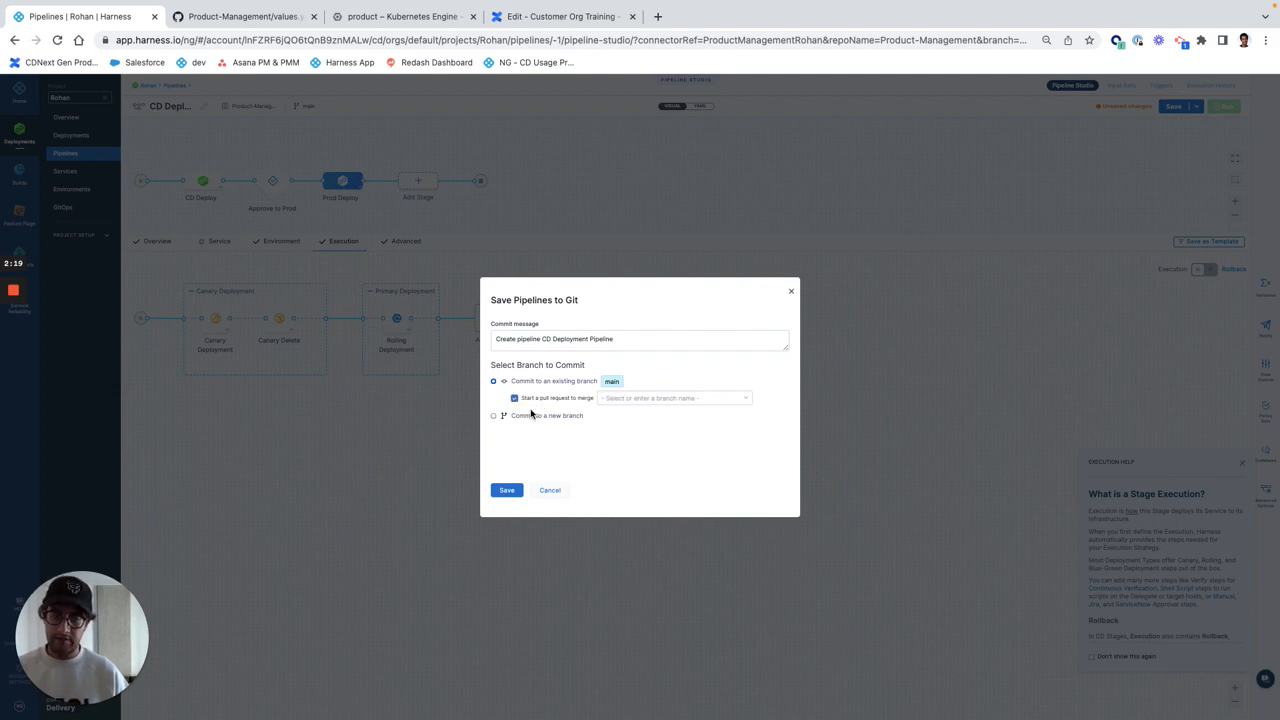
pyautogui.click(493, 396)
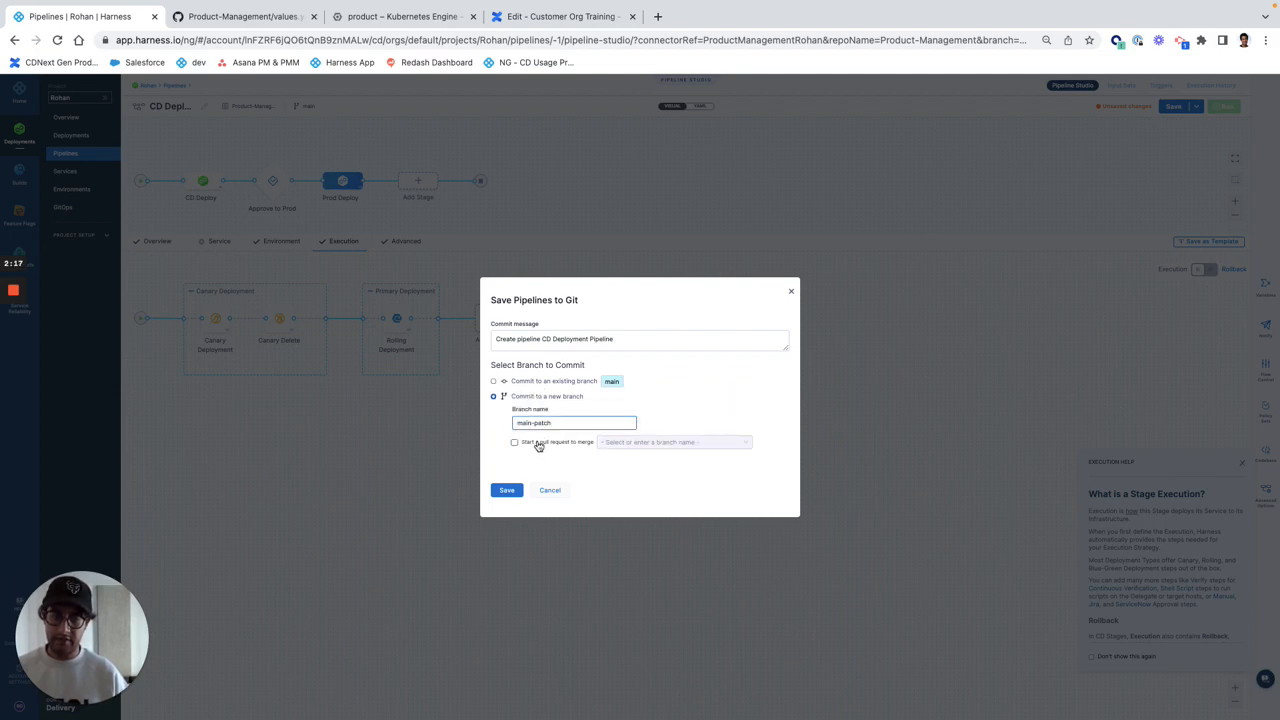
pyautogui.click(515, 442)
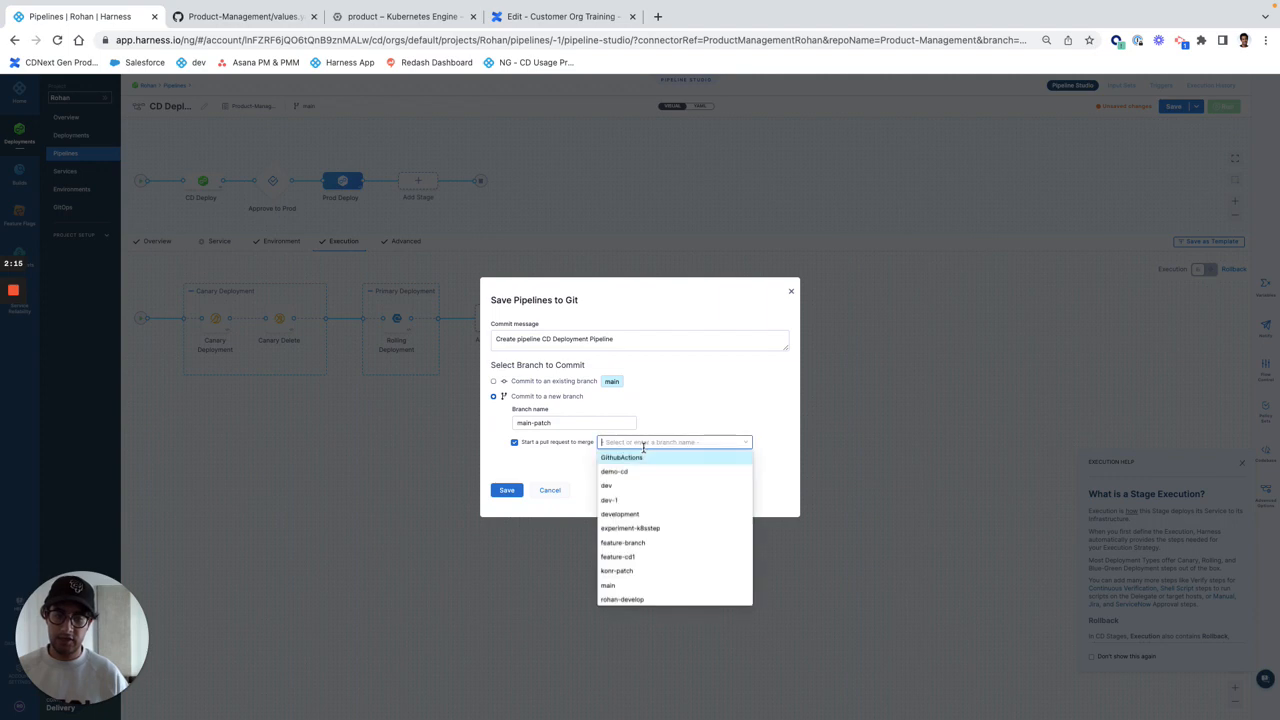
pyautogui.click(607, 585)
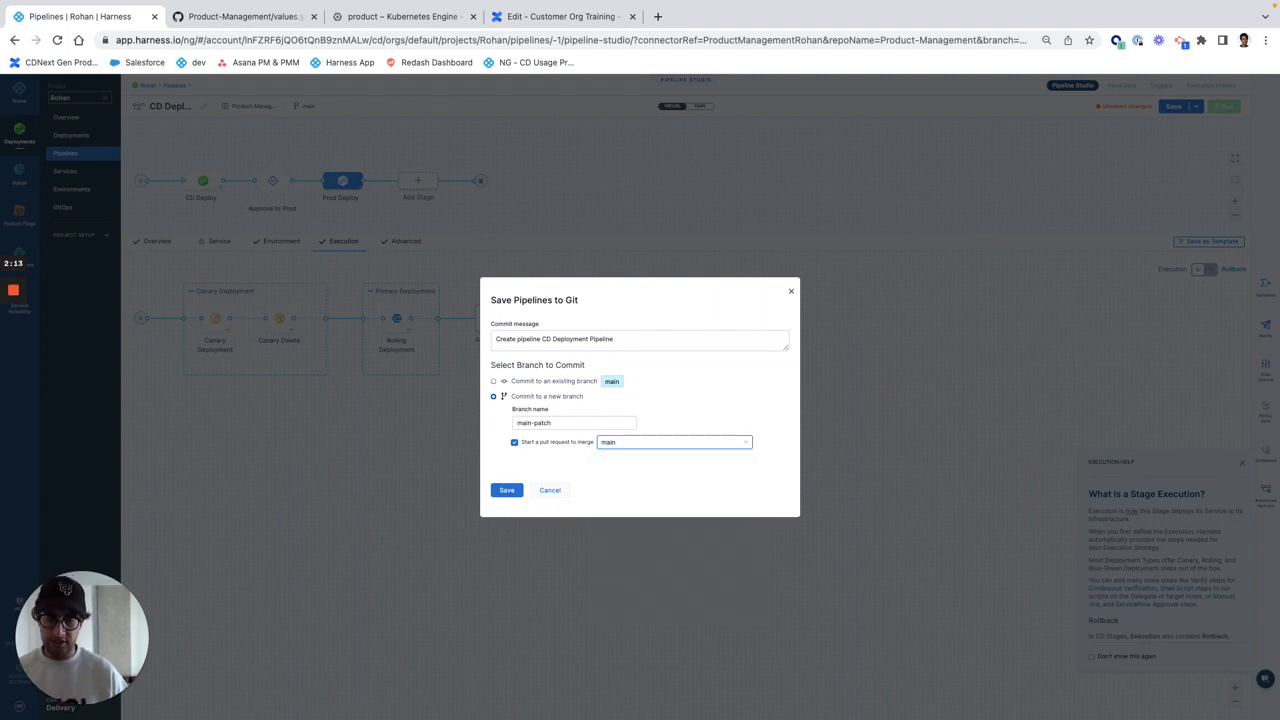
pyautogui.click(507, 490)
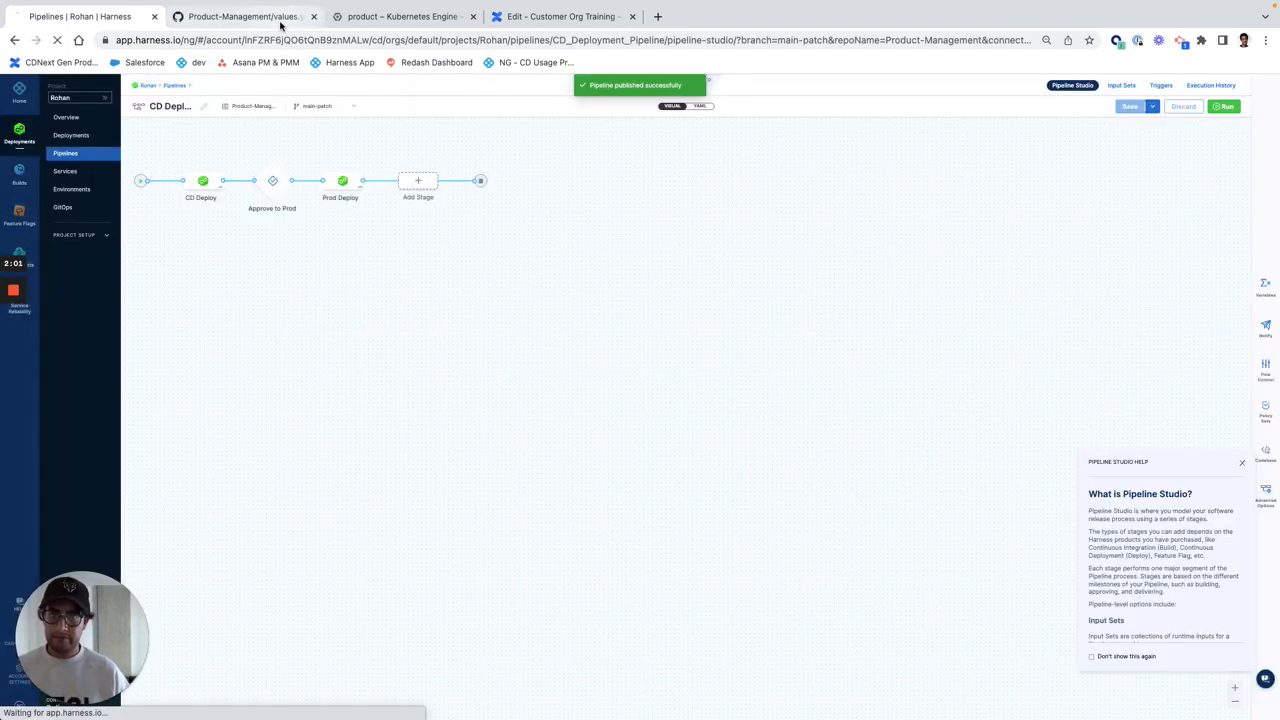
# Open pull request #17's commit and scroll through the CD_Deployment_Pipeline.yaml diff.
pyautogui.click(243, 16)
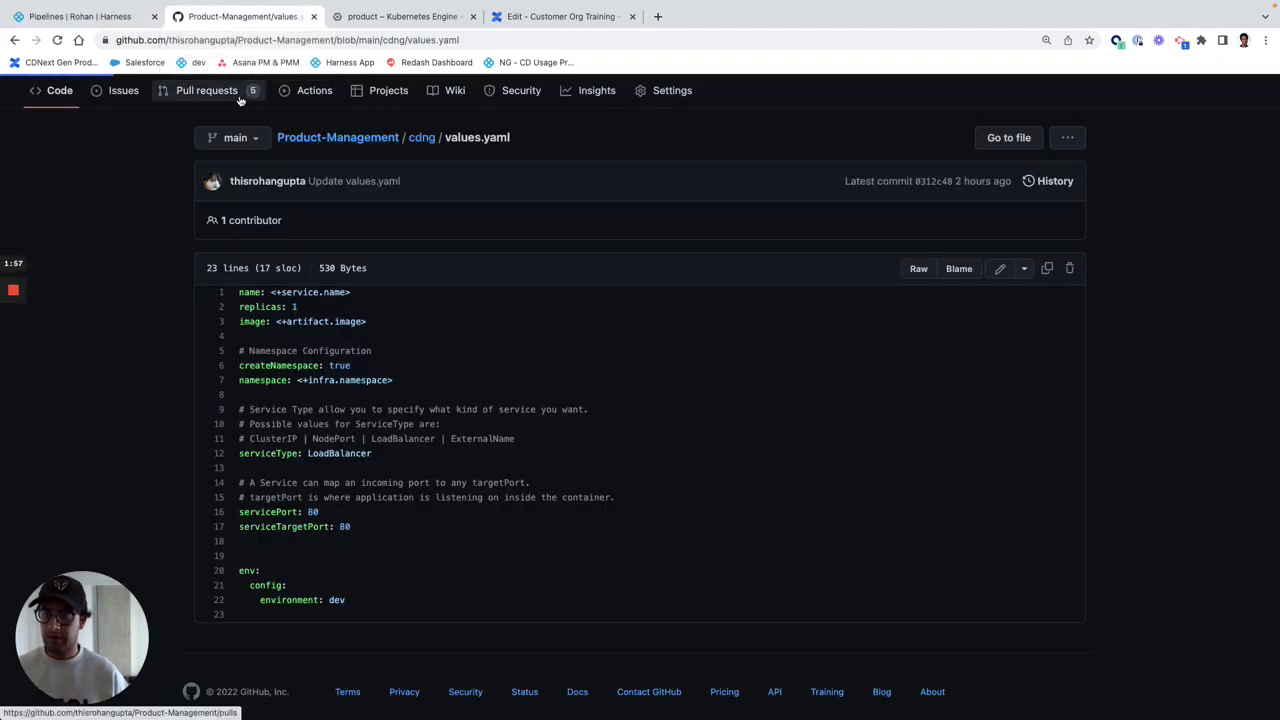
pyautogui.click(206, 90)
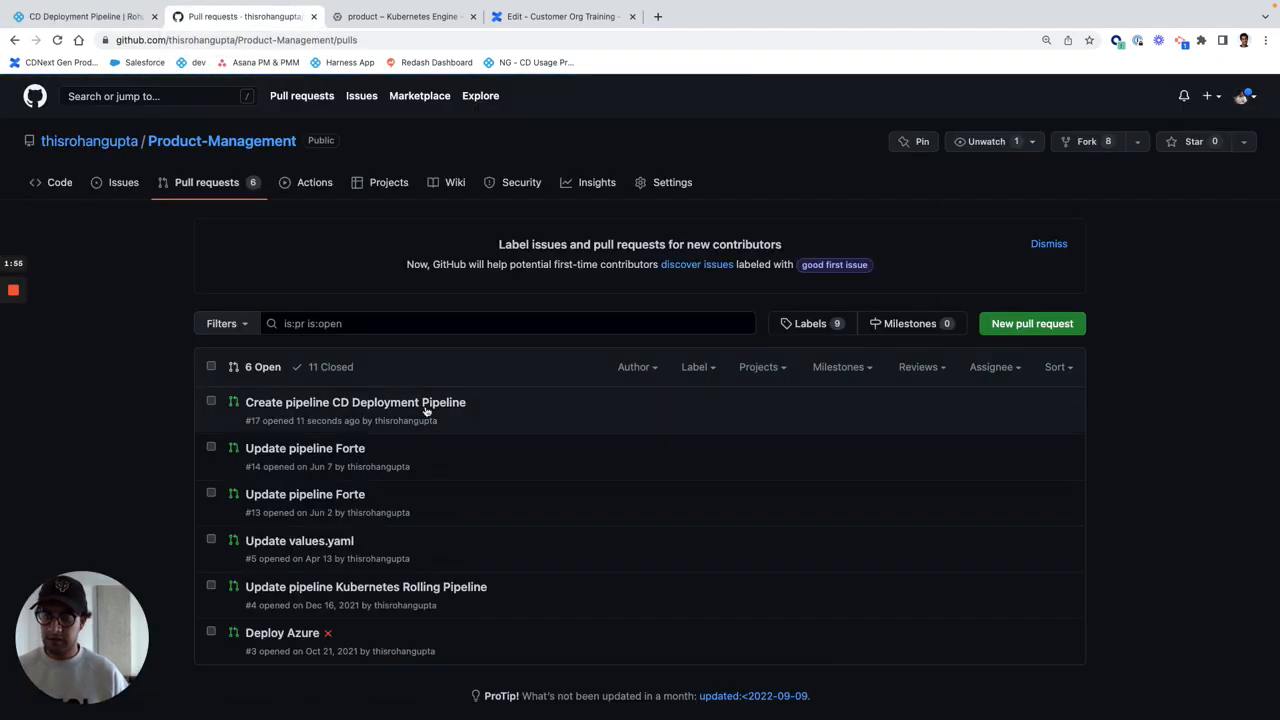
pyautogui.moveTo(355, 402)
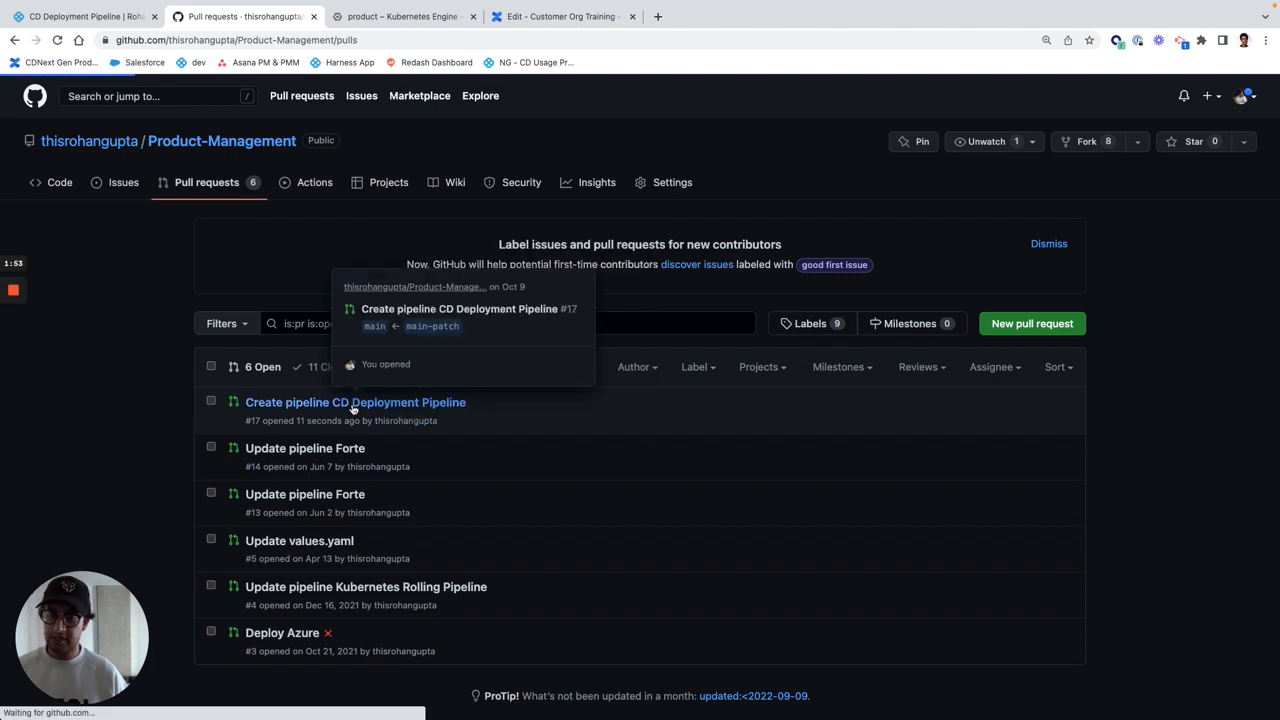
pyautogui.click(355, 402)
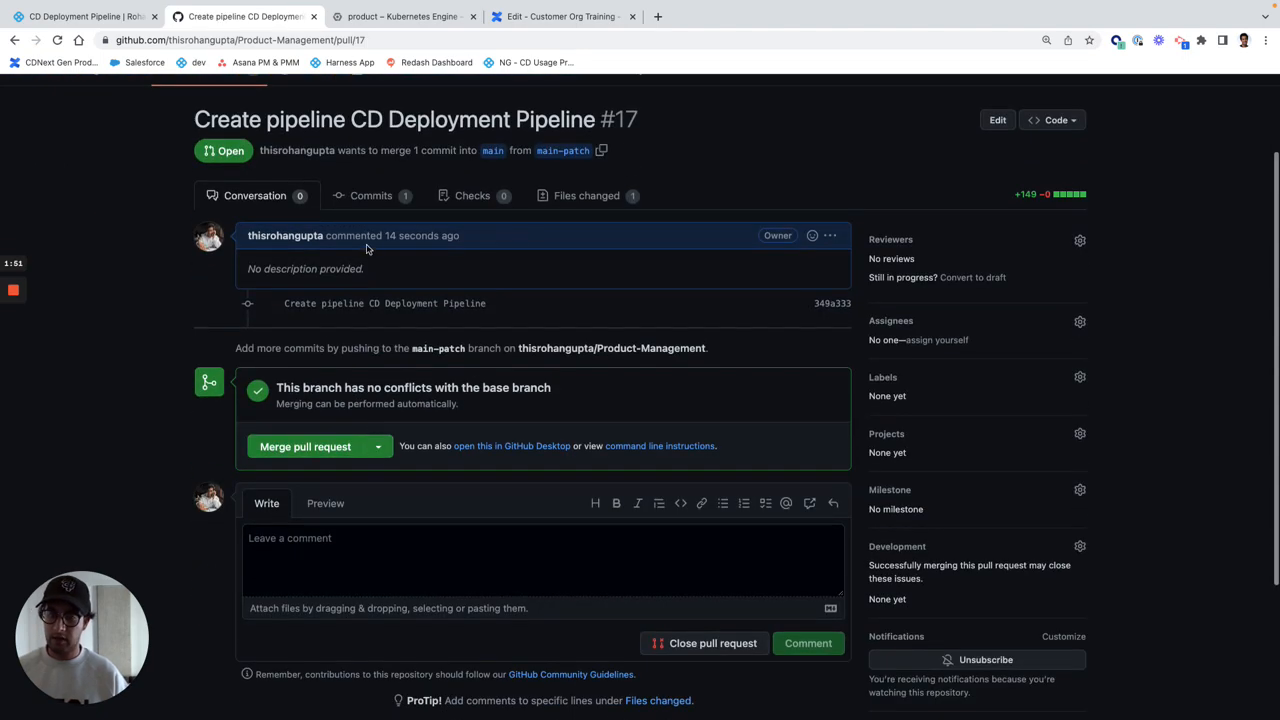
pyautogui.click(371, 195)
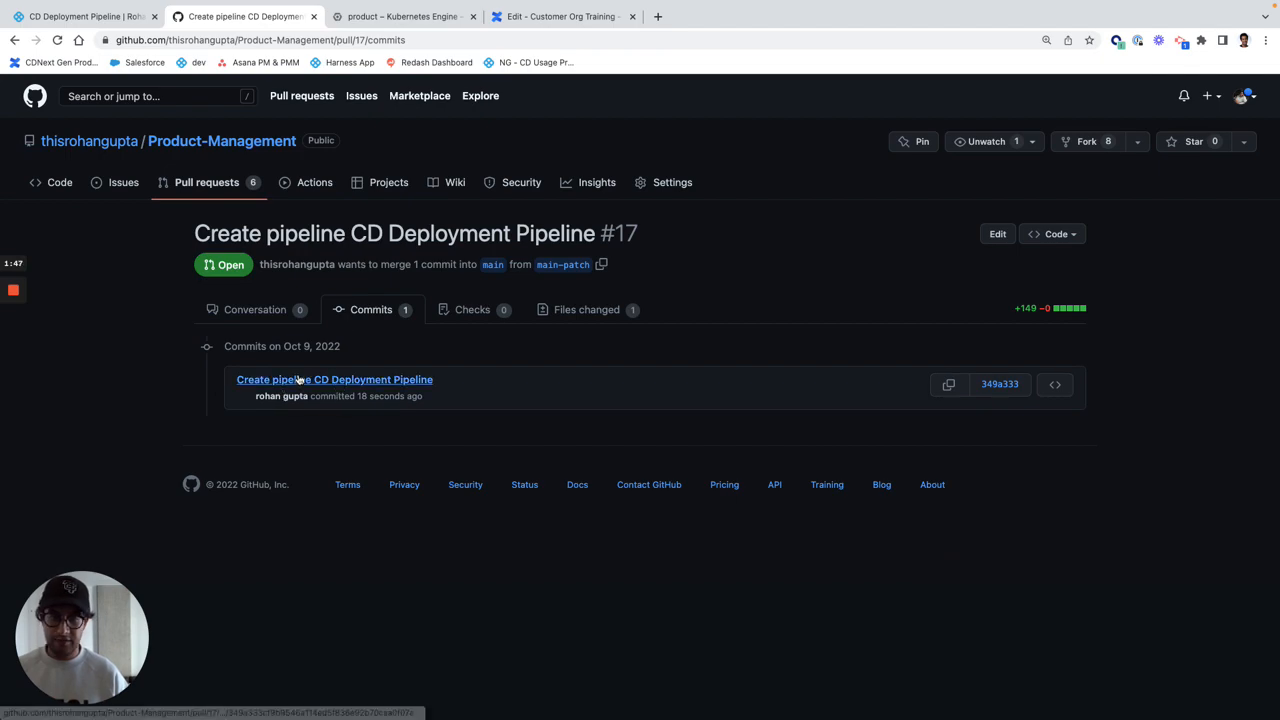
pyautogui.click(334, 379)
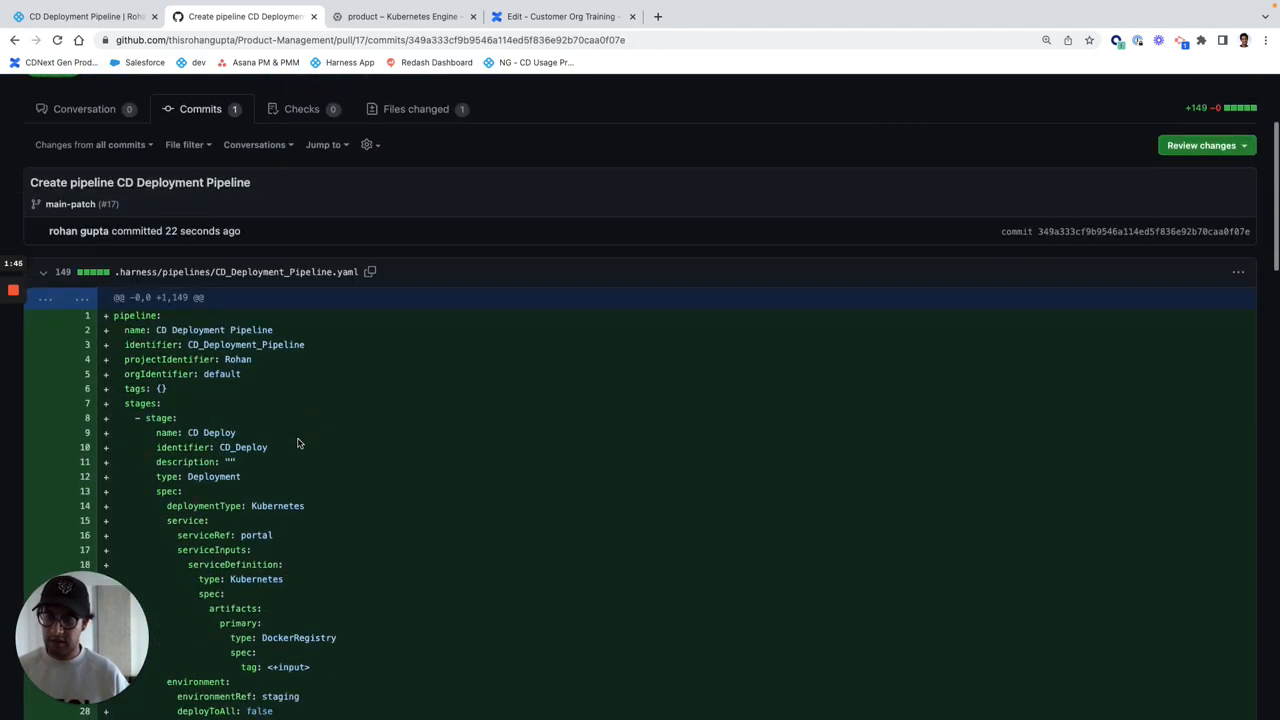
pyautogui.scroll(-3)
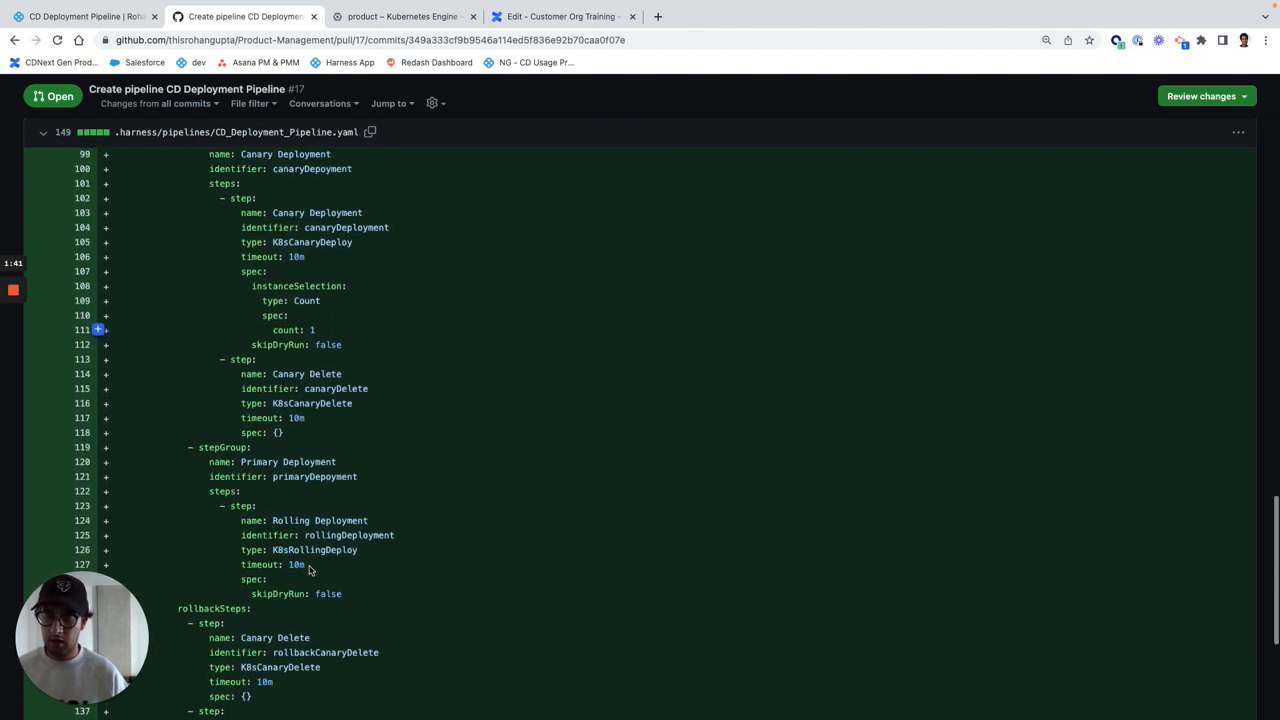
pyautogui.scroll(3)
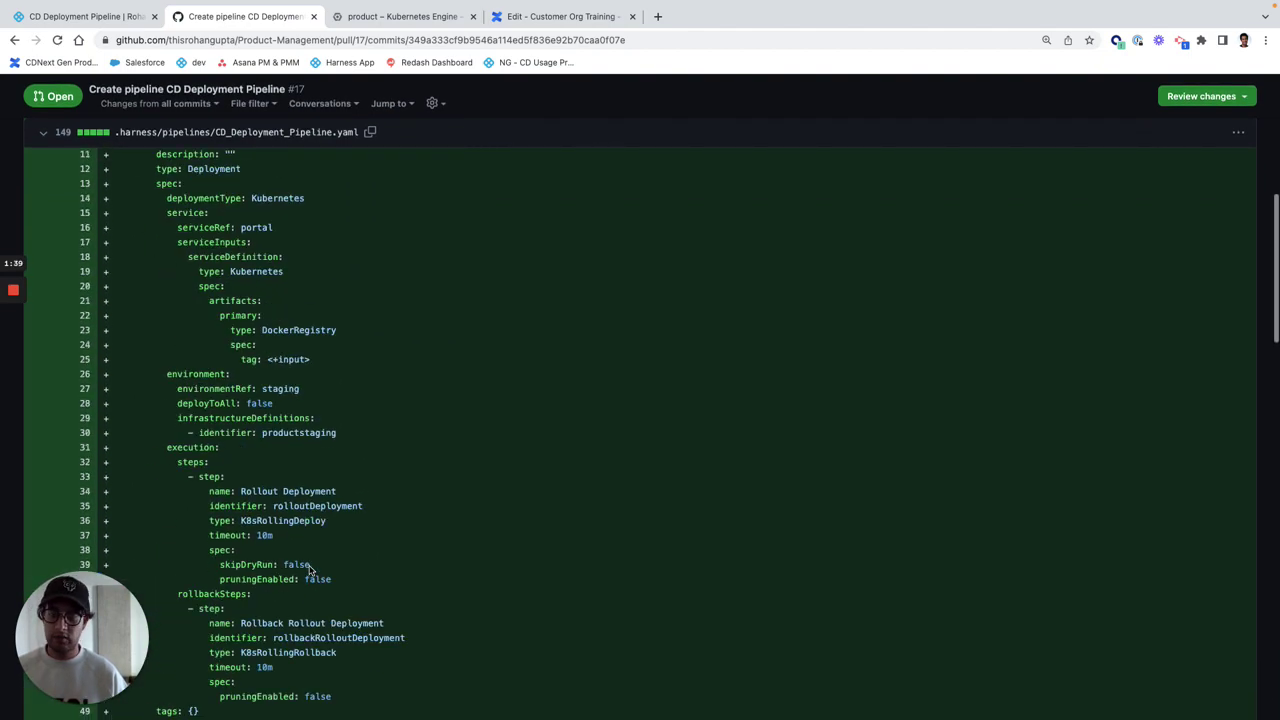
# Start a review of pull request #17 and submit it without a comment.
pyautogui.click(1200, 345)
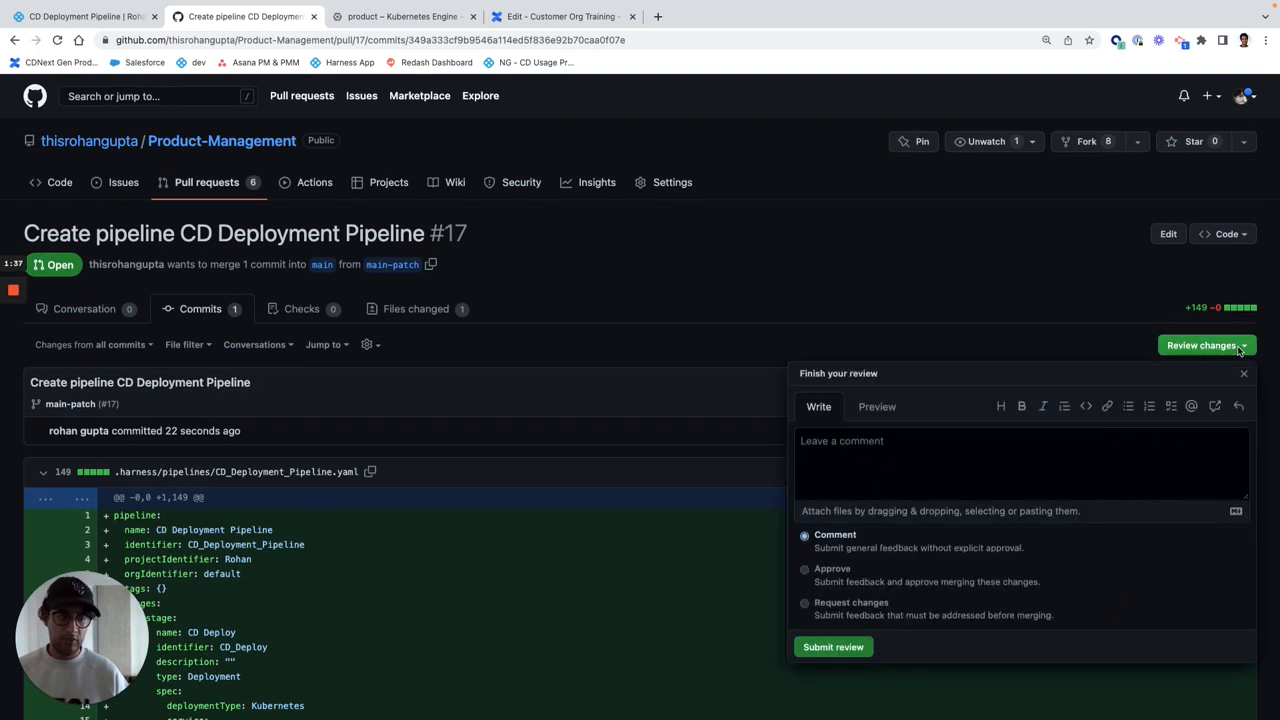
pyautogui.moveTo(840, 595)
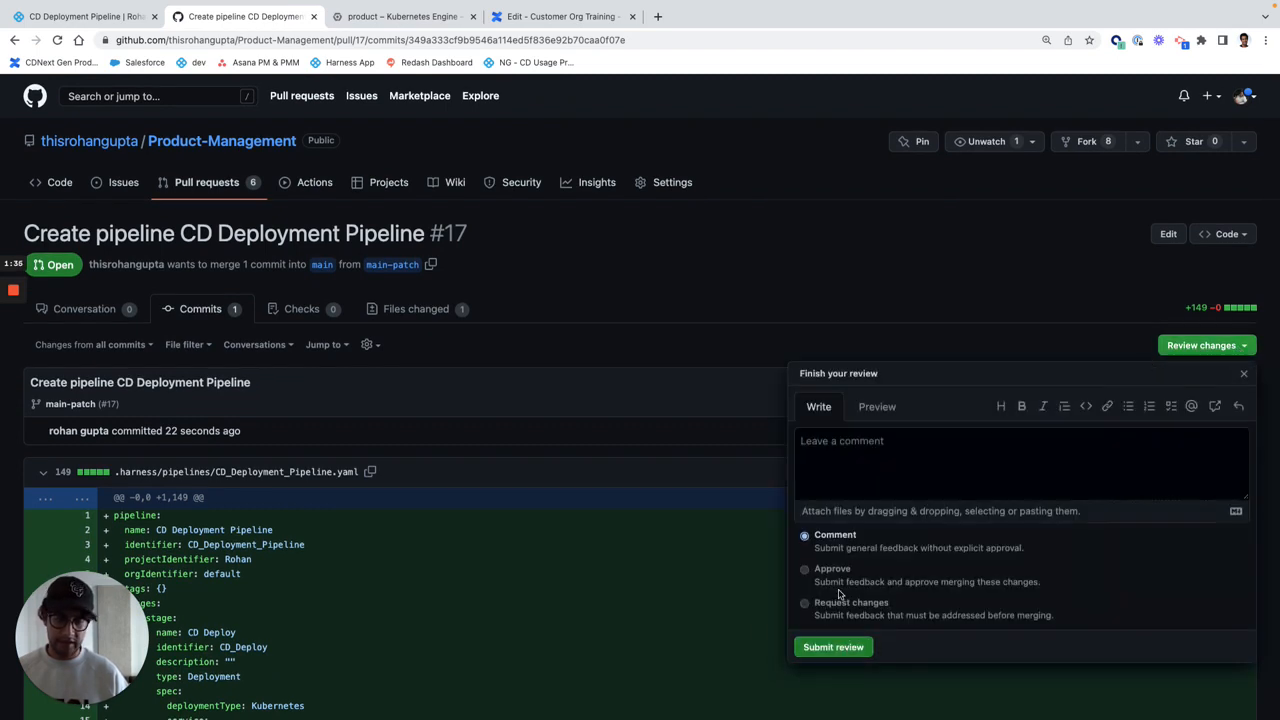
pyautogui.click(833, 646)
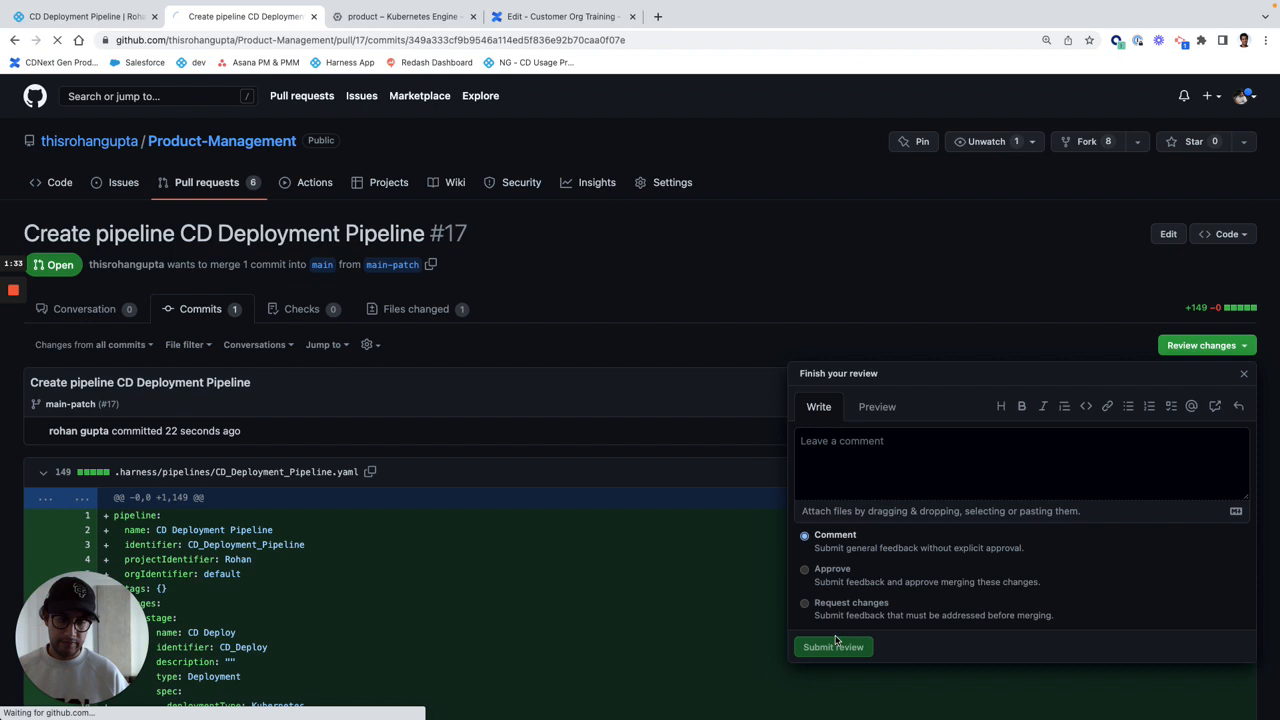
pyautogui.click(833, 646)
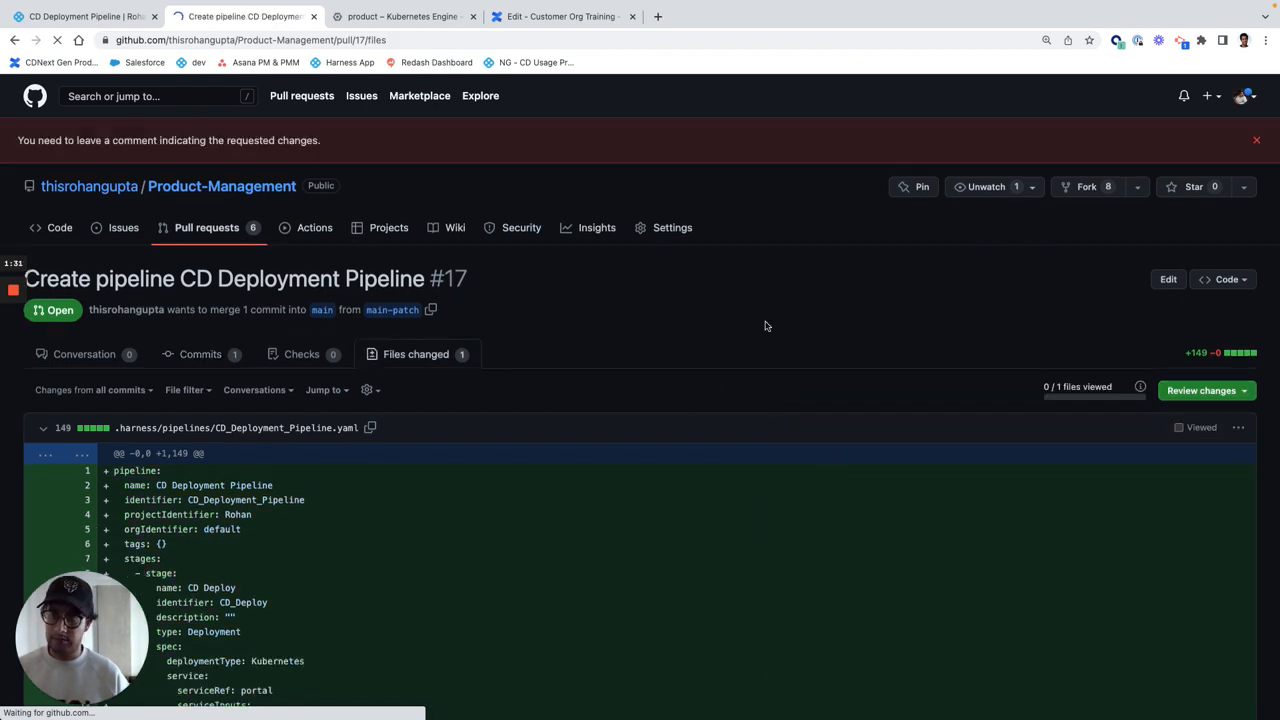
# Submit a review comment reading 'This looks good' on pull request #17.
pyautogui.click(1201, 390)
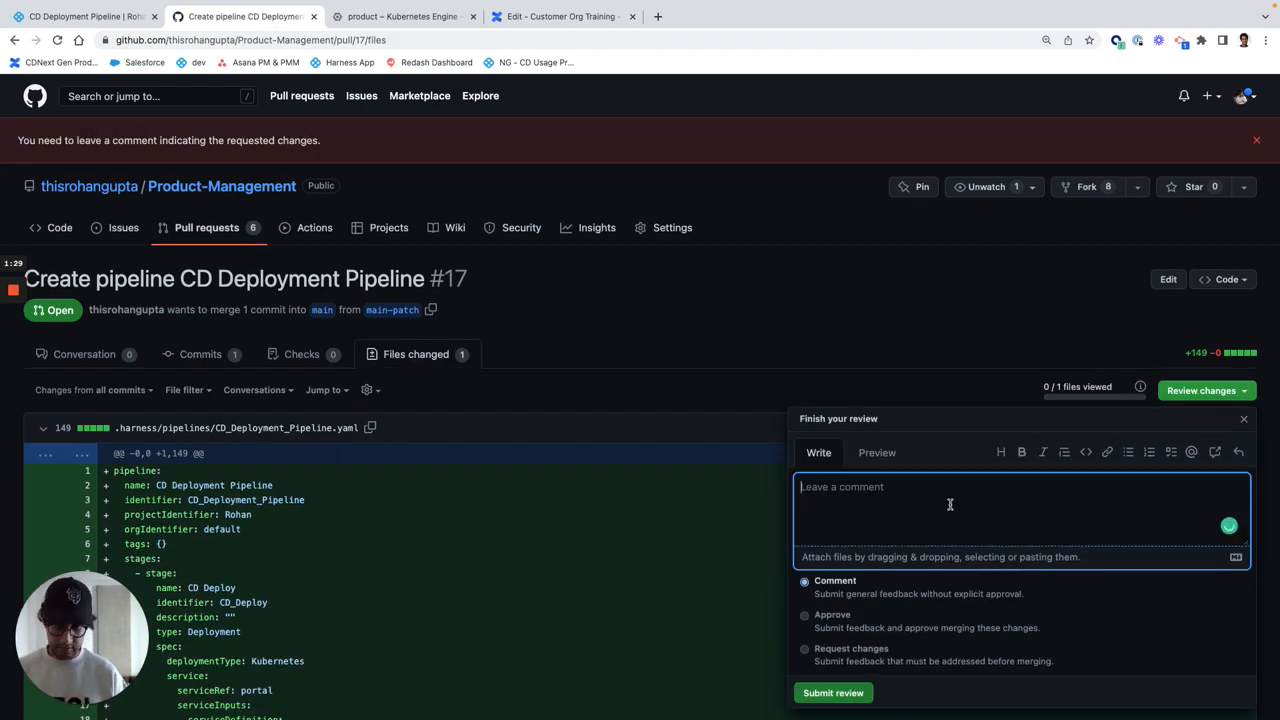
pyautogui.write('This looks good')
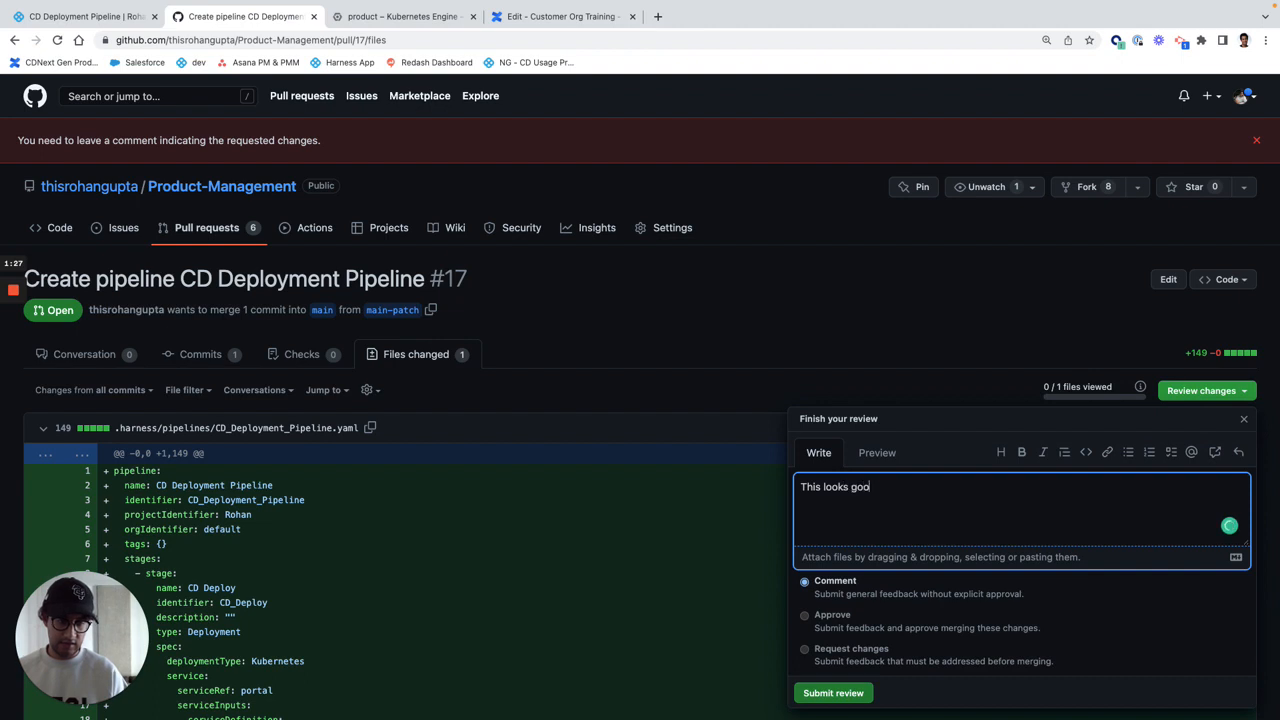
pyautogui.write('d')
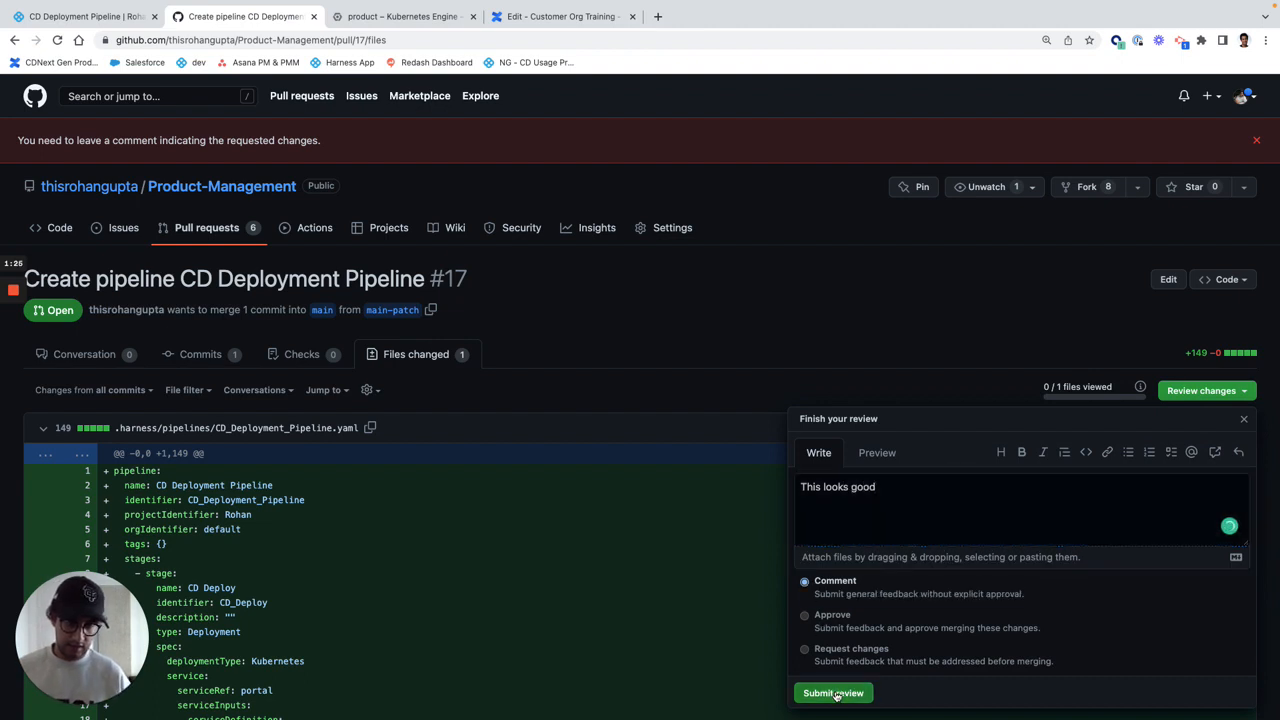
pyautogui.click(833, 692)
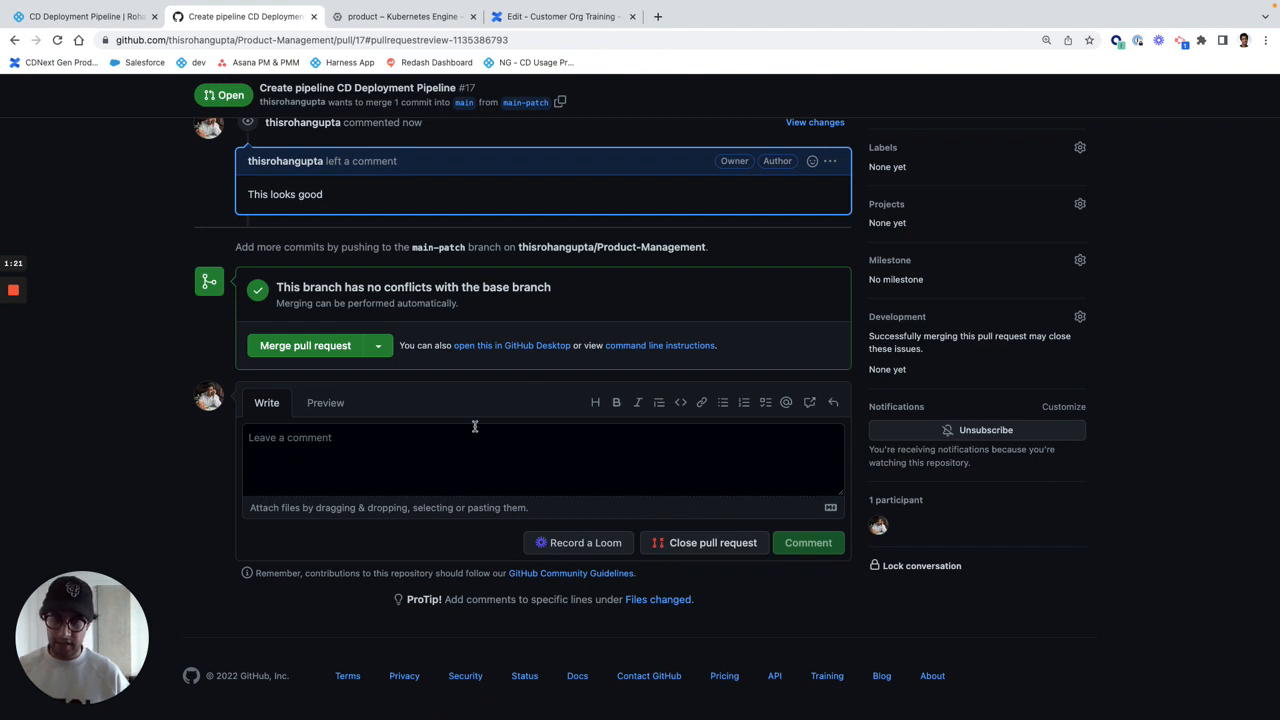
pyautogui.scroll(3)
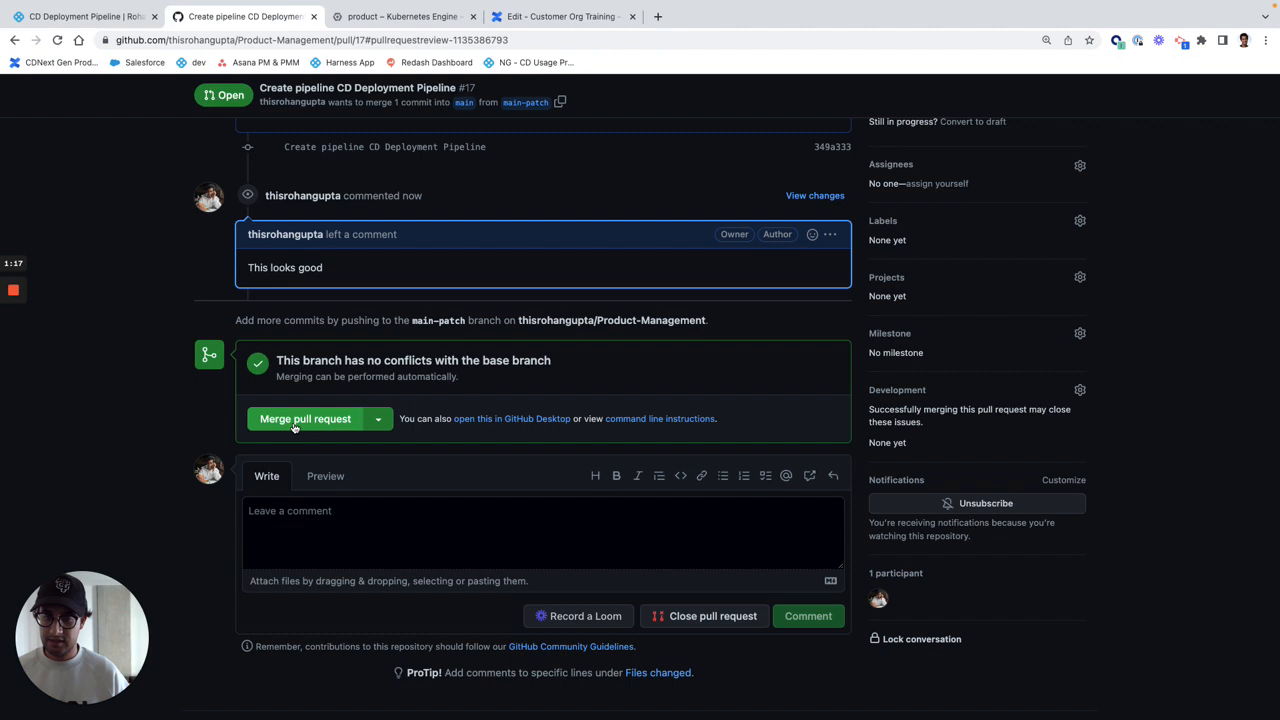
# Merge pull request #17 from main-patch into main and confirm.
pyautogui.click(305, 418)
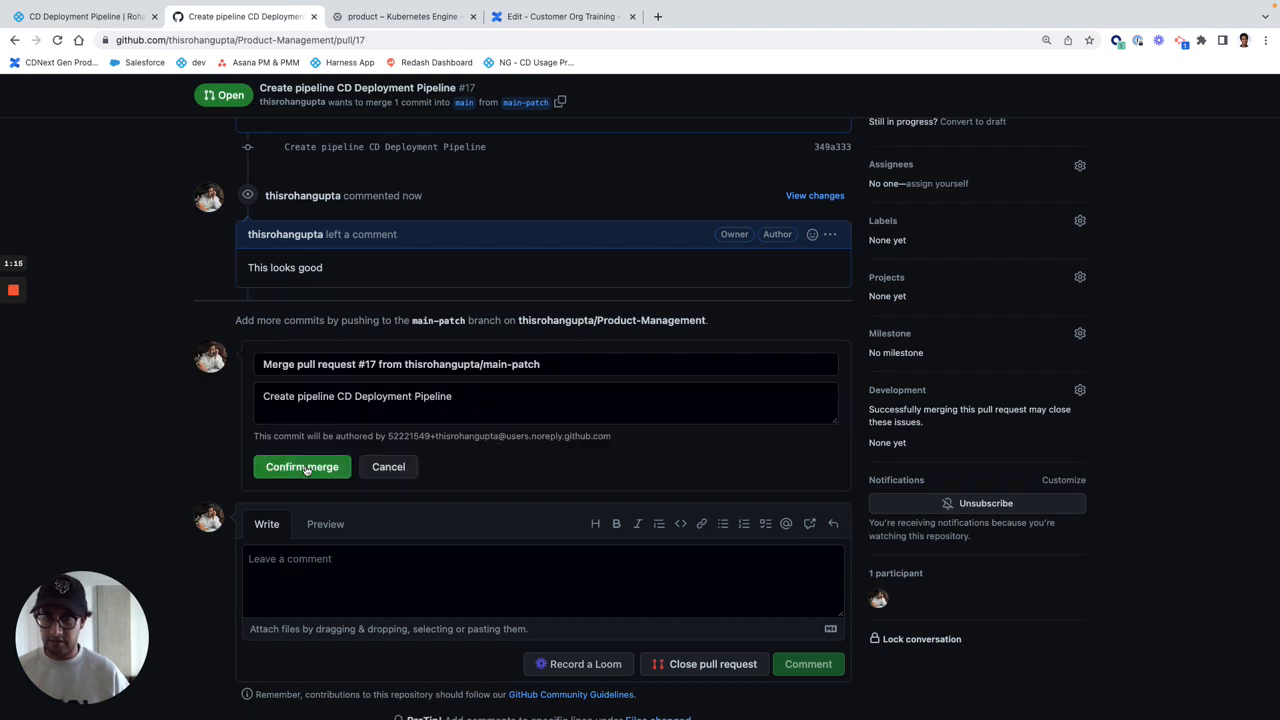
pyautogui.click(301, 466)
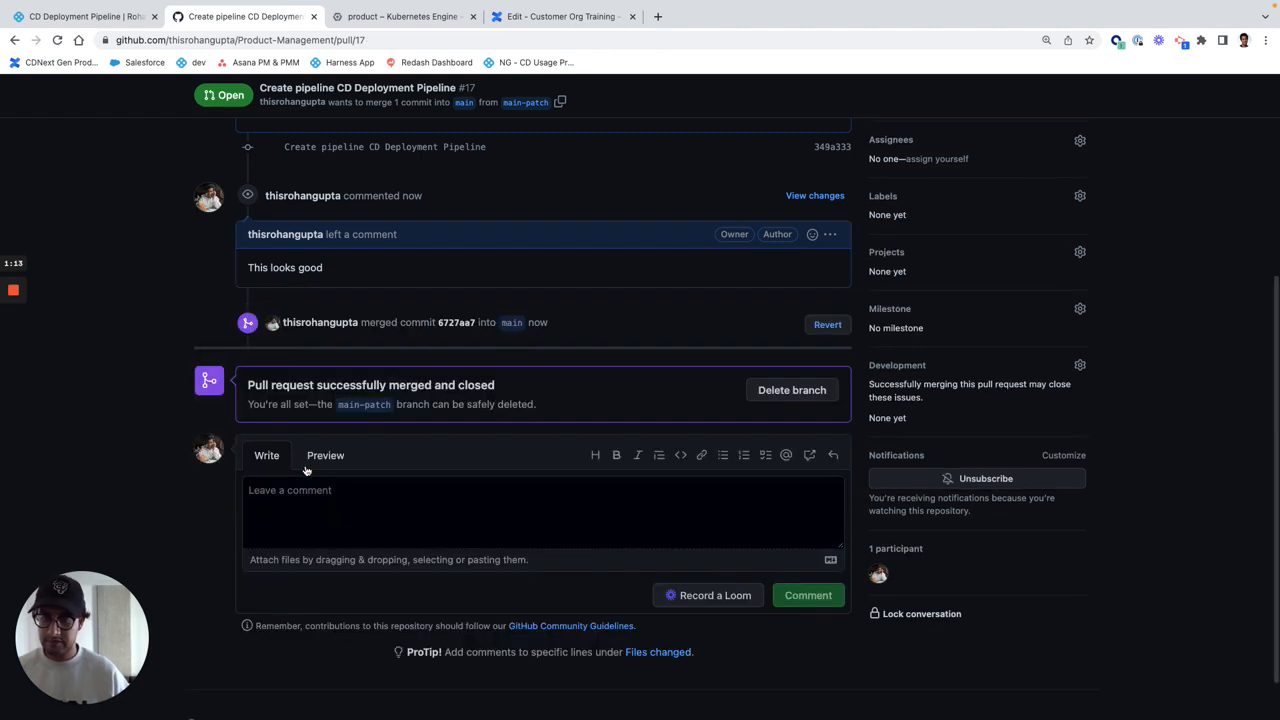
pyautogui.scroll(3)
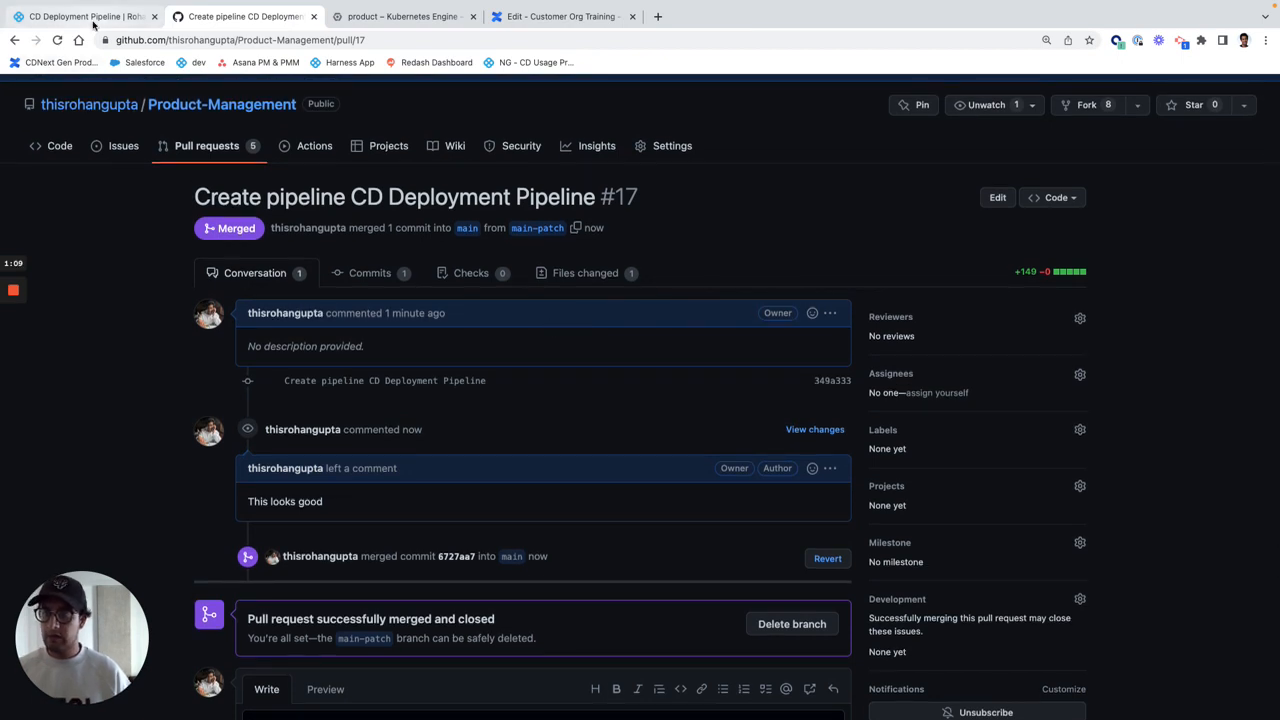
# In the Harness pipeline studio, search 'main' and switch to the main branch.
pyautogui.click(80, 16)
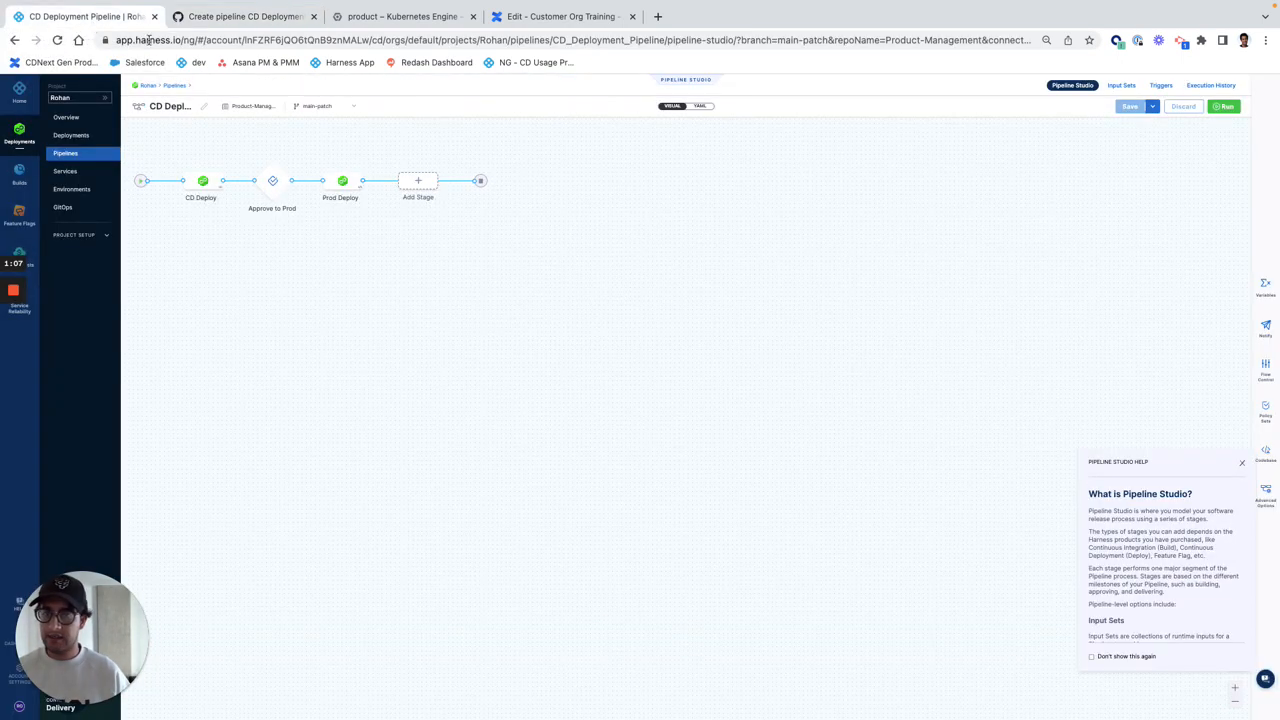
pyautogui.click(318, 106)
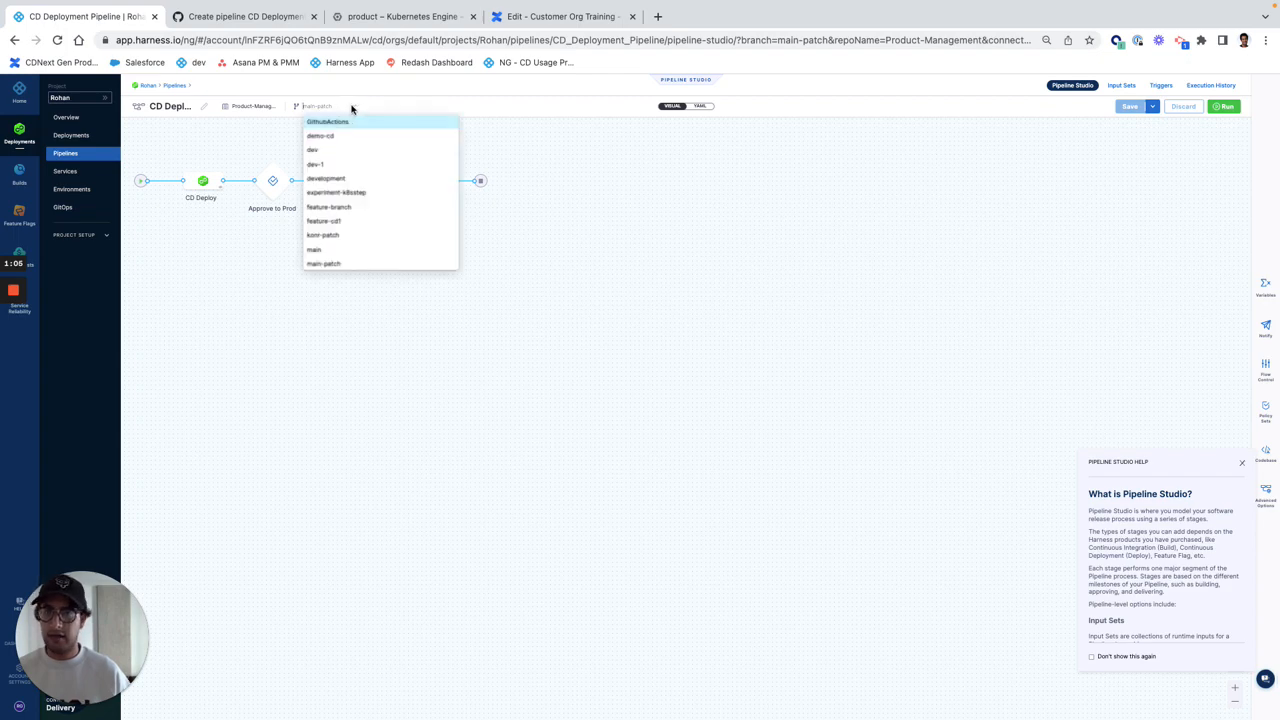
pyautogui.write('main')
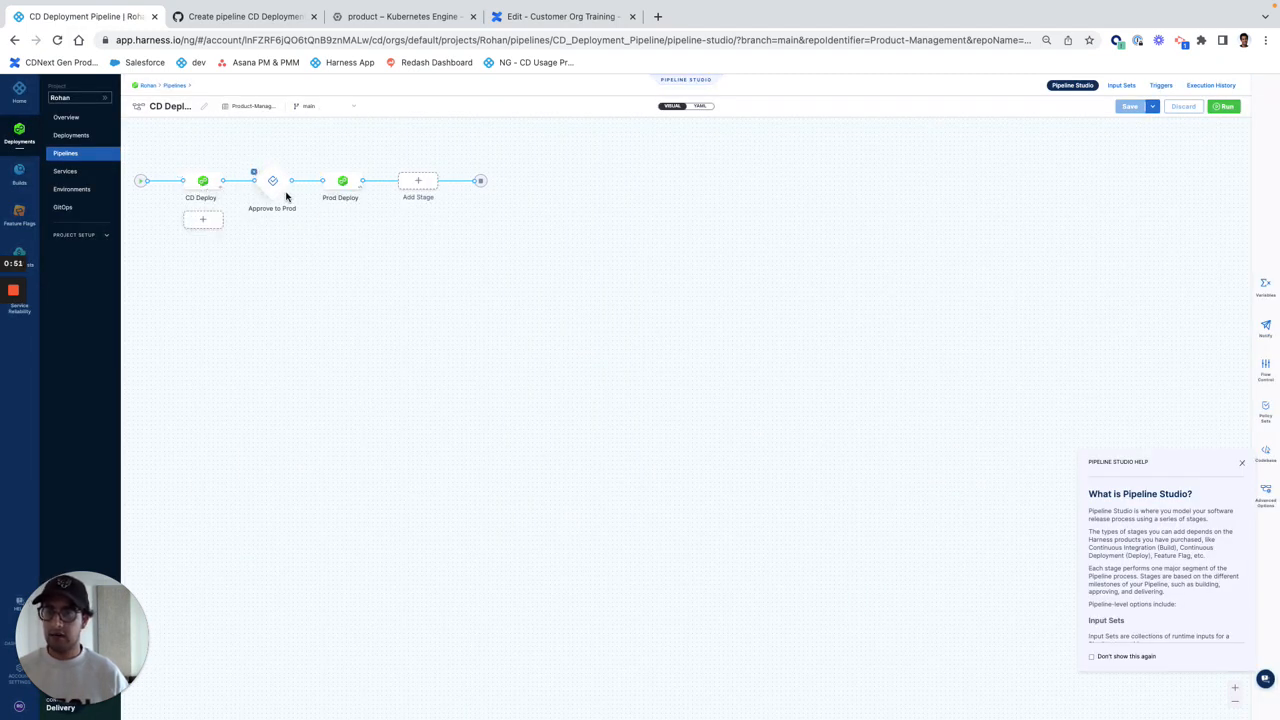
pyautogui.click(342, 181)
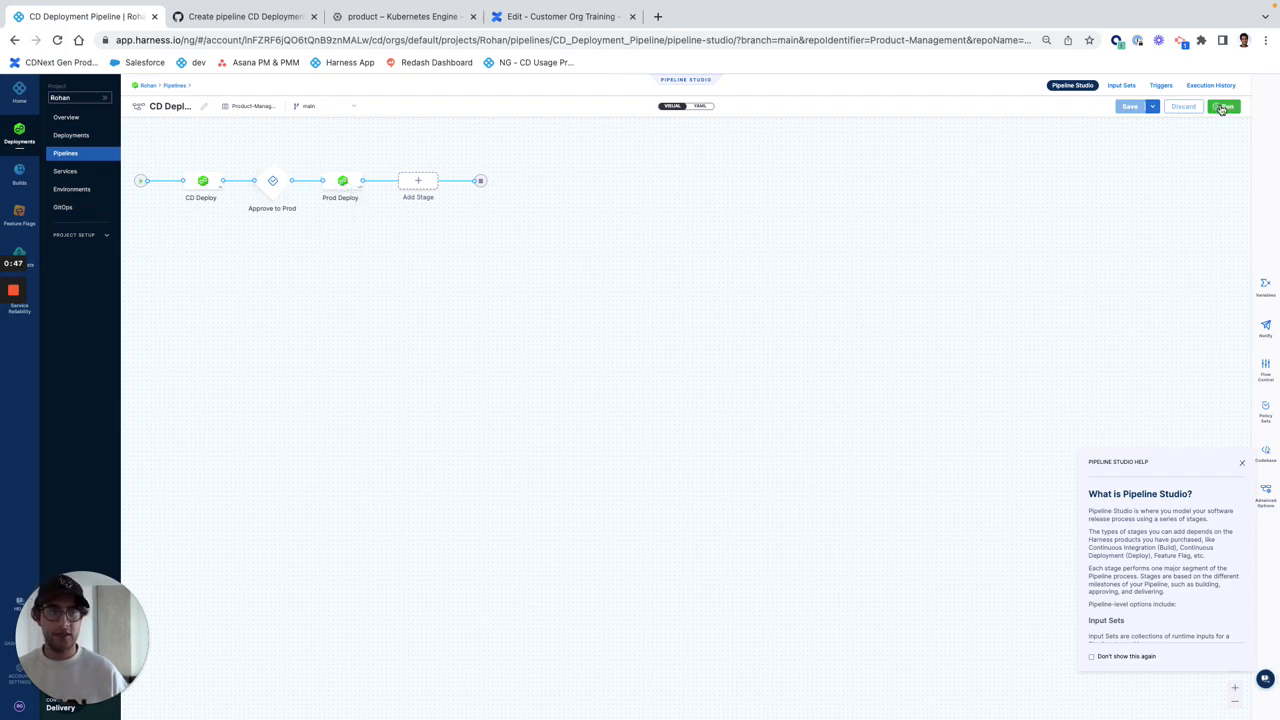
# Run the CD Deployment Pipeline with stable-perl as the artifact tag.
pyautogui.click(1224, 106)
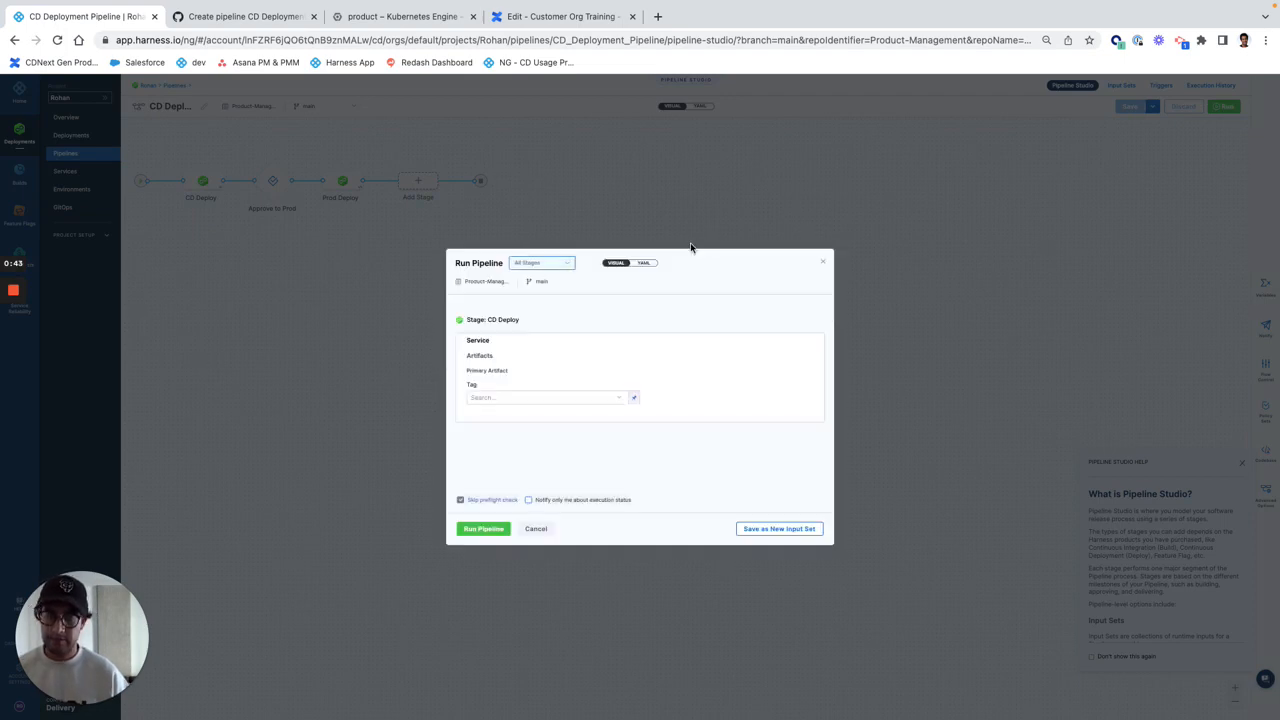
pyautogui.click(540, 397)
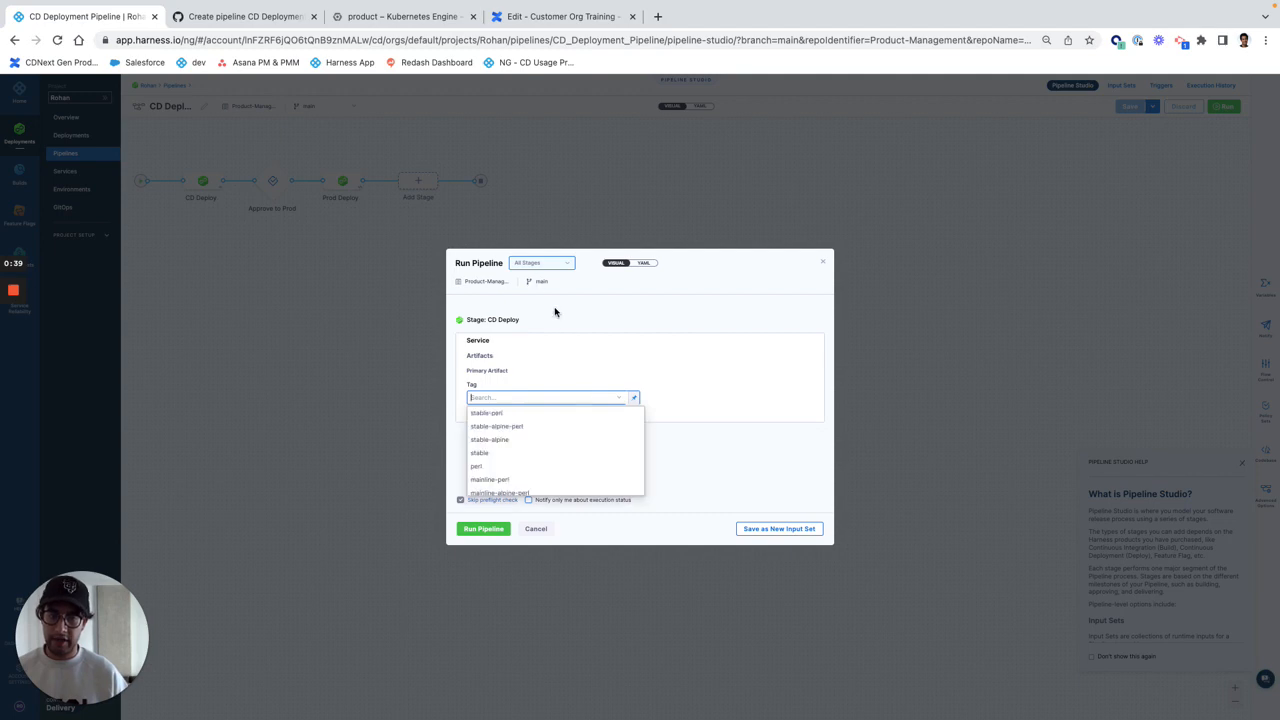
pyautogui.click(486, 413)
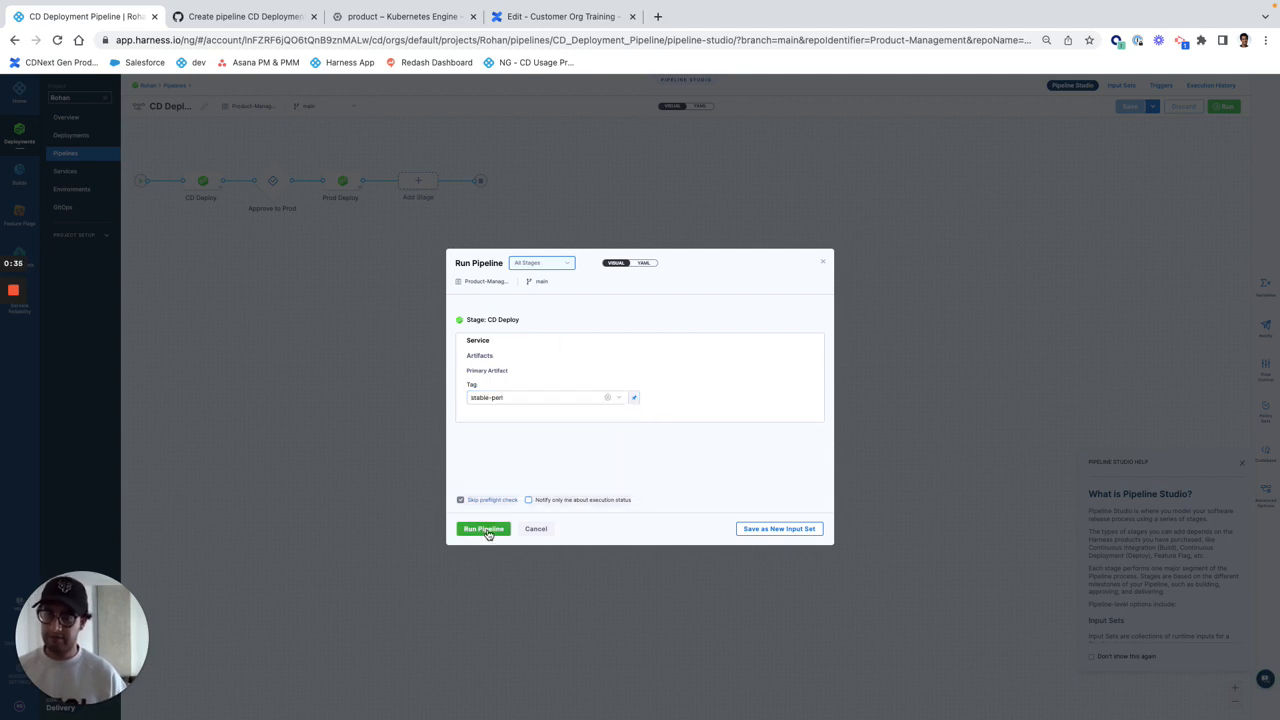
pyautogui.click(483, 528)
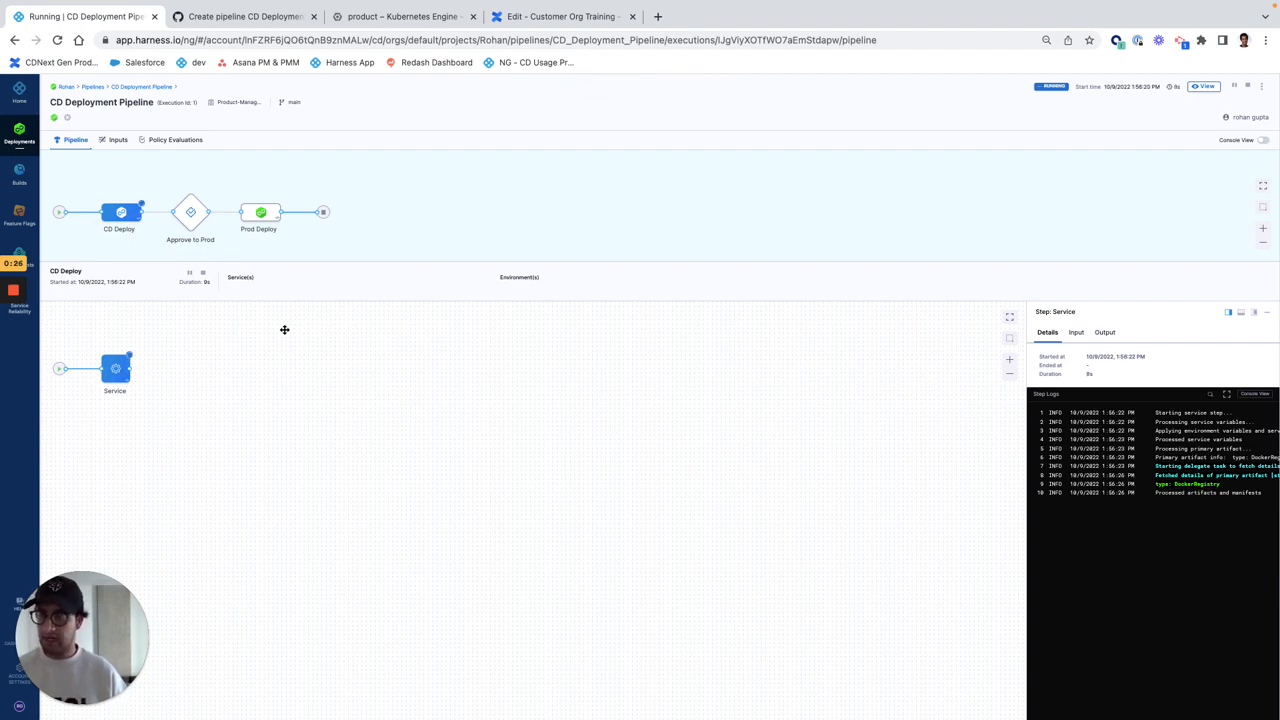
pyautogui.moveTo(232, 329)
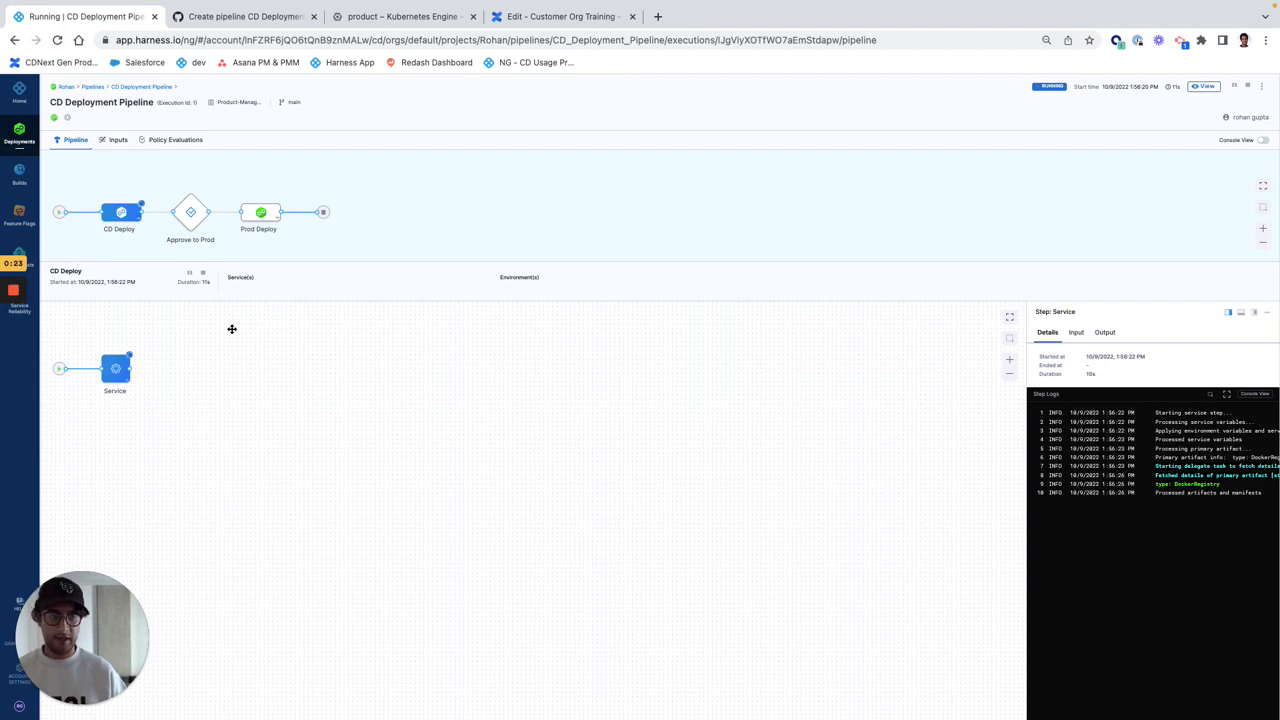